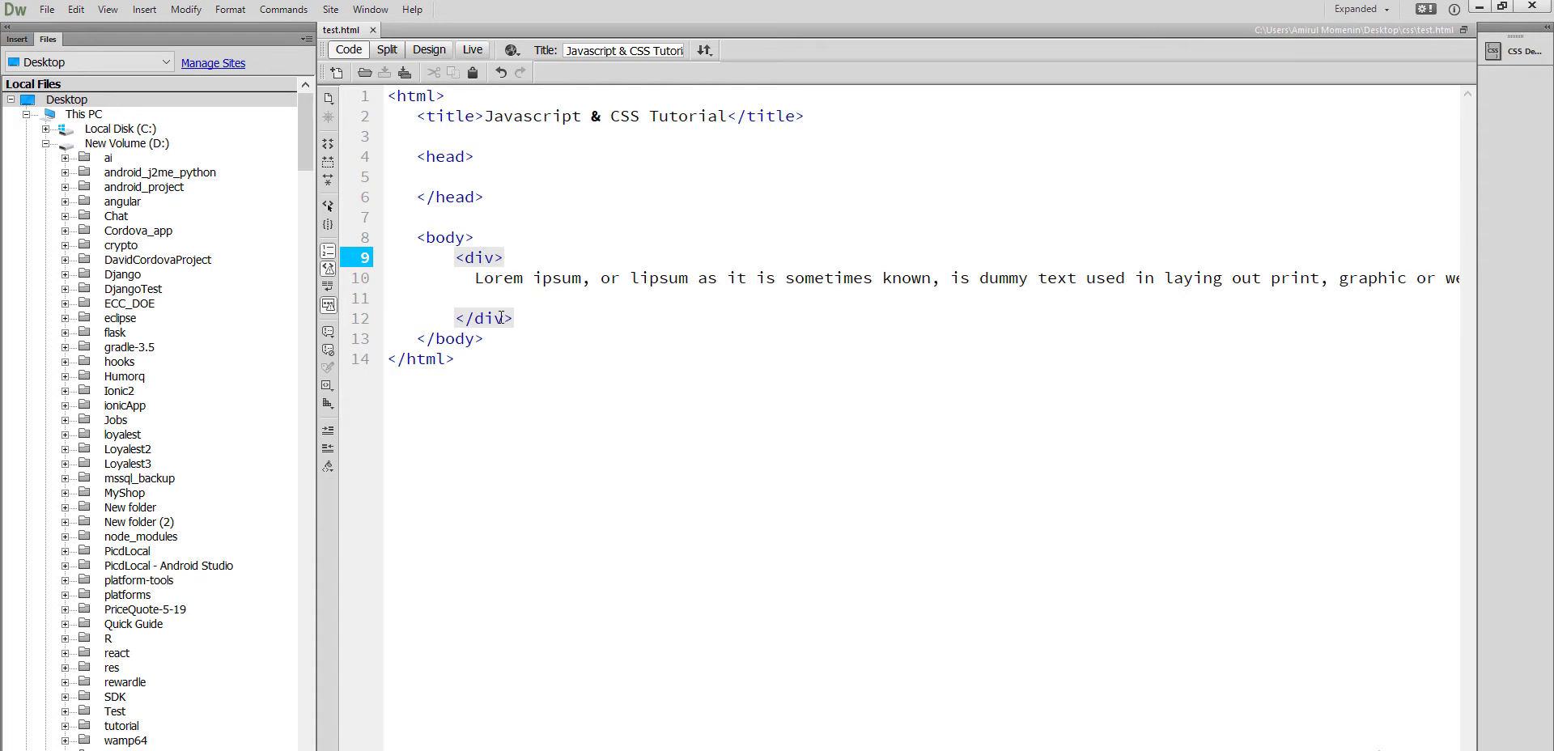
Open test.html from the css folder to preview the plain lorem ipsum page
{"action": "left_click", "coordinate": [526, 277]}
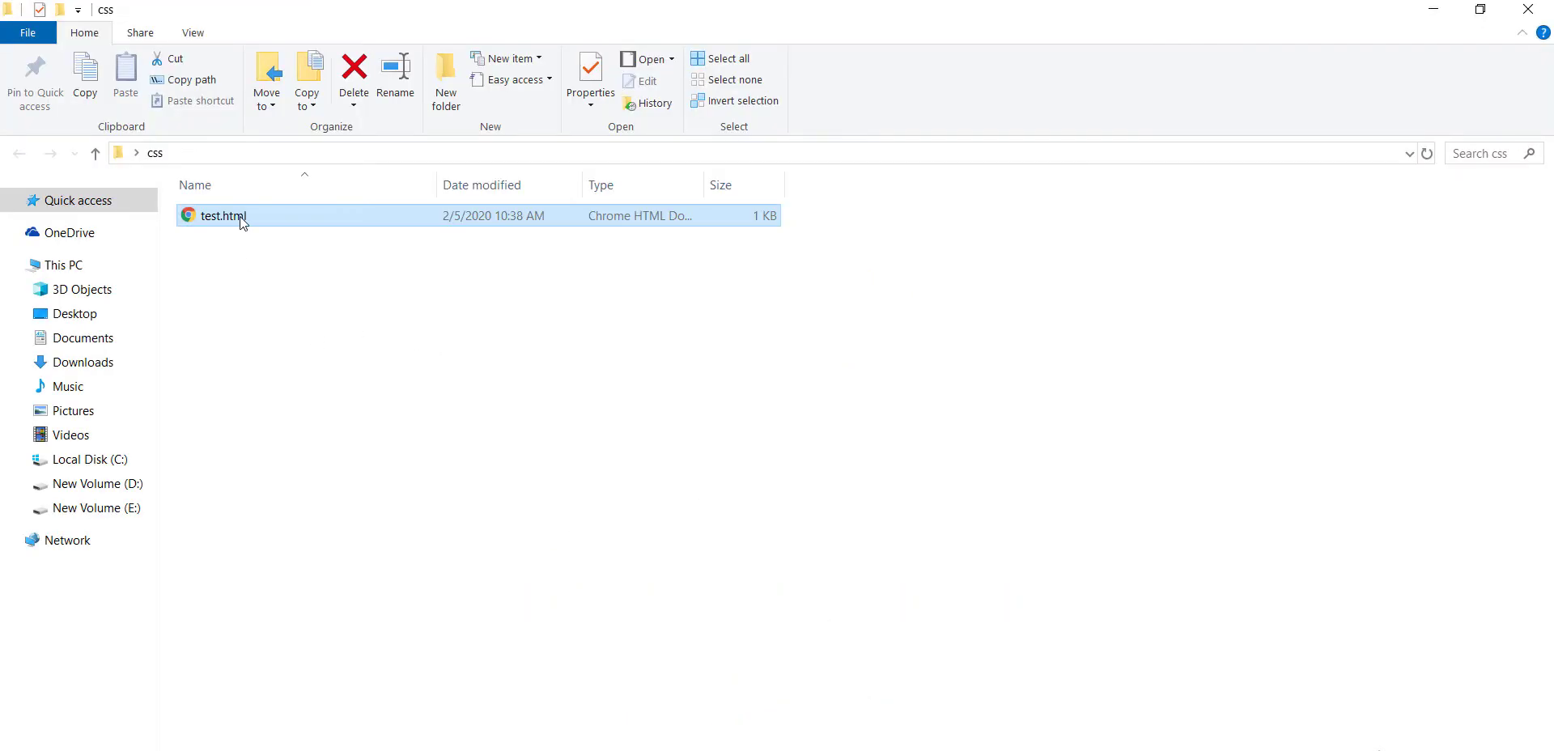
{"action": "double_click", "coordinate": [223, 217]}
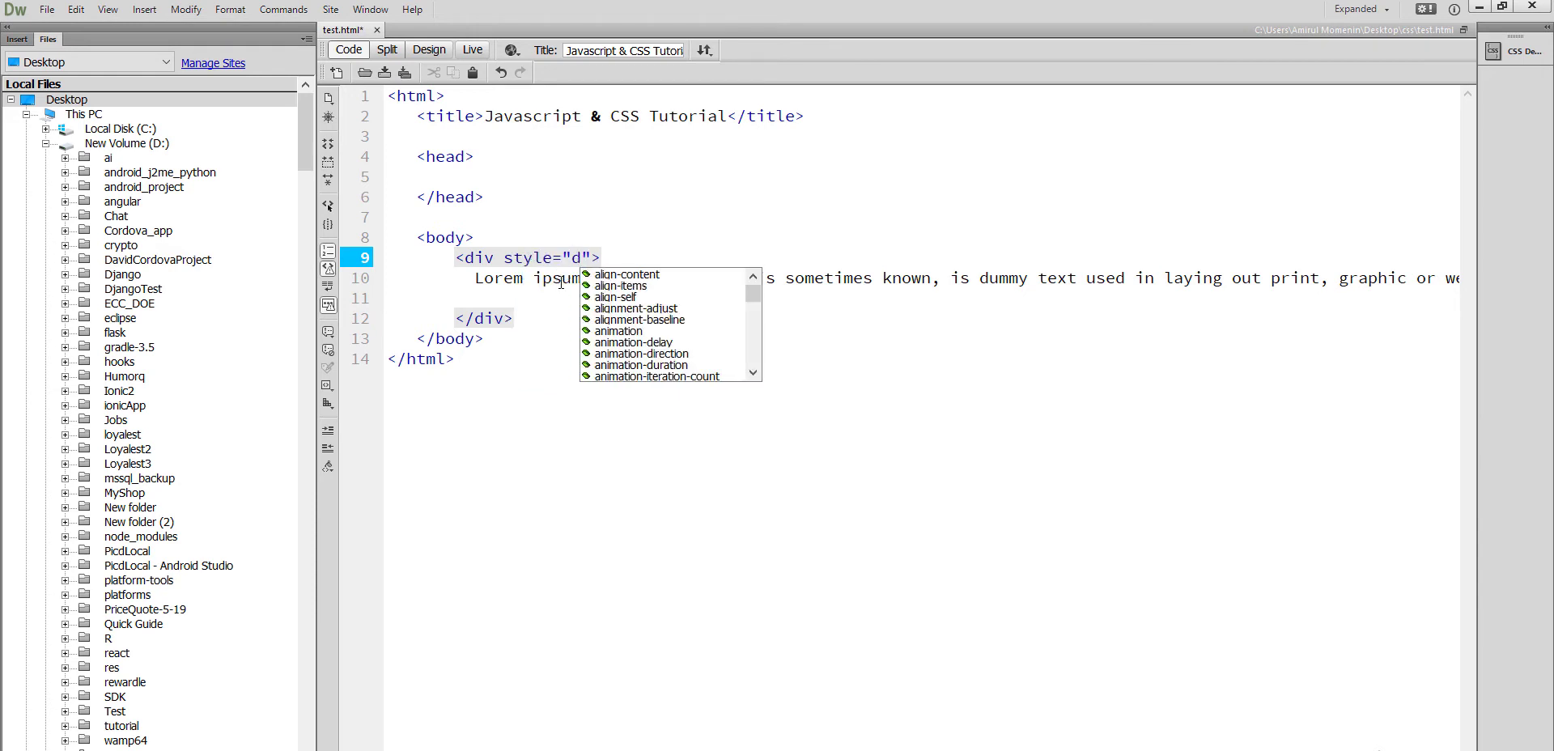
Add style="display:none;" to the div, change none to block, and save
{"action": "type", "text": "isplay:"}
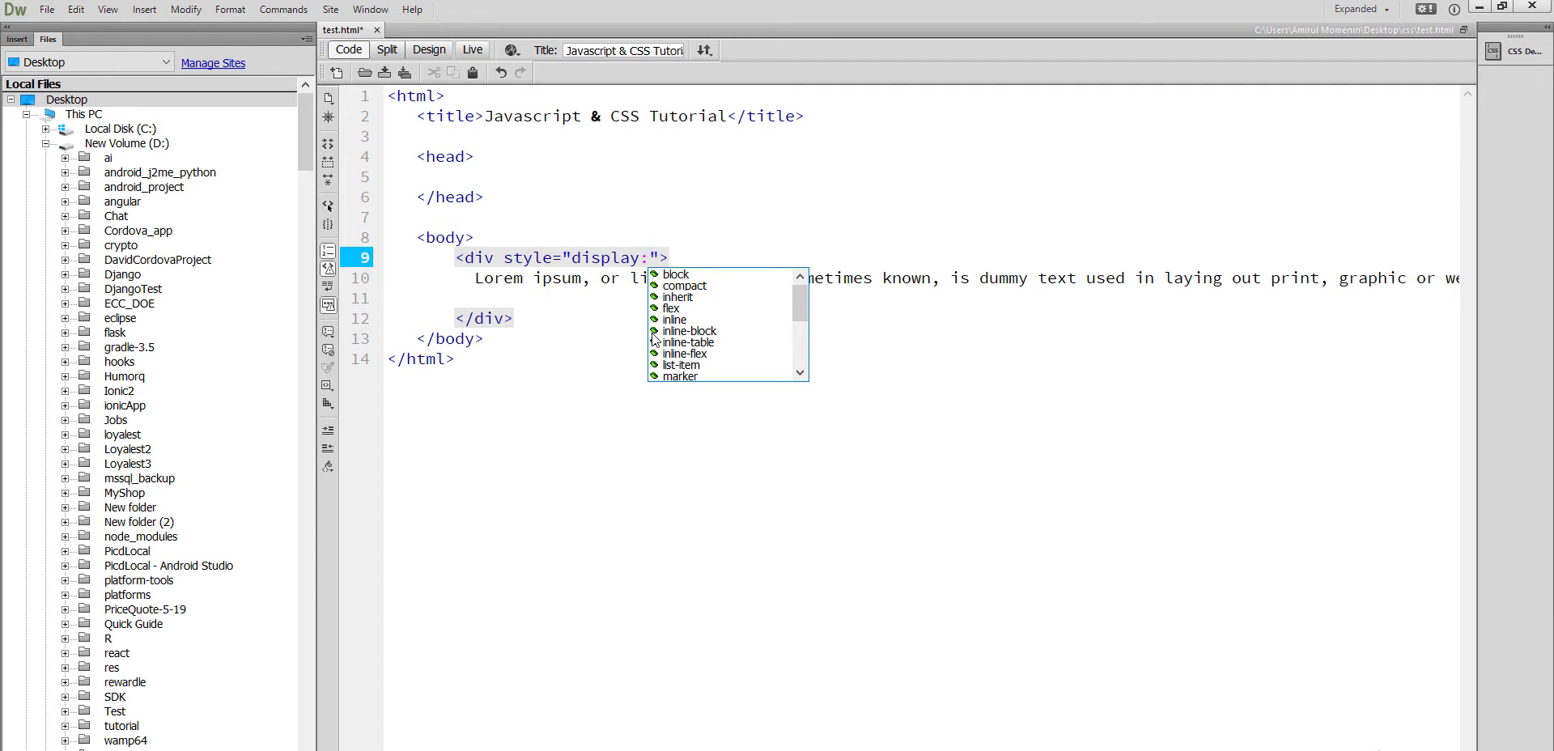
{"action": "type", "text": "none"}
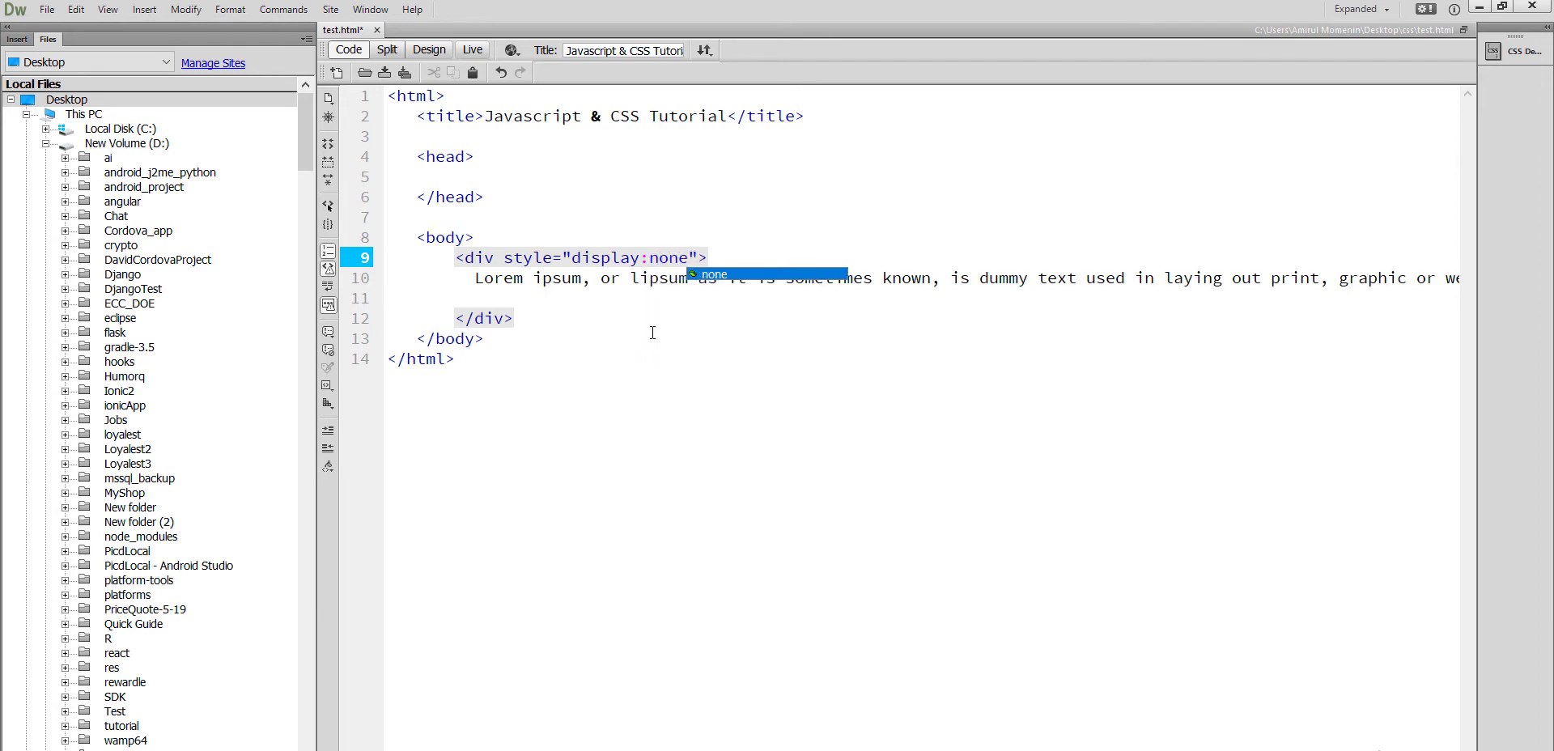
{"action": "type", "text": ";"}
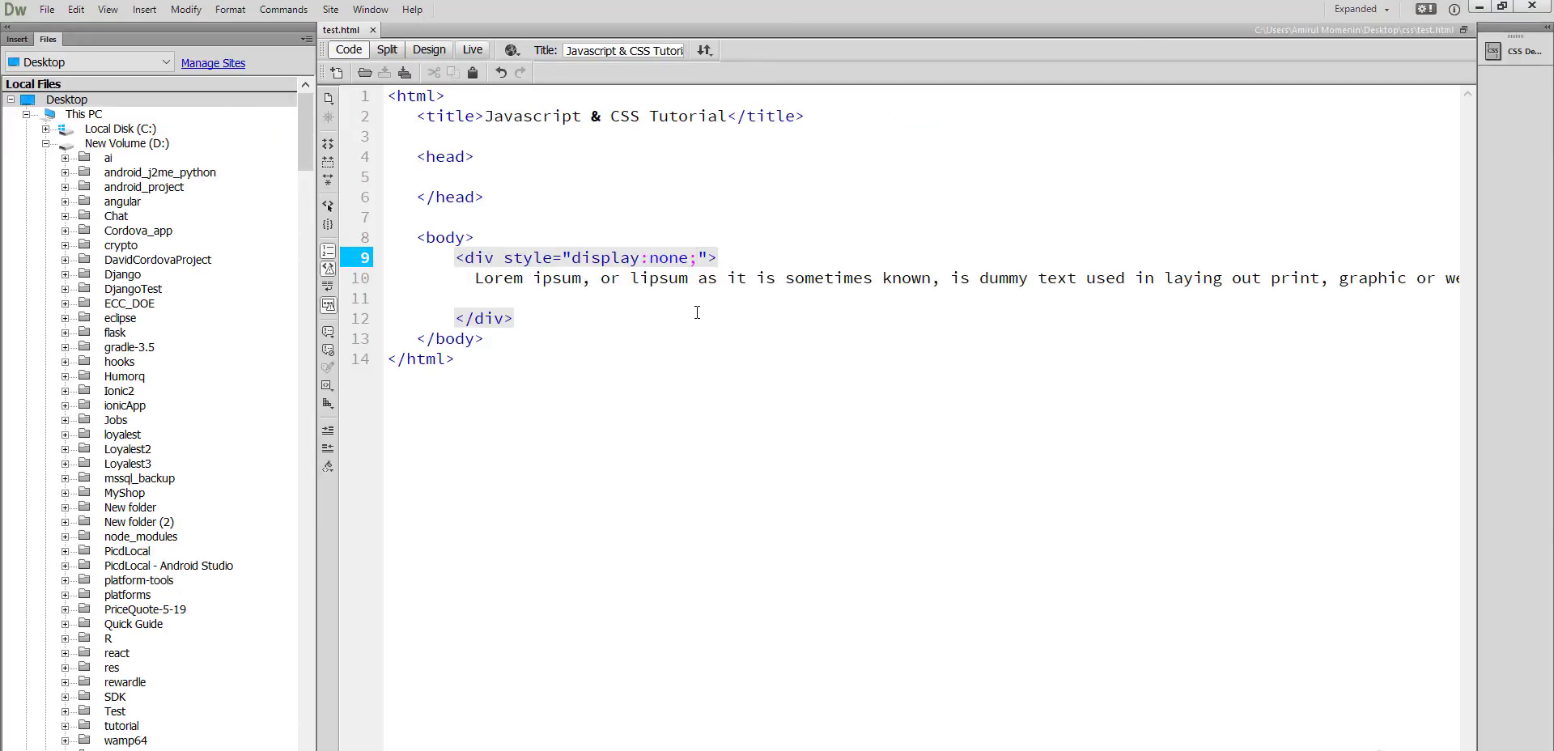
{"action": "double_click", "coordinate": [669, 257]}
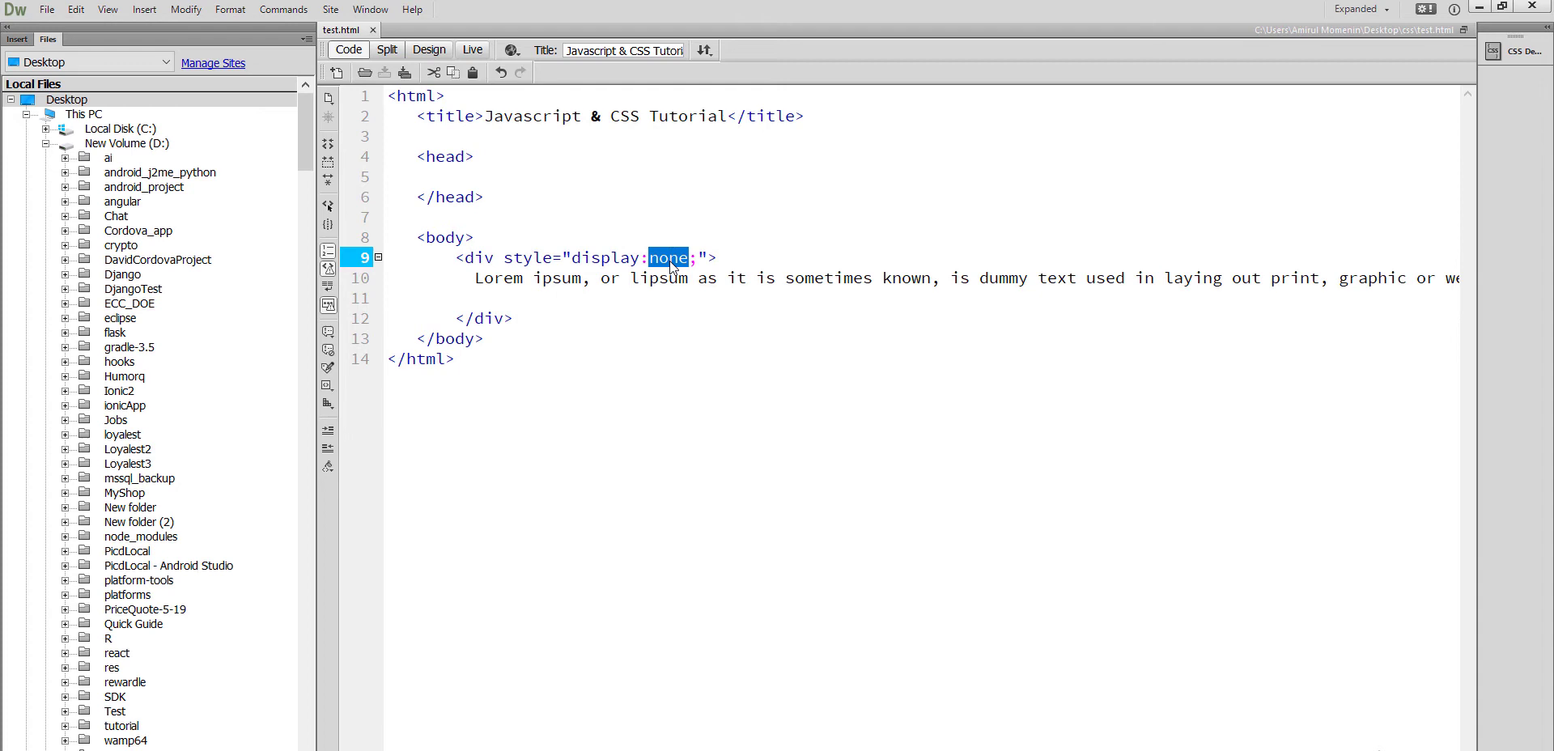
{"action": "type", "text": "block"}
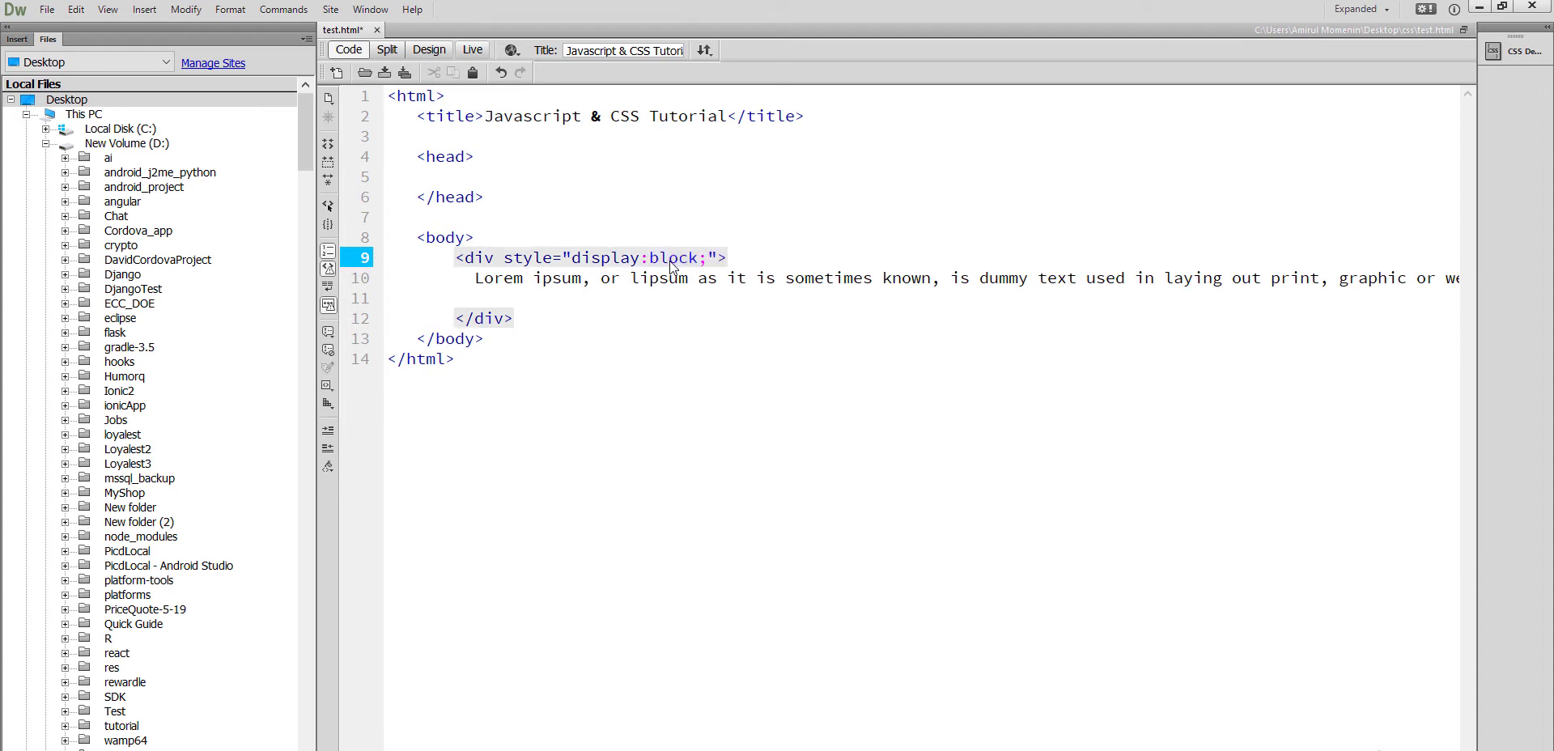
{"action": "left_click", "coordinate": [694, 257]}
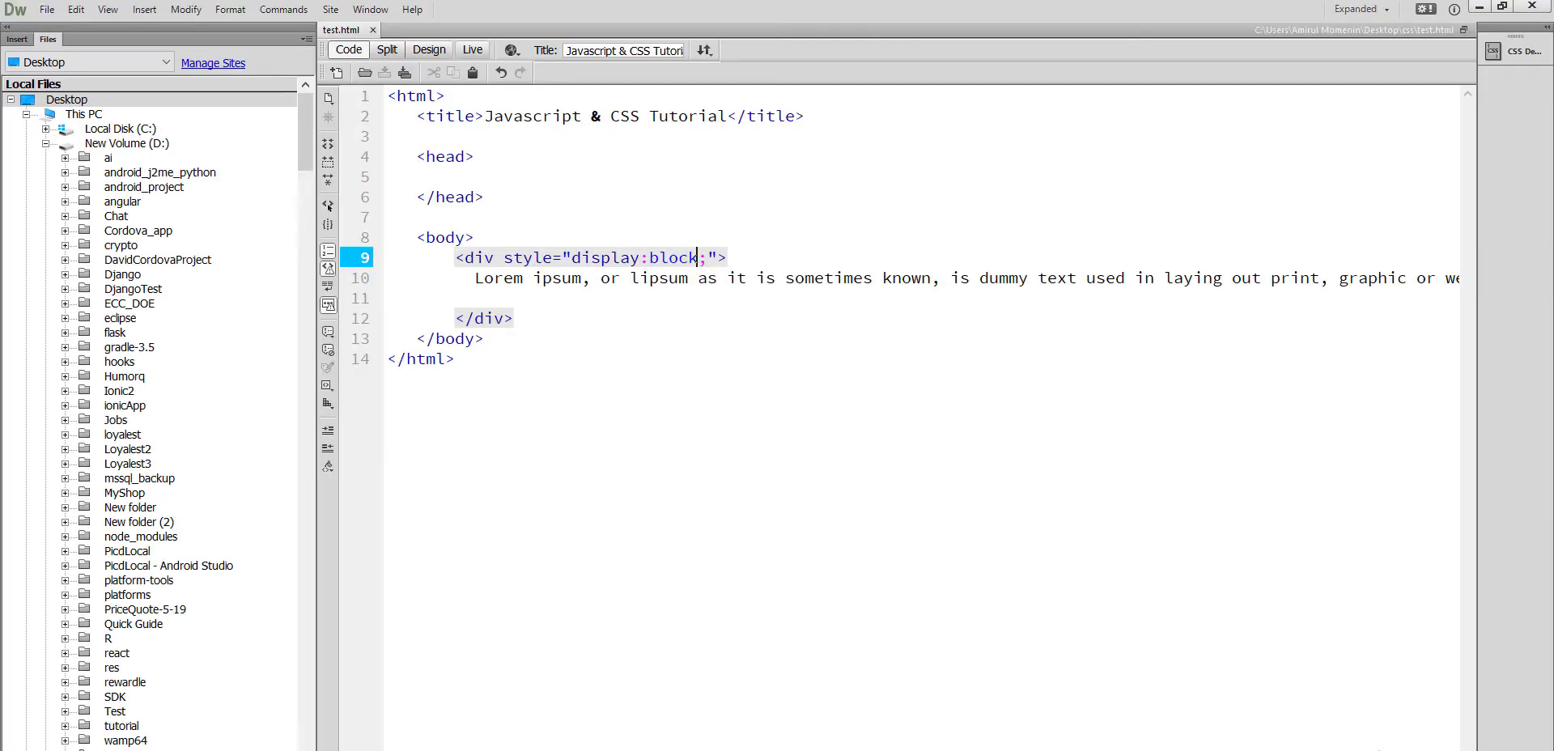
{"action": "double_click", "coordinate": [516, 258]}
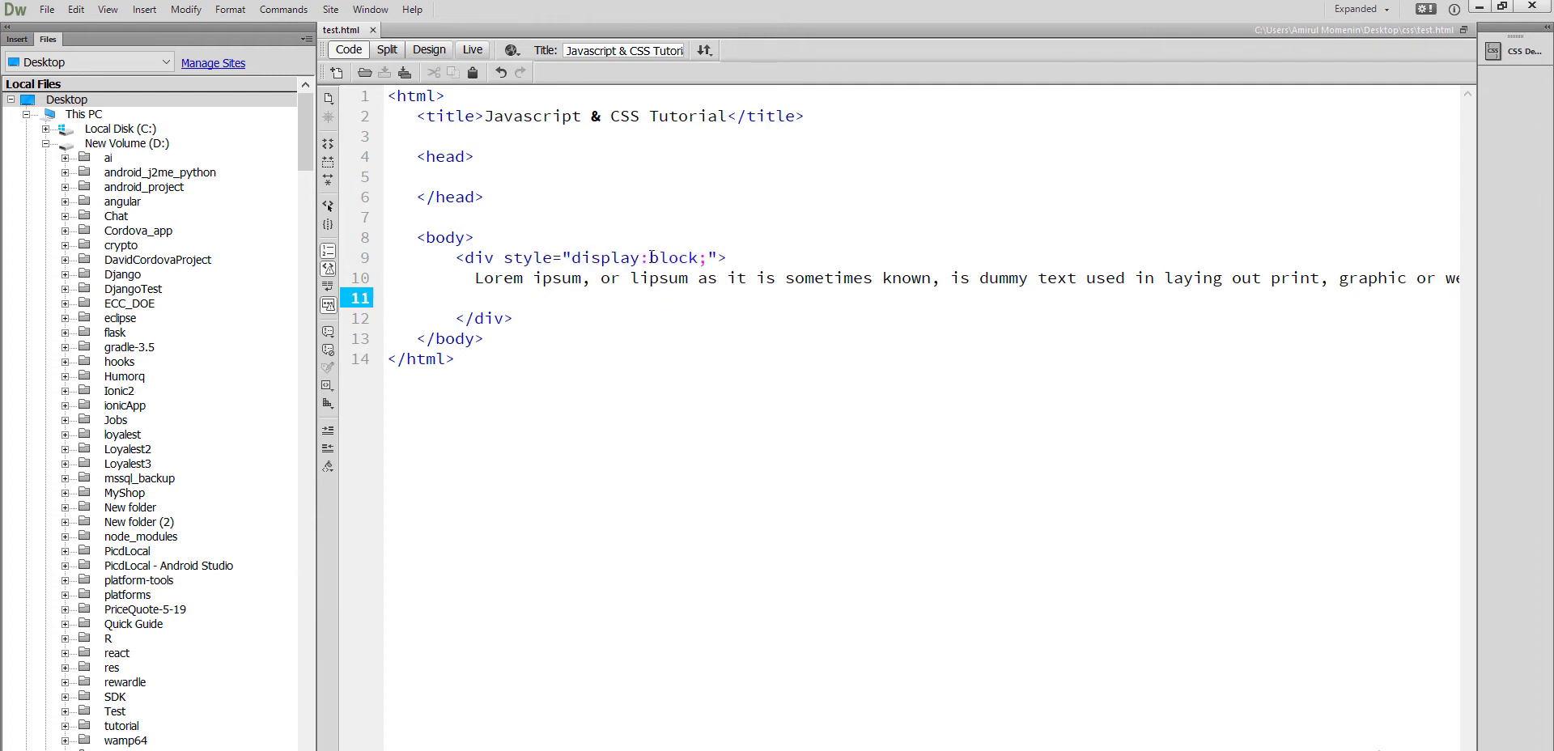
{"action": "double_click", "coordinate": [672, 258]}
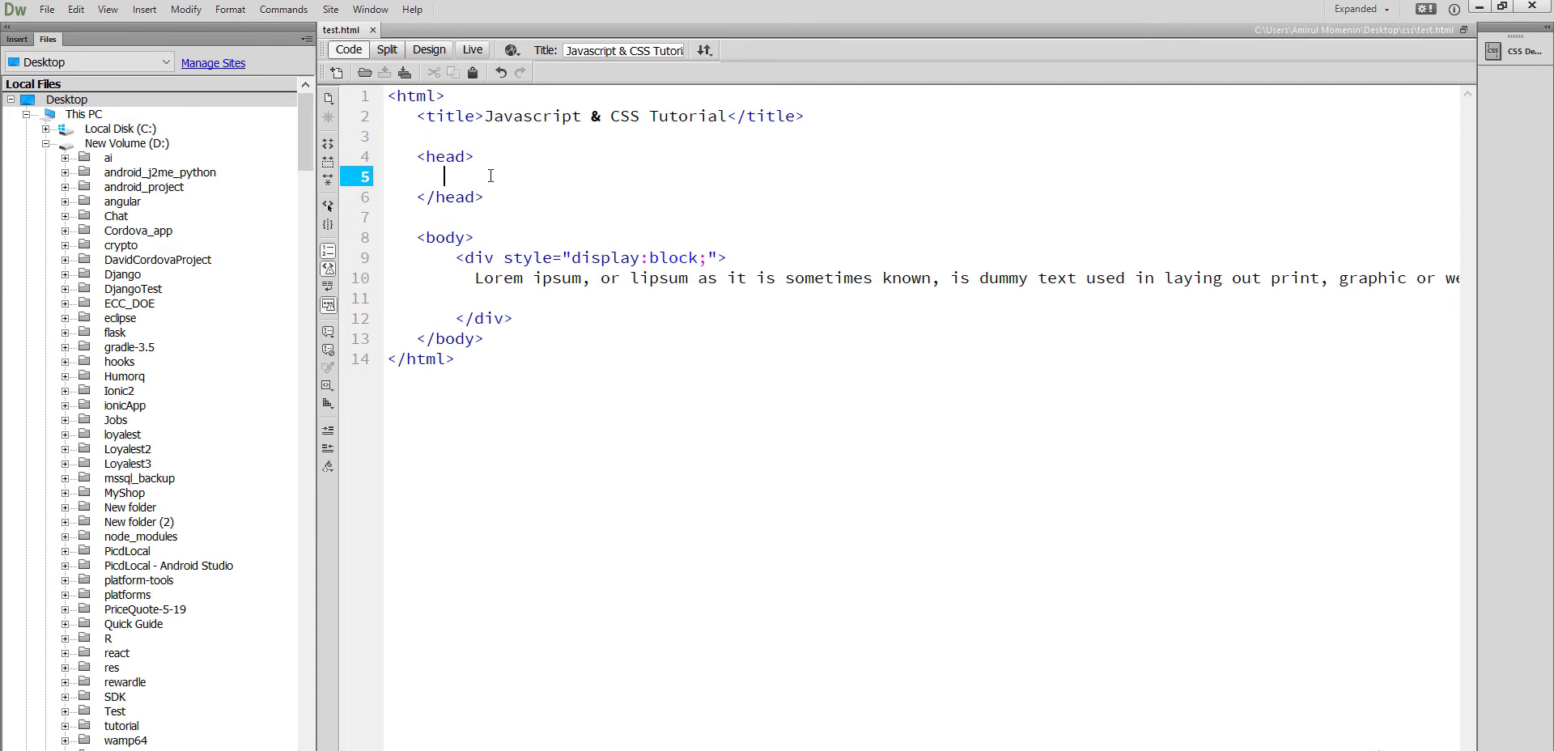
Add an empty <script language="javascript"></script> block inside the head
{"action": "type", "text": "<"}
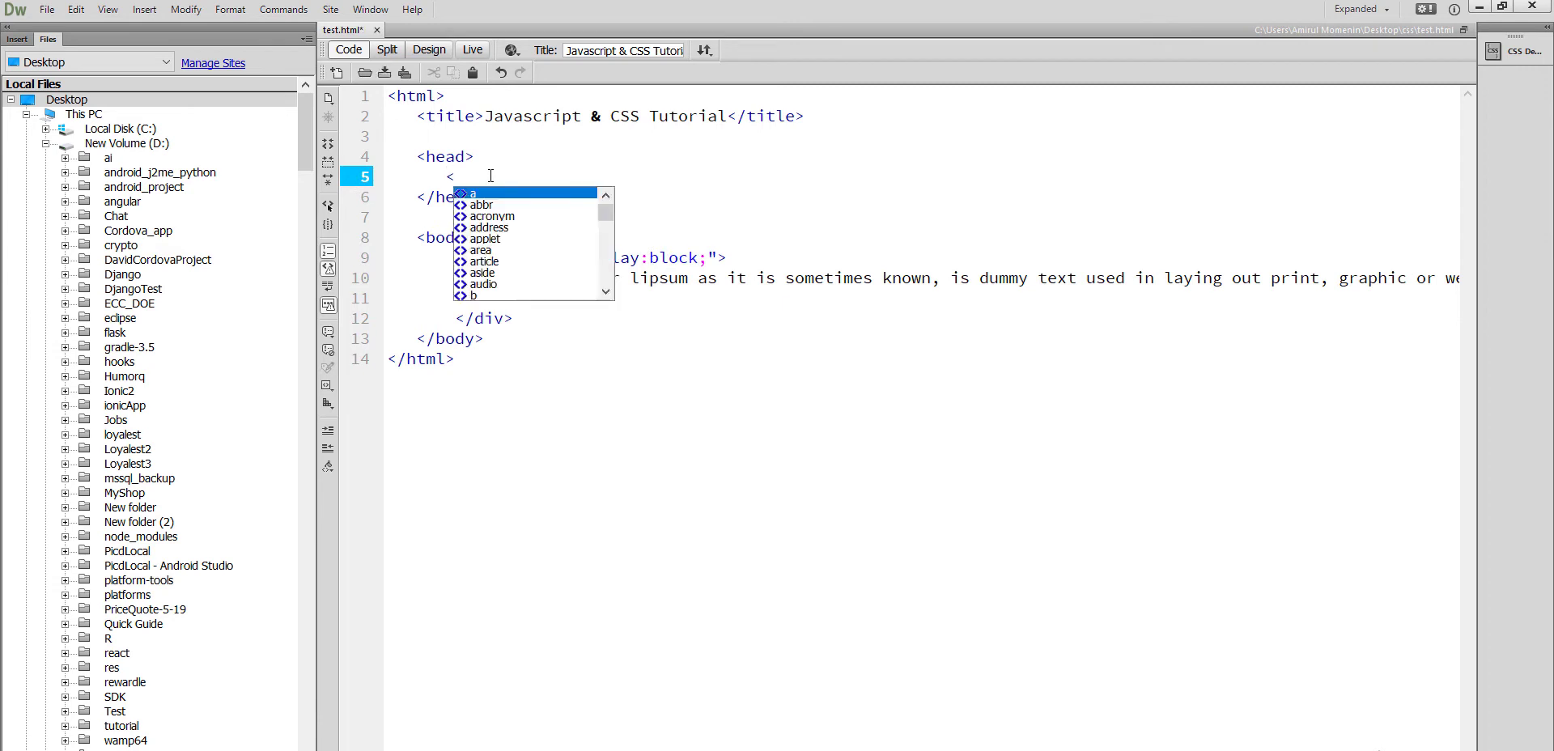
{"action": "type", "text": "script language=\"javascript"}
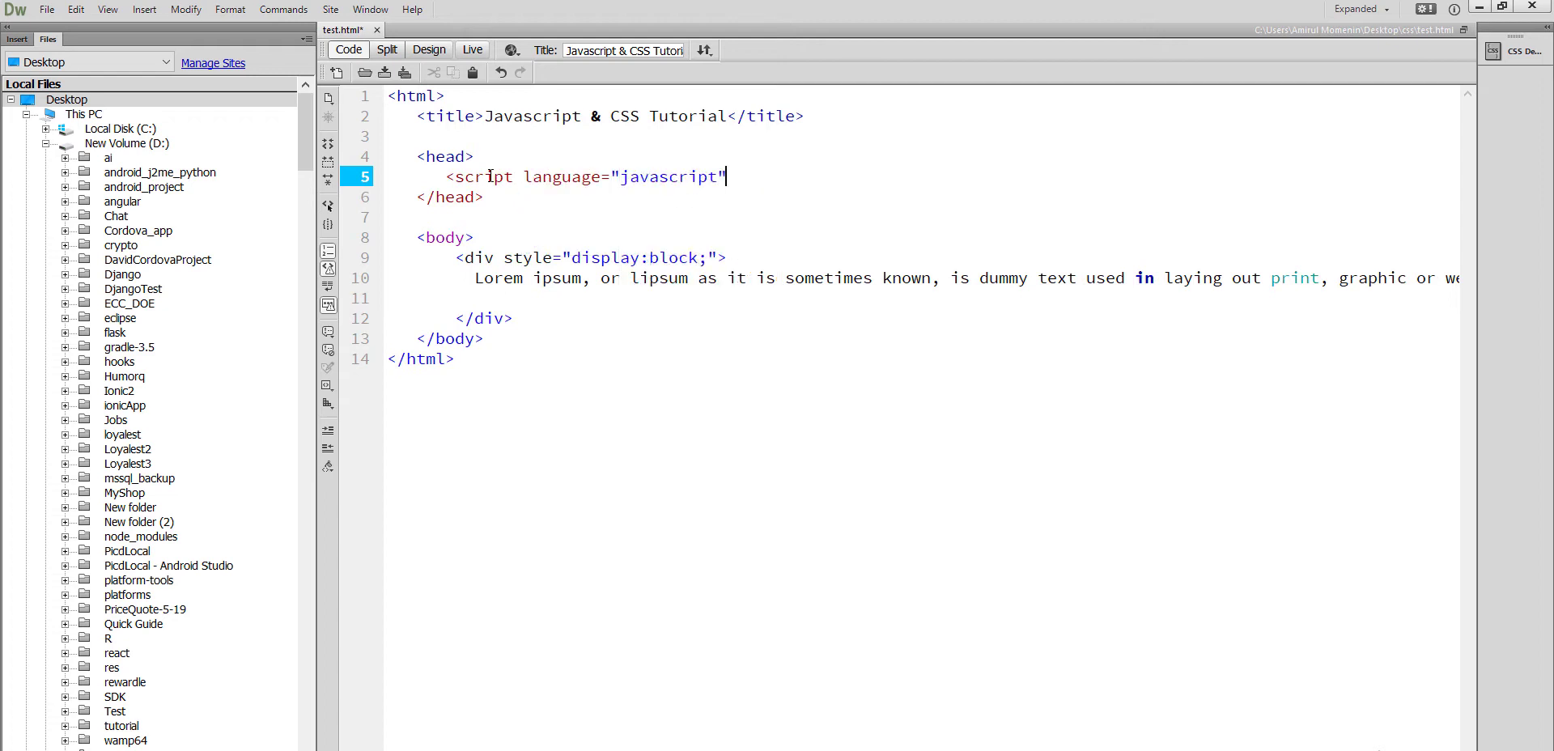
{"action": "type", "text": "</script>"}
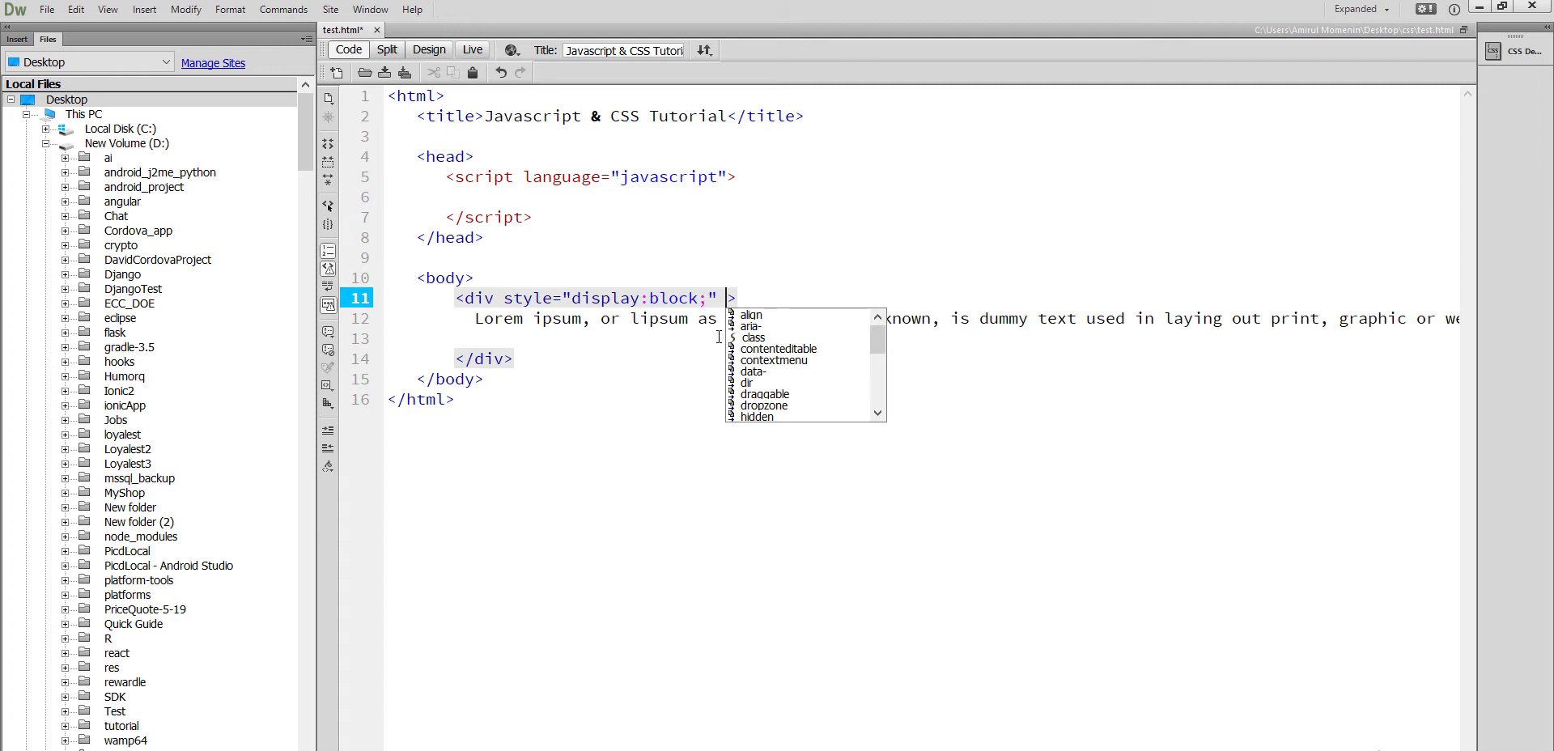
Type id="id_t_con" in the div tag and select the id value
{"action": "type", "text": "id="}
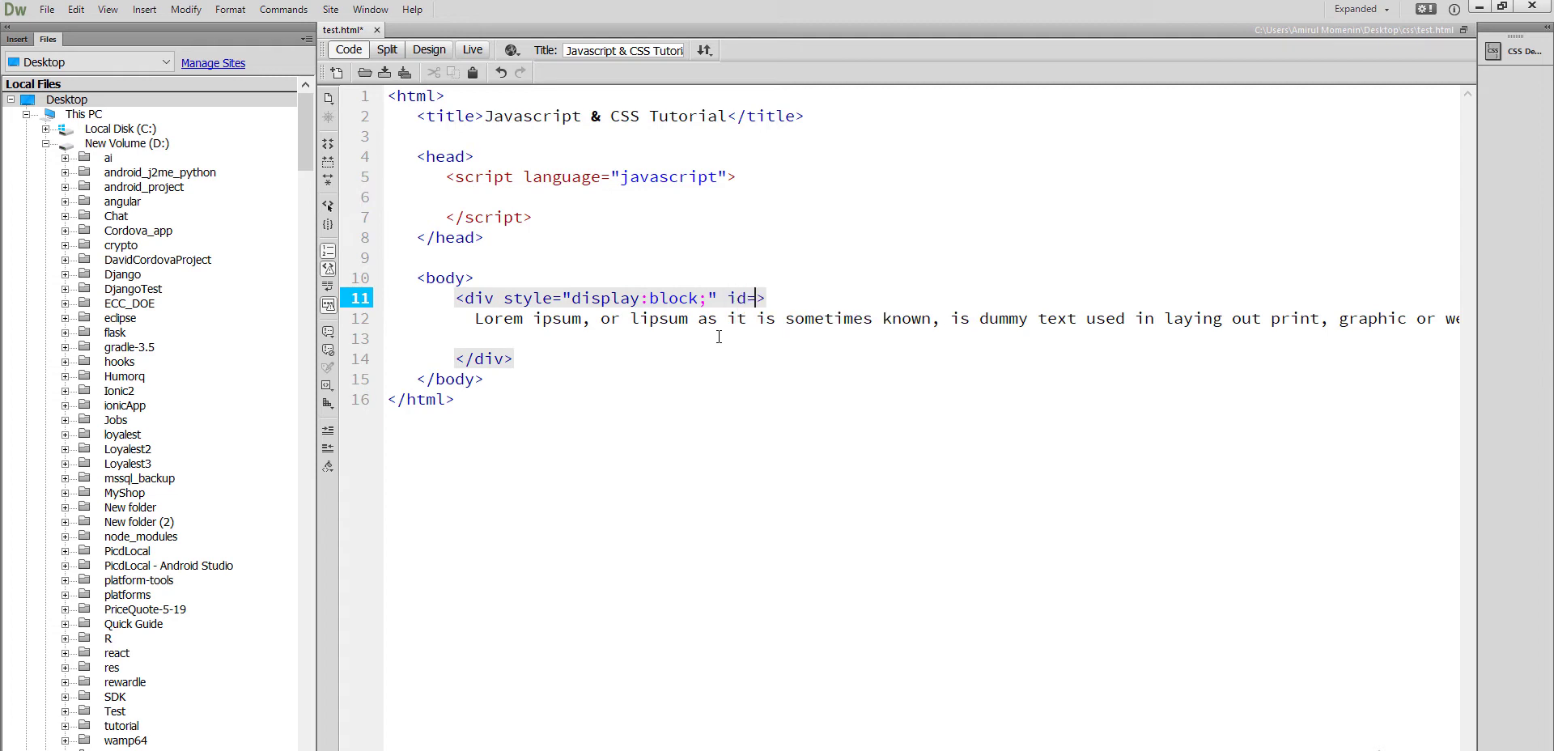
{"action": "type", "text": "\"\""}
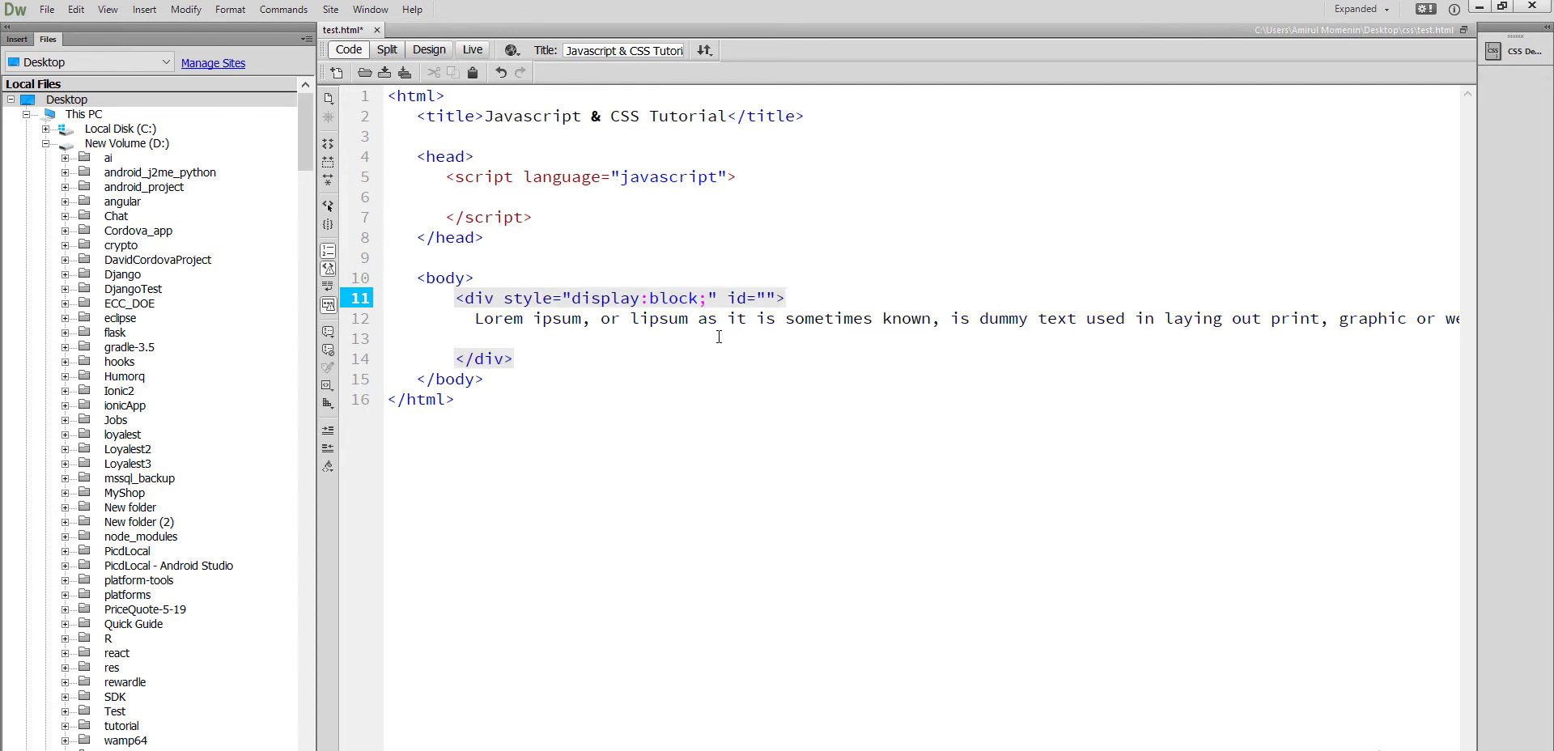
{"action": "type", "text": "id_"}
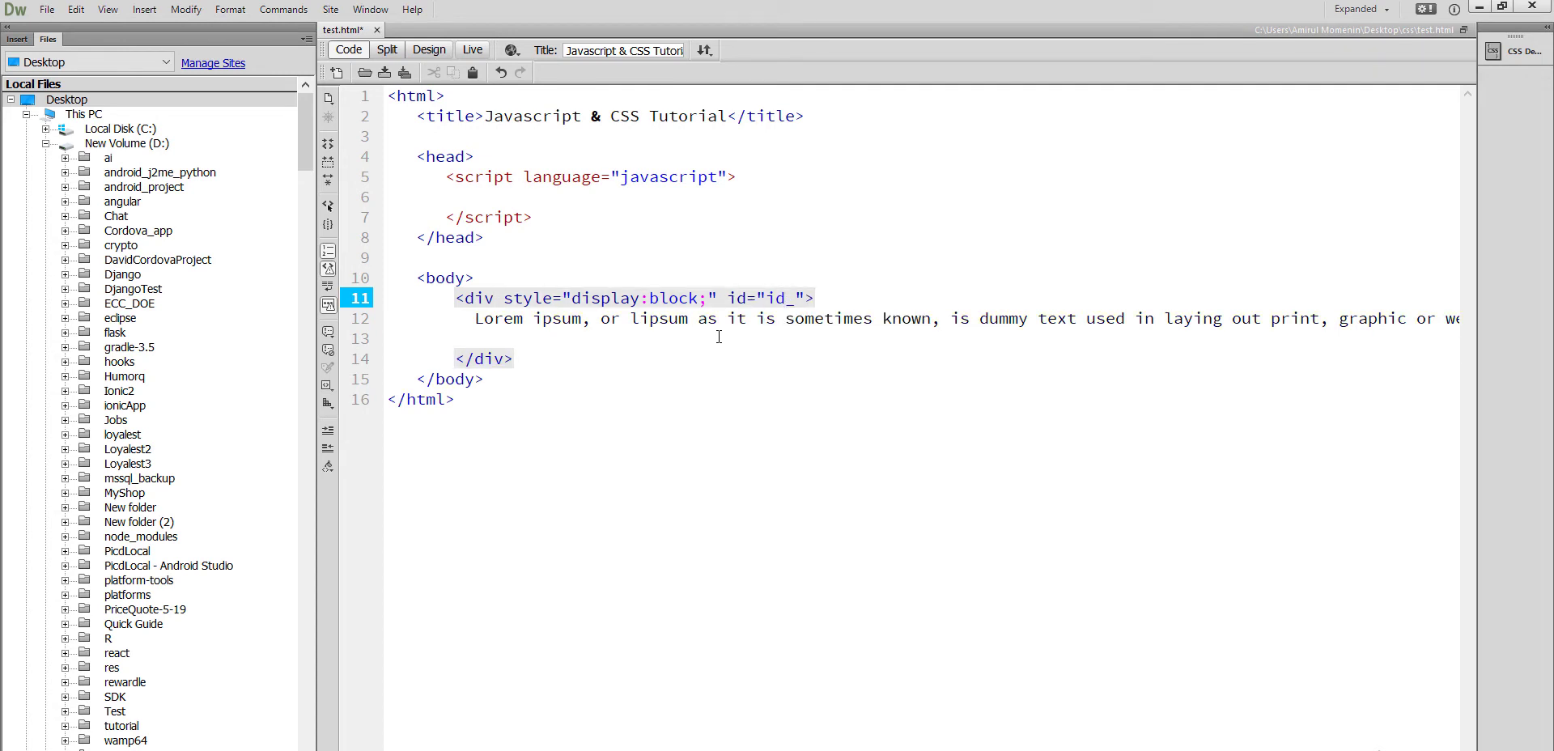
{"action": "type", "text": "t"}
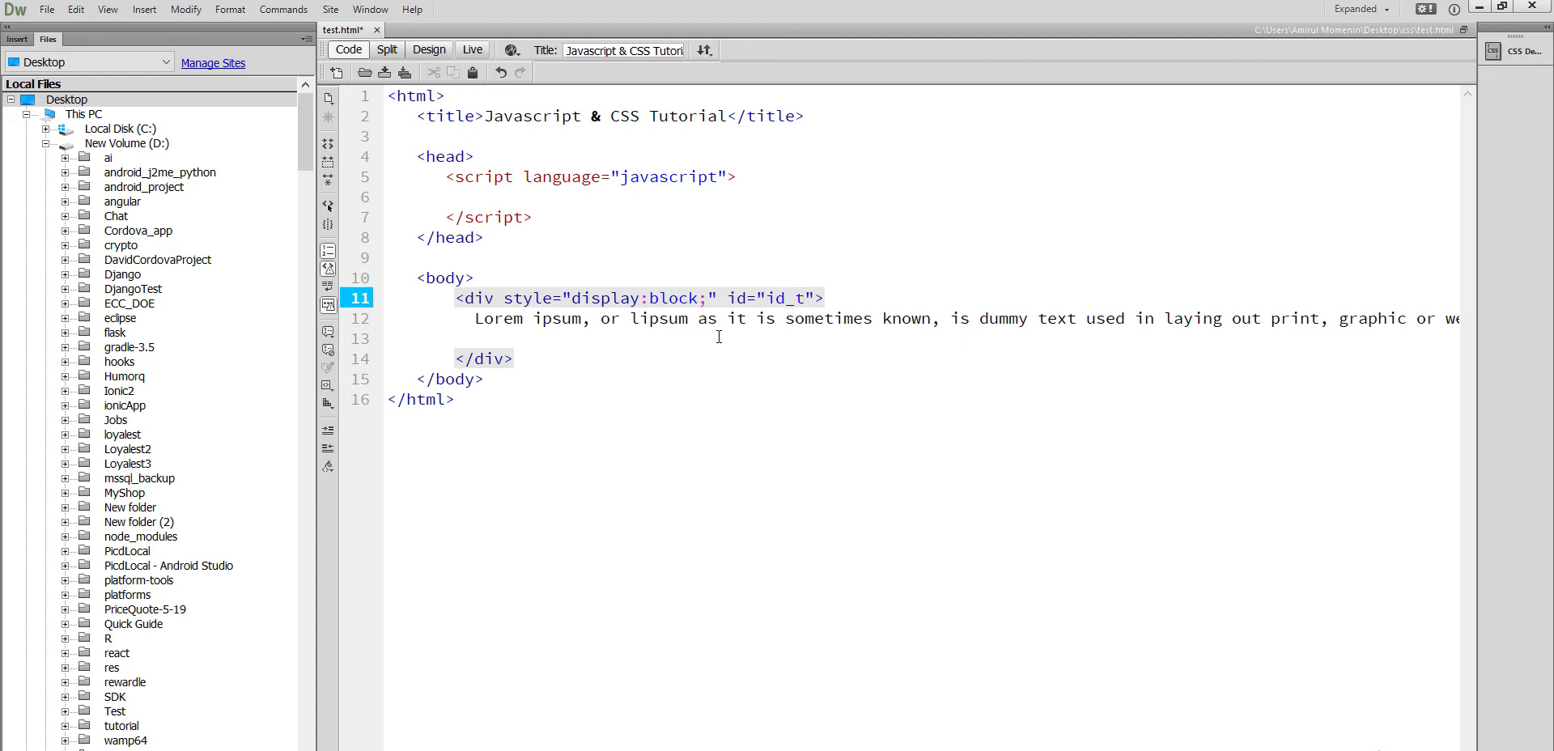
{"action": "type", "text": "_con"}
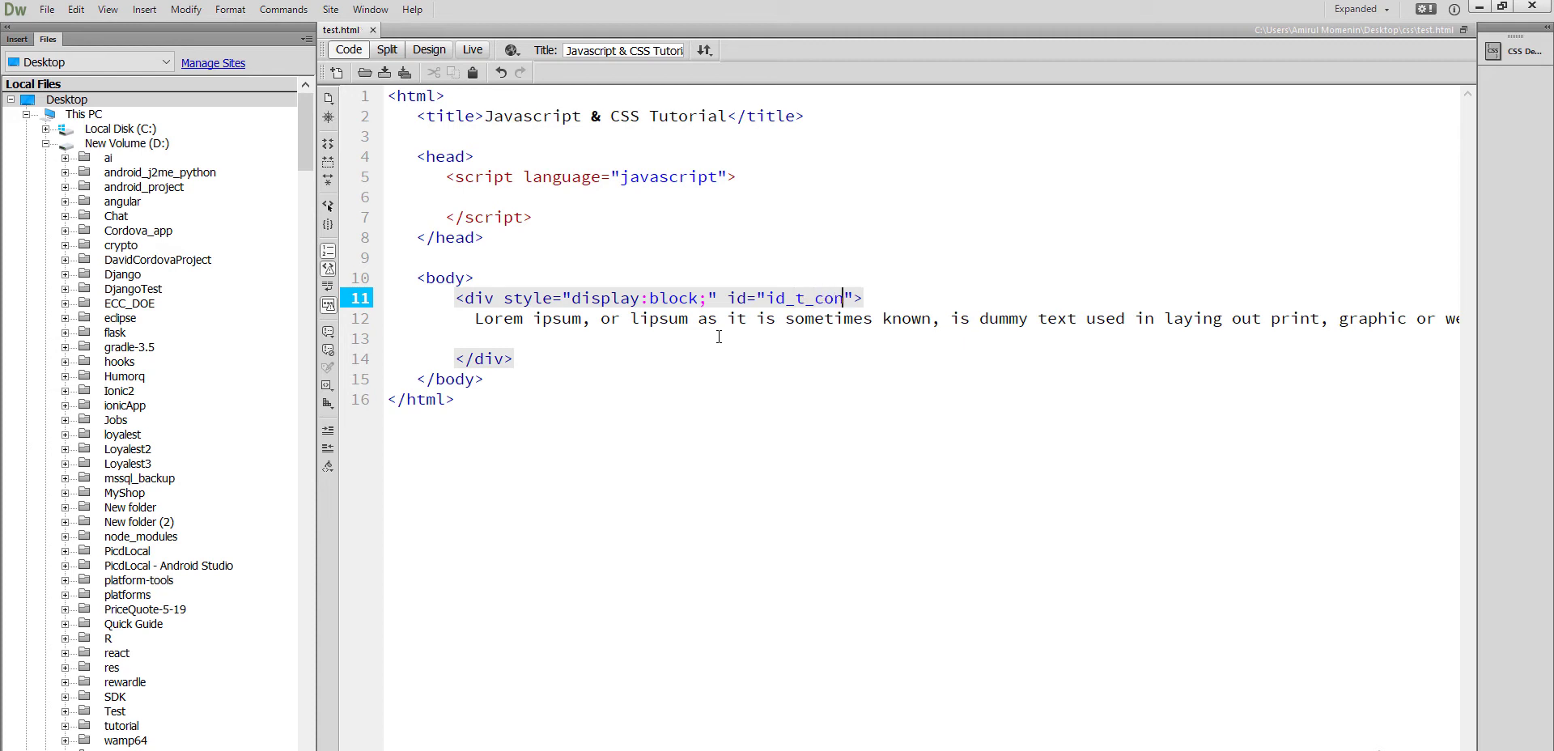
{"action": "double_click", "coordinate": [800, 299]}
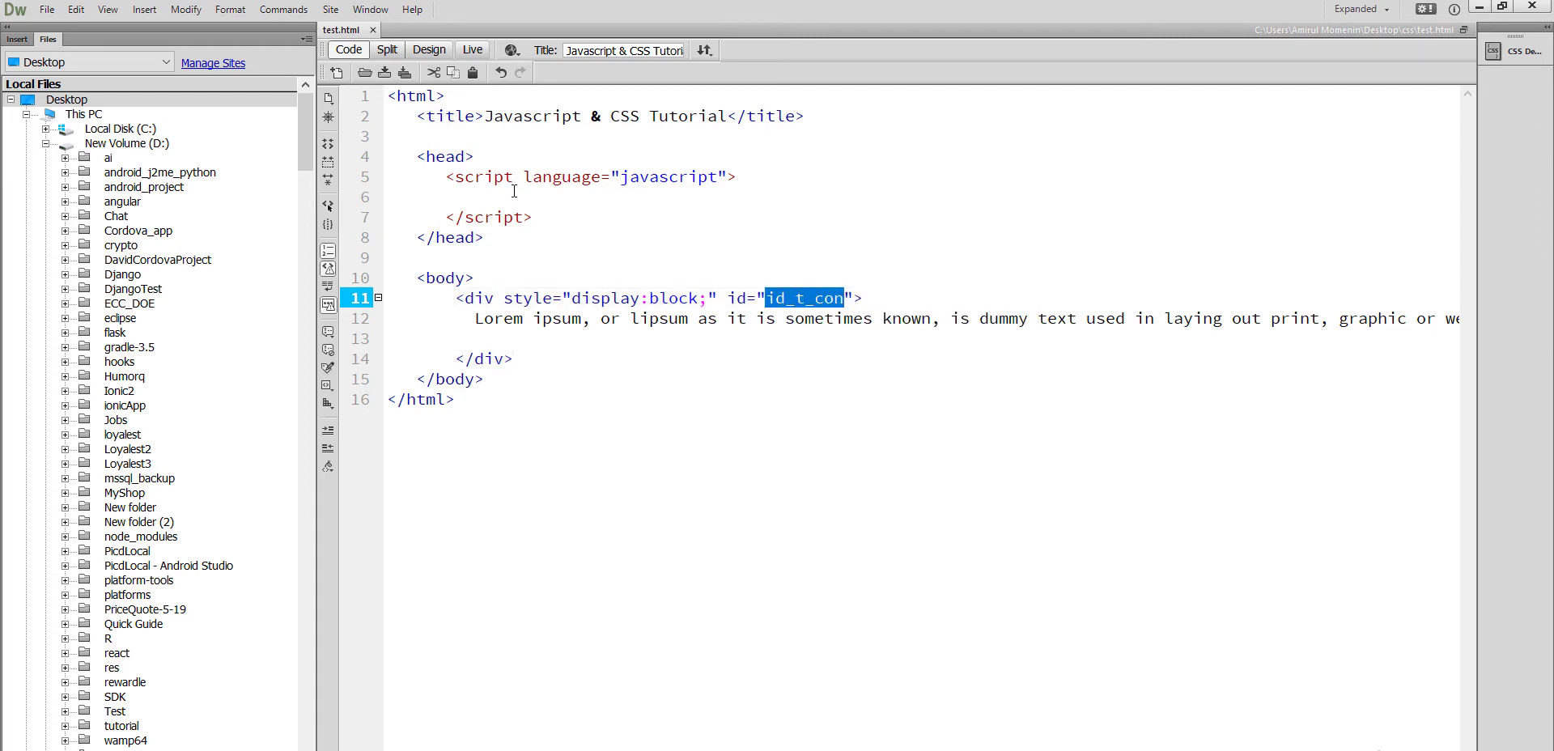
Declare var id_t_con = document.getElementById("id_t_con"); in the script
{"action": "type", "text": "va"}
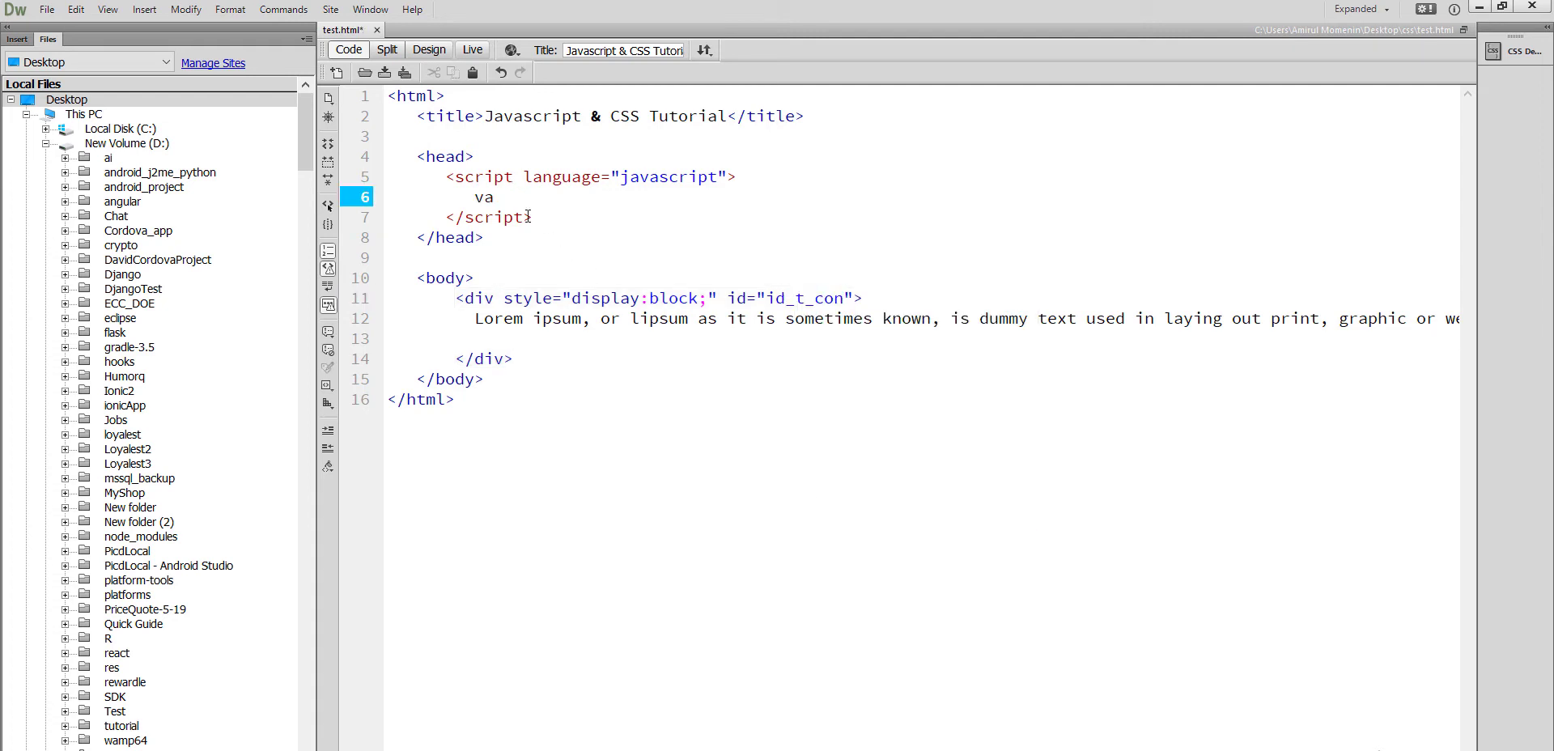
{"action": "type", "text": "r"}
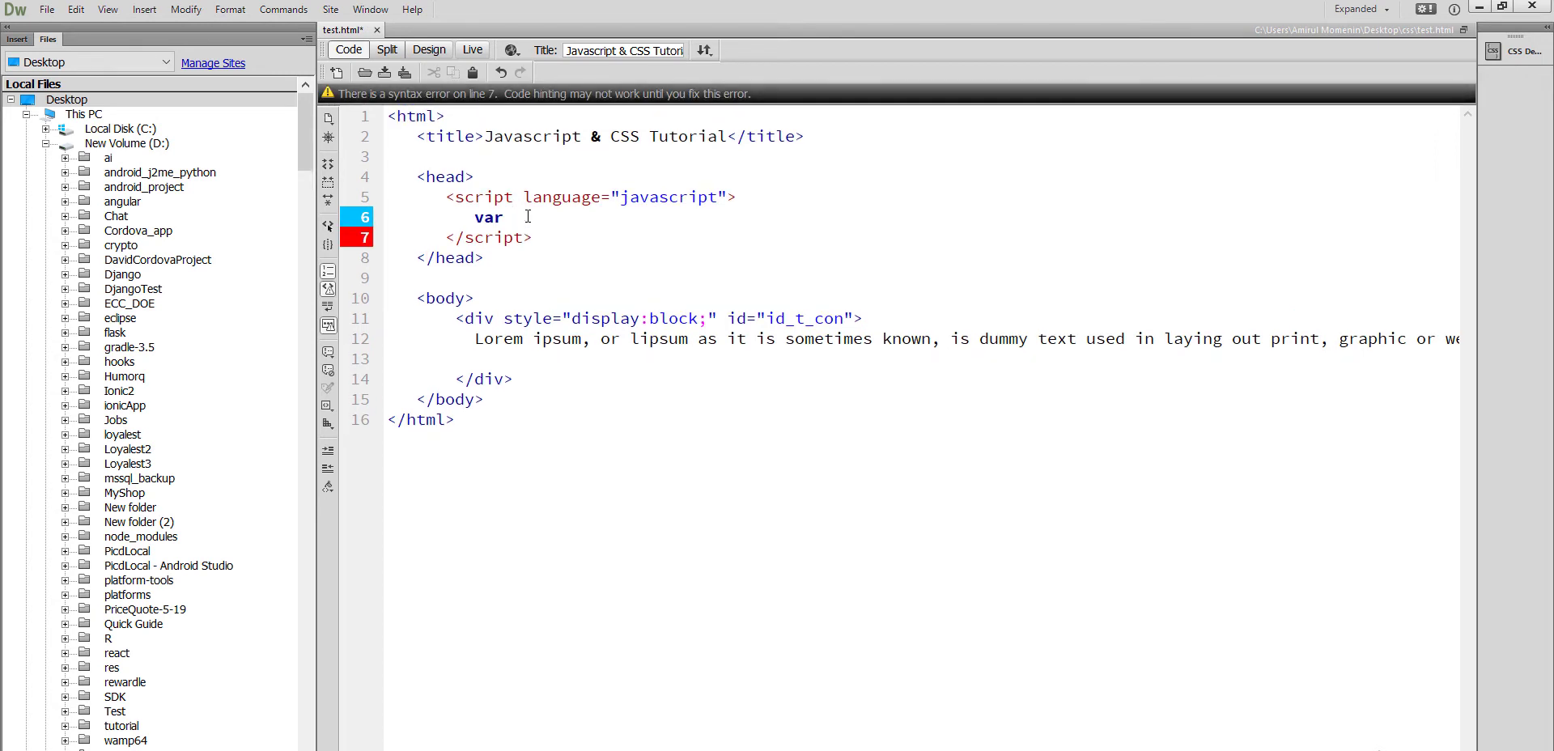
{"action": "type", "text": "id_t_con"}
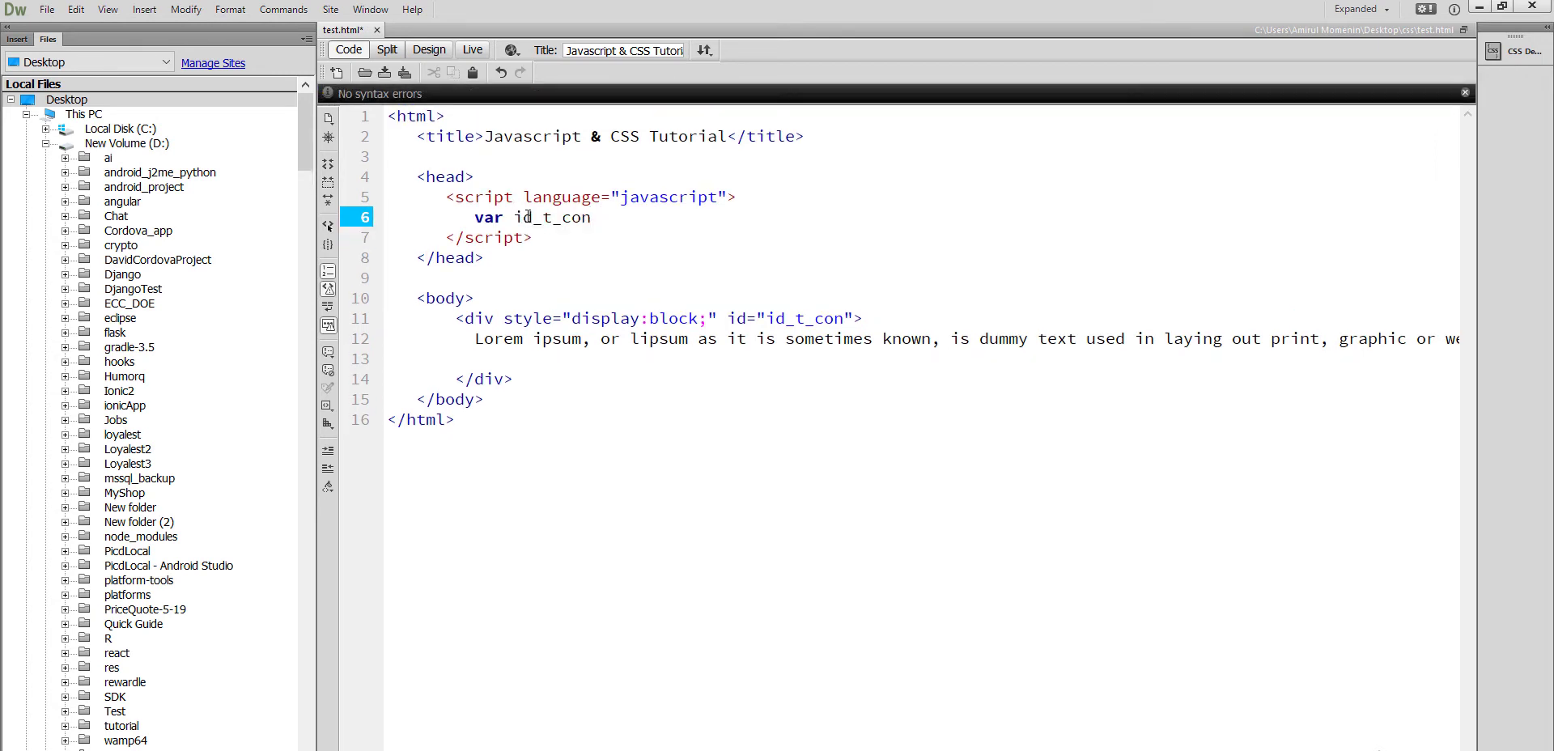
{"action": "type", "text": "= d"}
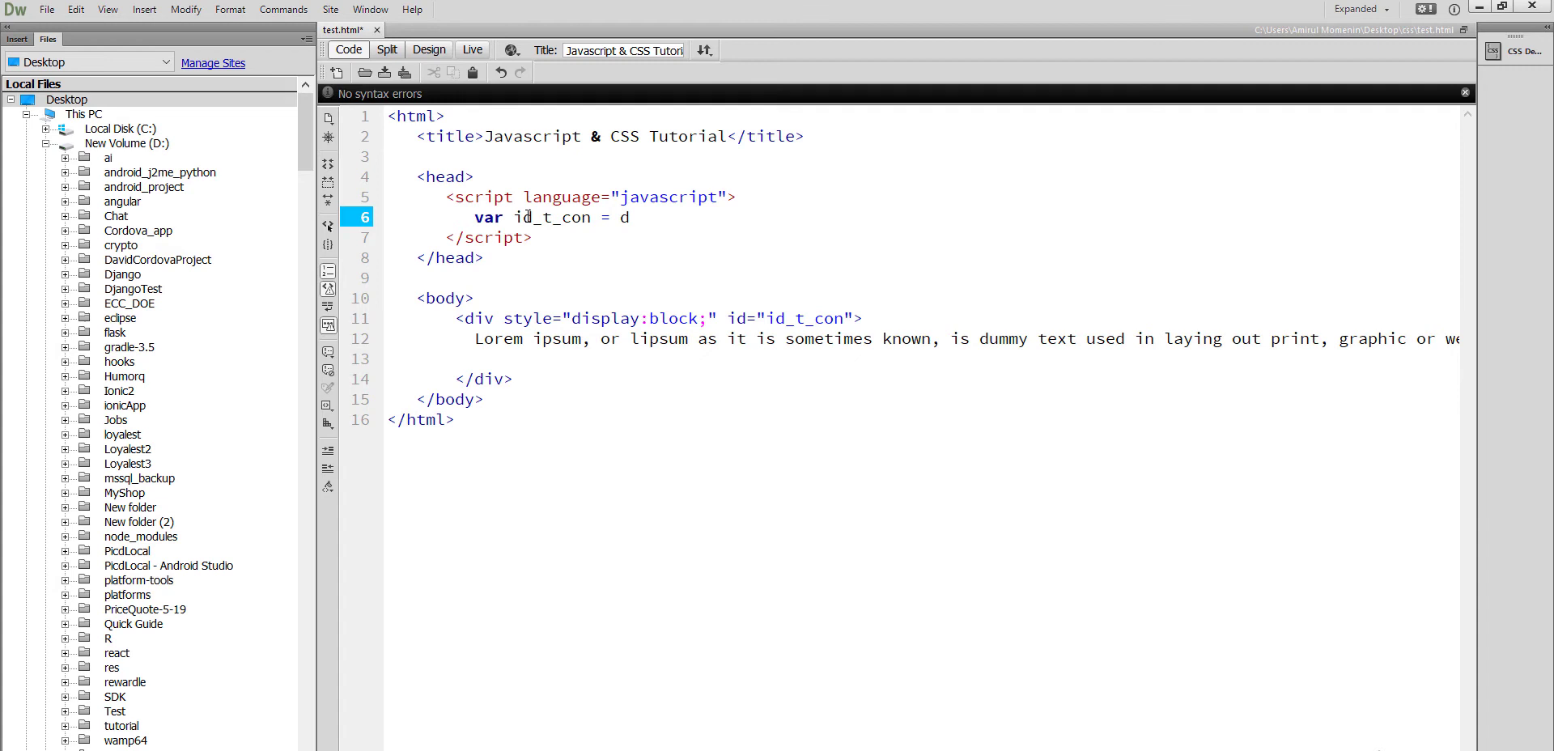
{"action": "type", "text": "ocument"}
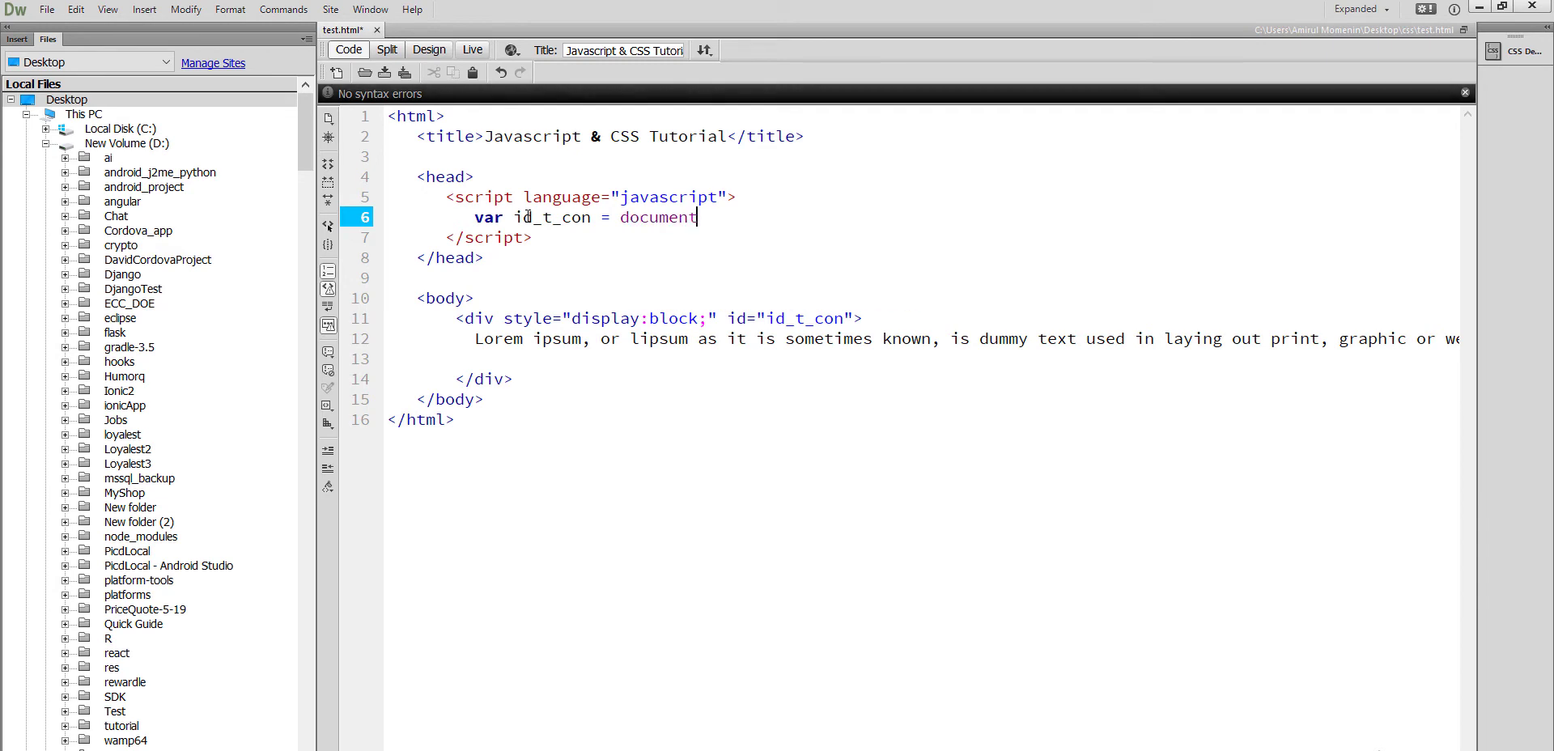
{"action": "type", "text": ".get"}
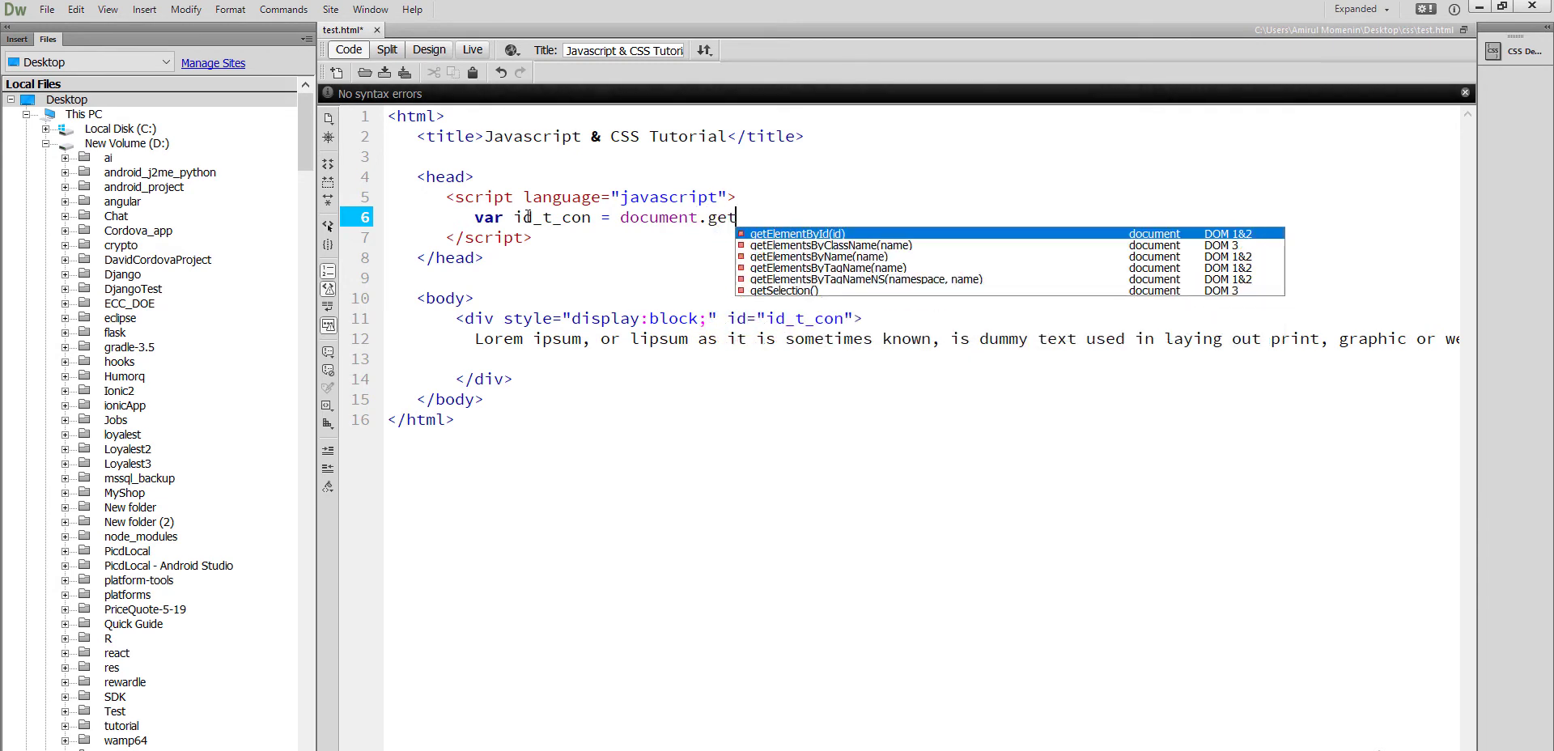
{"action": "left_click", "coordinate": [792, 233]}
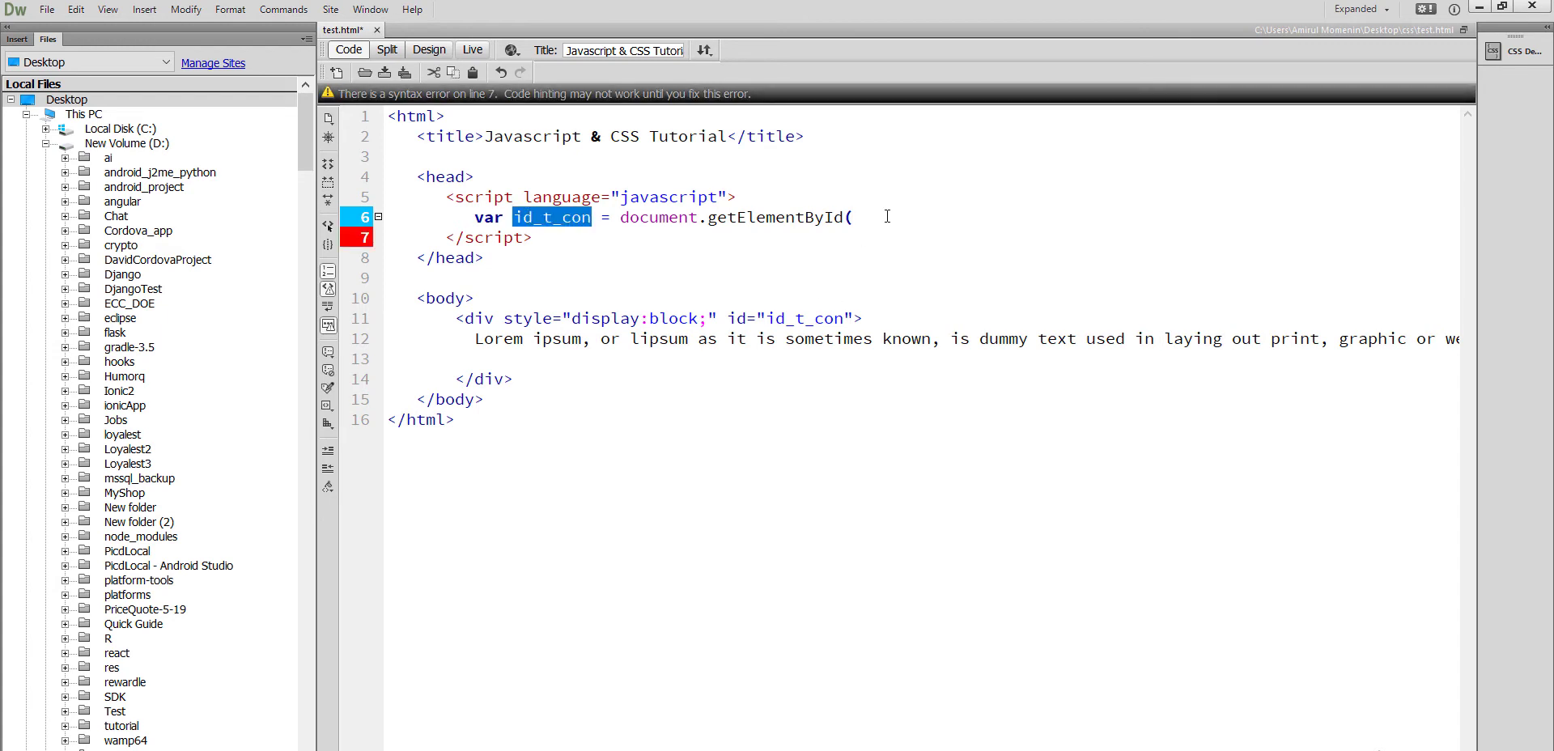
{"action": "type", "text": "\""}
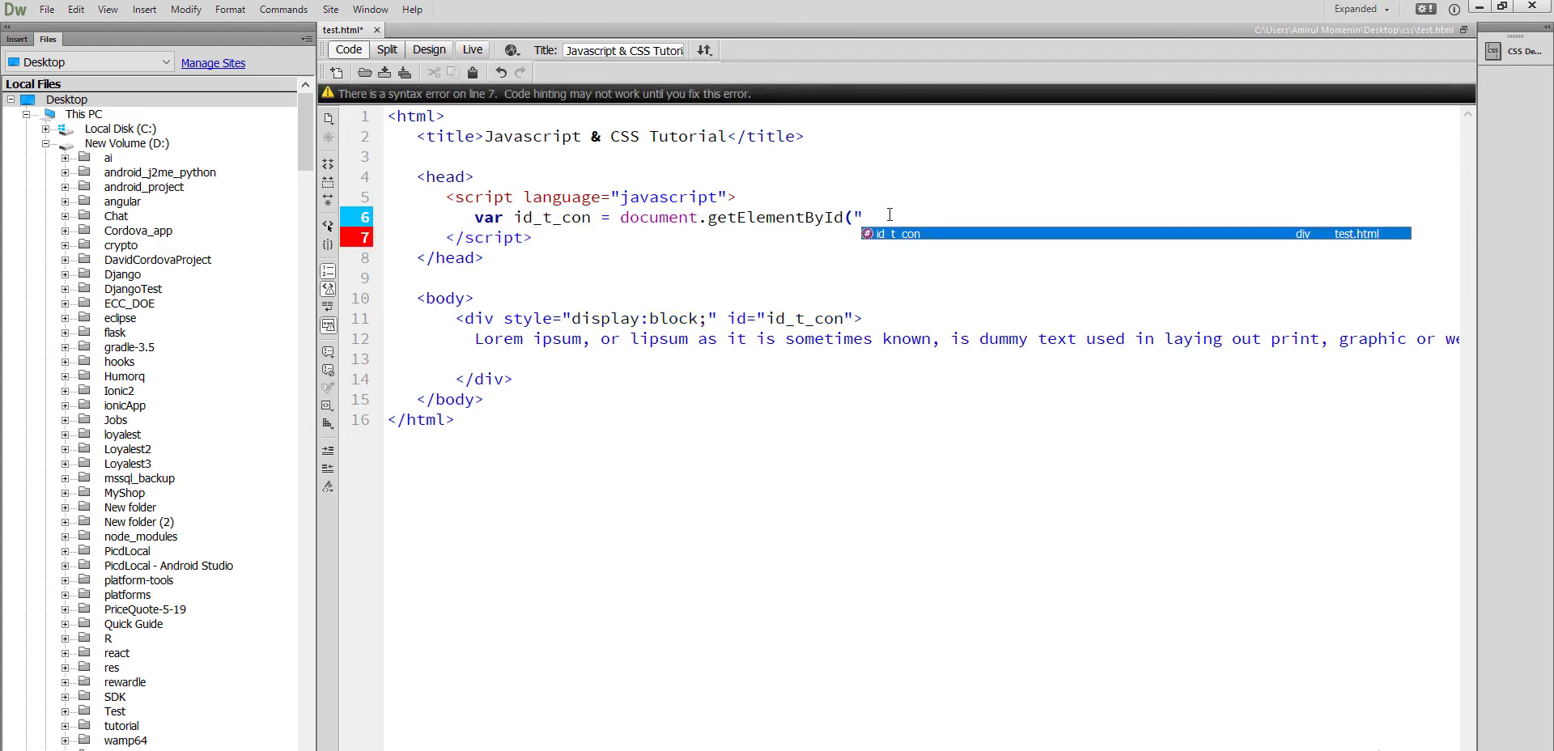
{"action": "type", "text": "id_t_con\""}
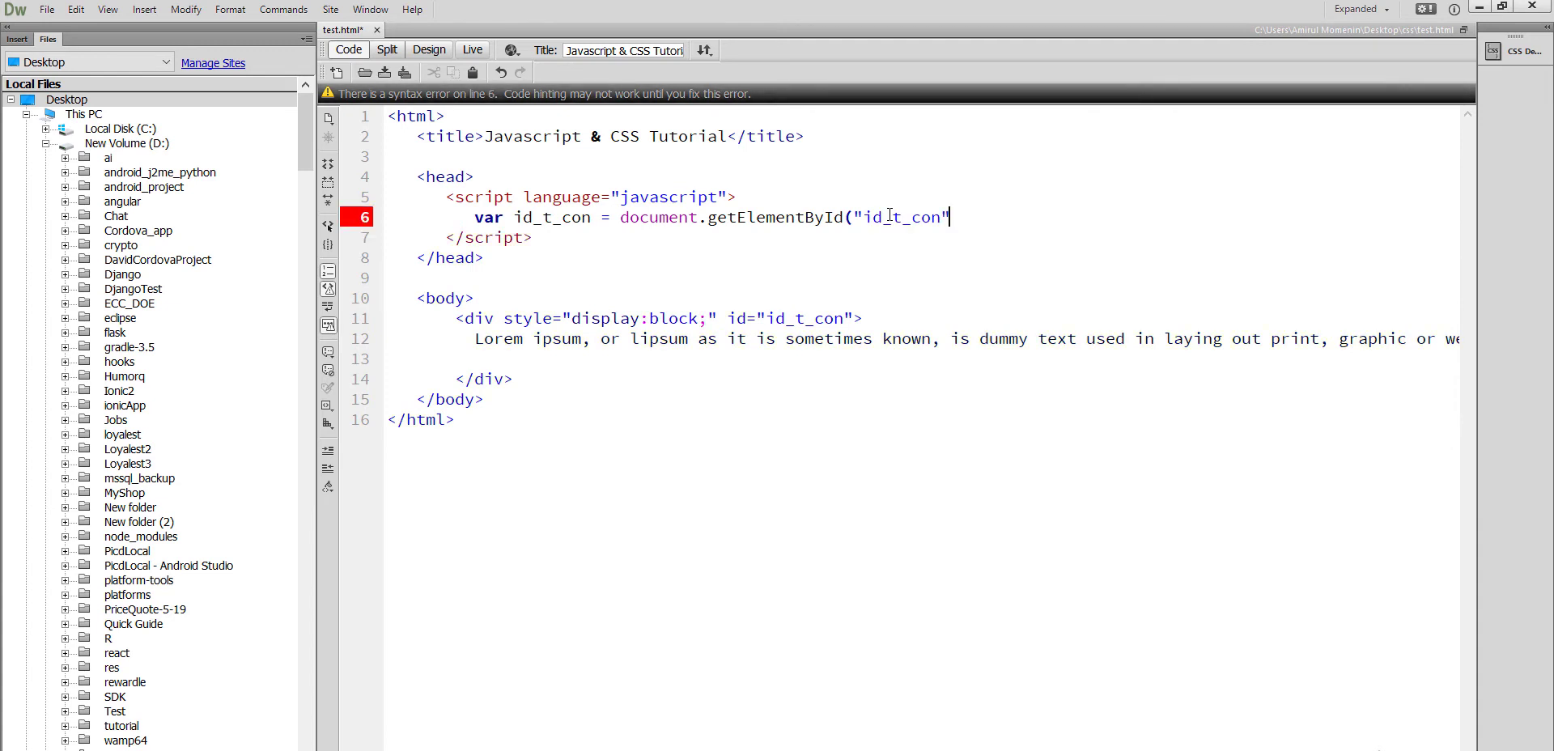
{"action": "type", "text": ";"}
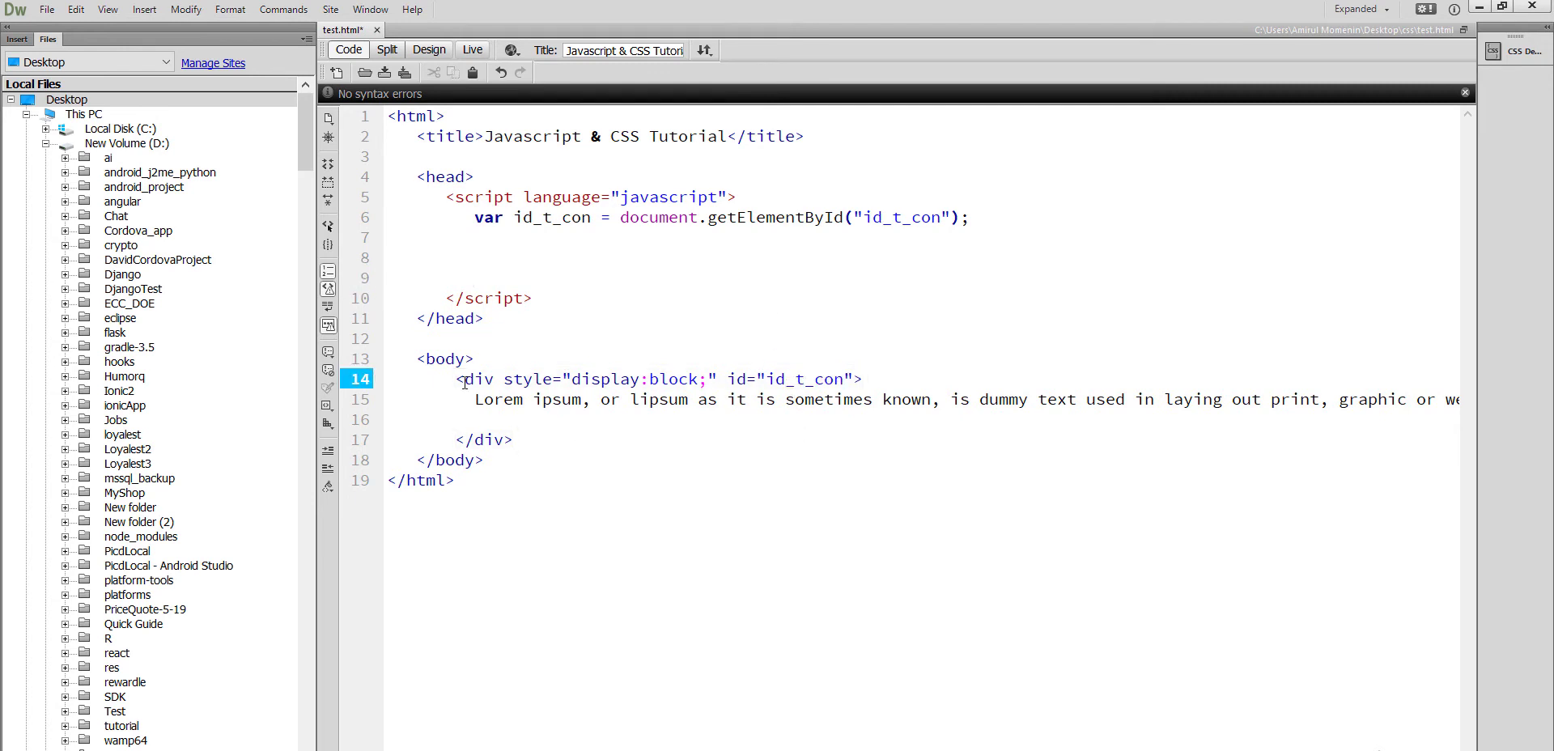
{"action": "left_click", "coordinate": [460, 379]}
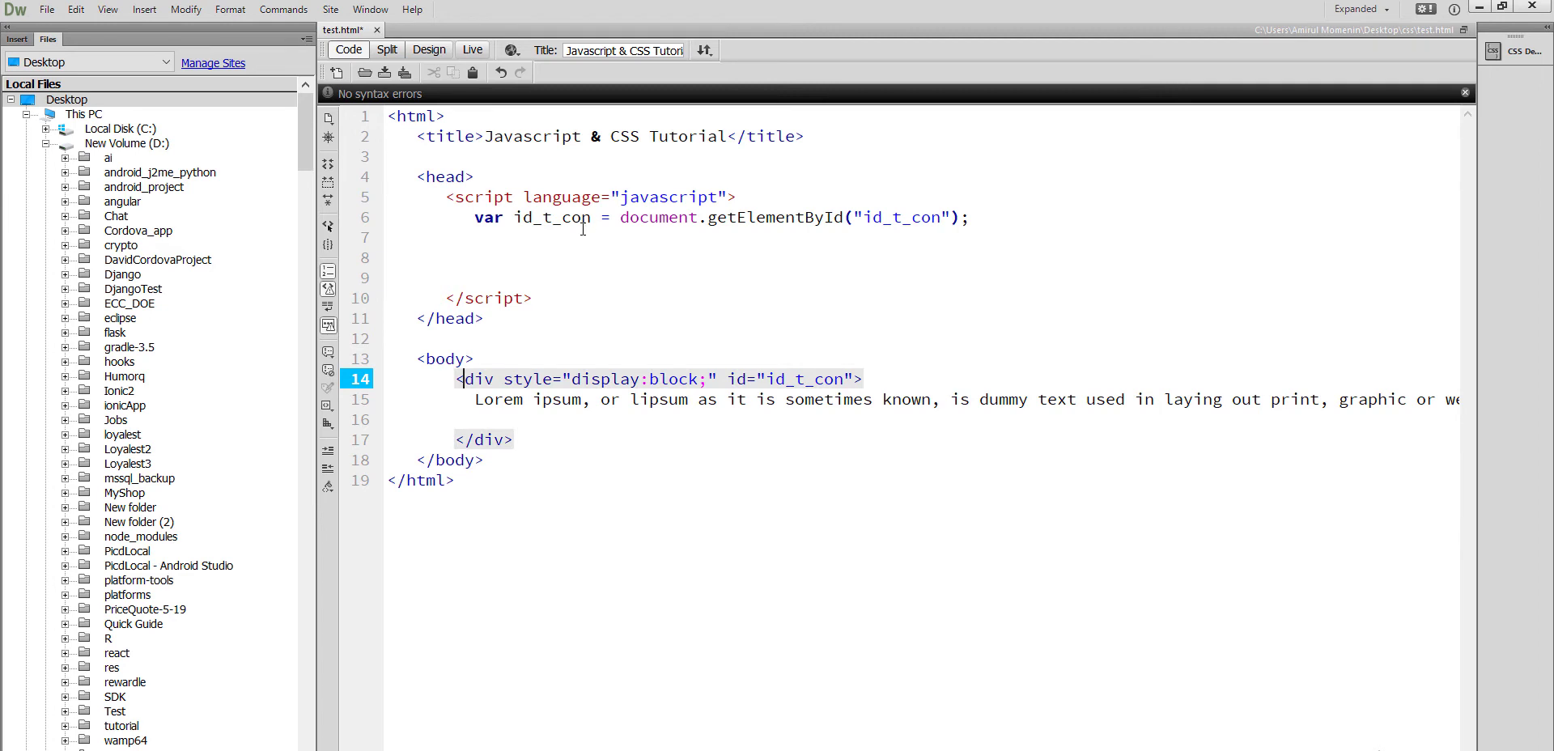
{"action": "double_click", "coordinate": [552, 217]}
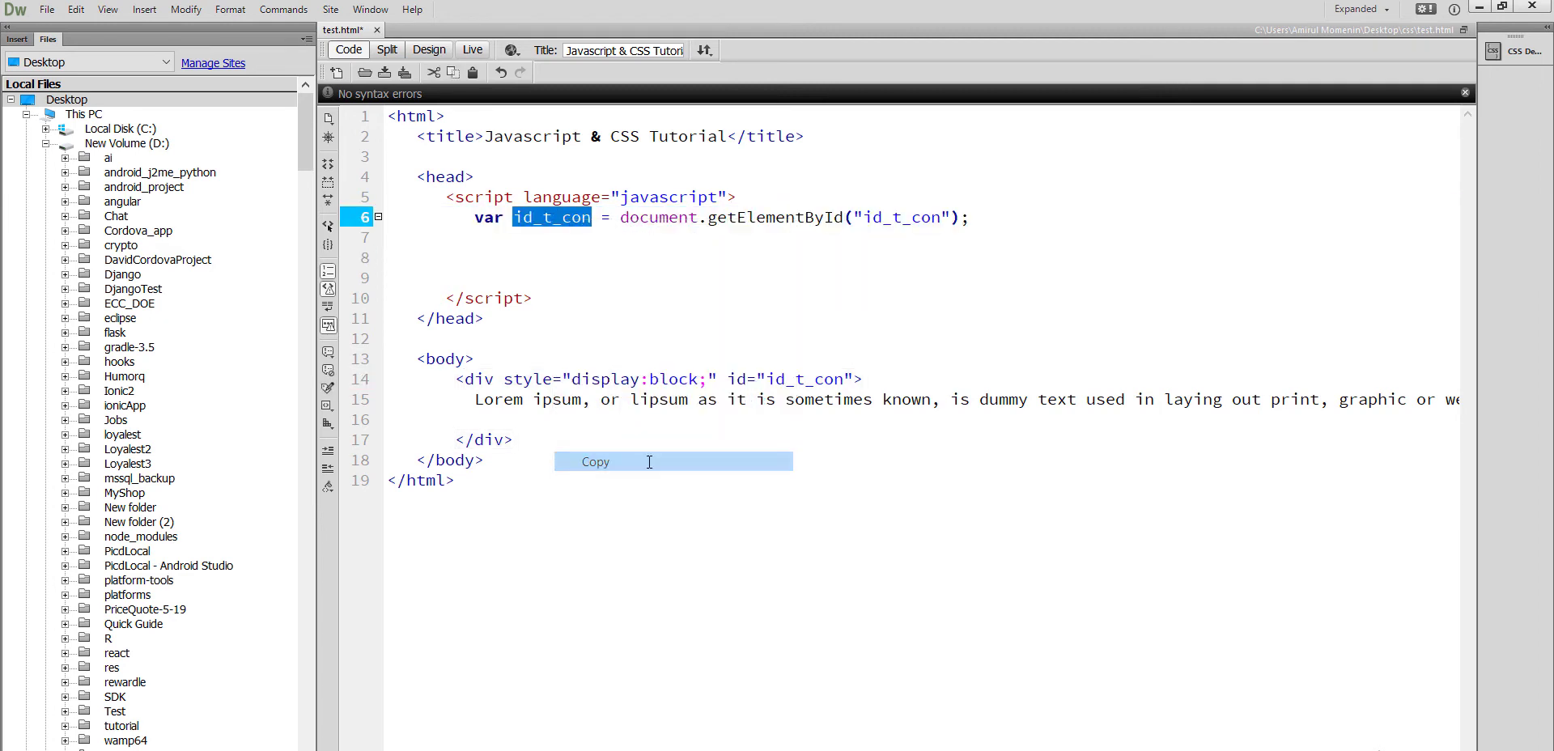
Begin the statement id_t_con.style. while checking the div's style attribute
{"action": "left_click", "coordinate": [476, 258]}
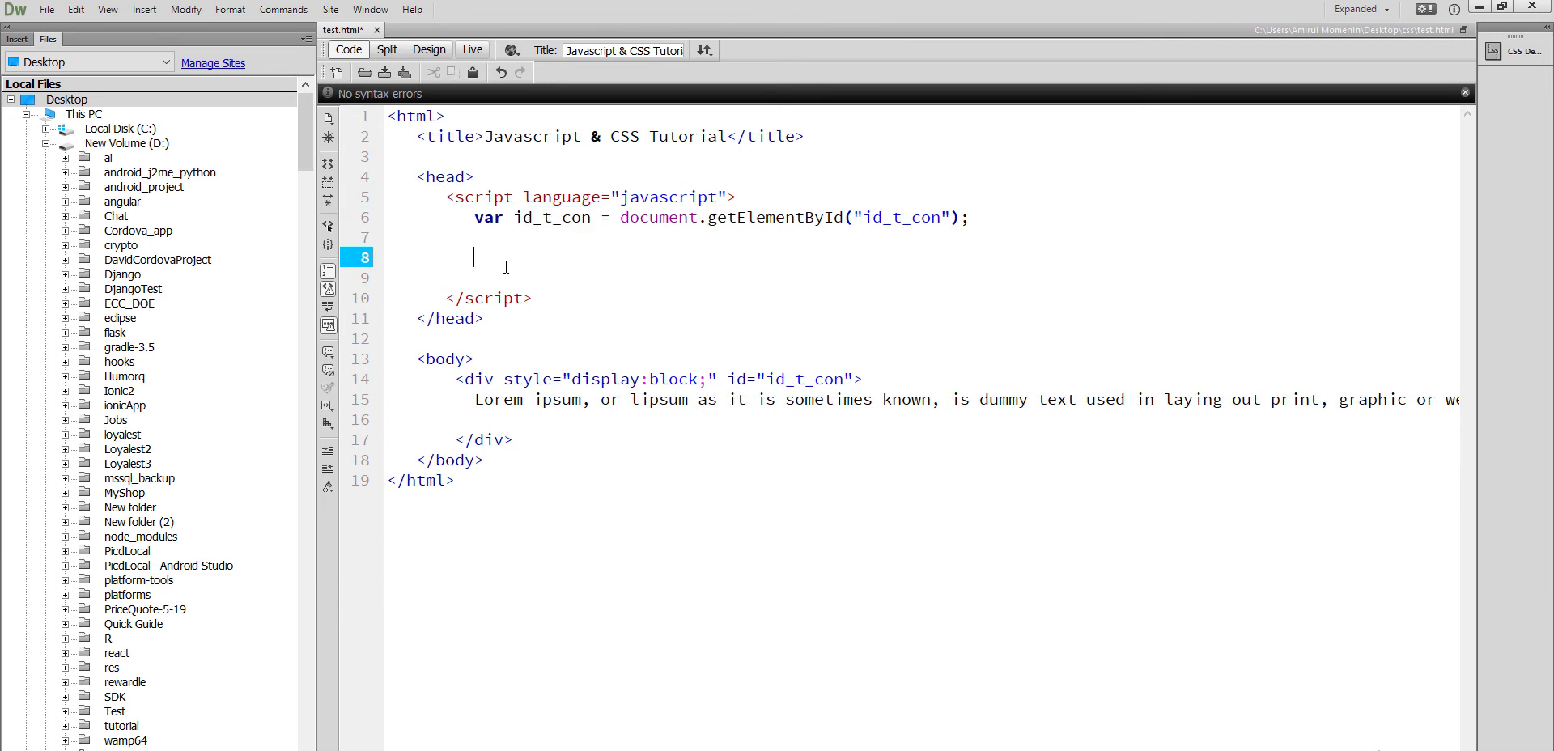
{"action": "type", "text": "id_t_con."}
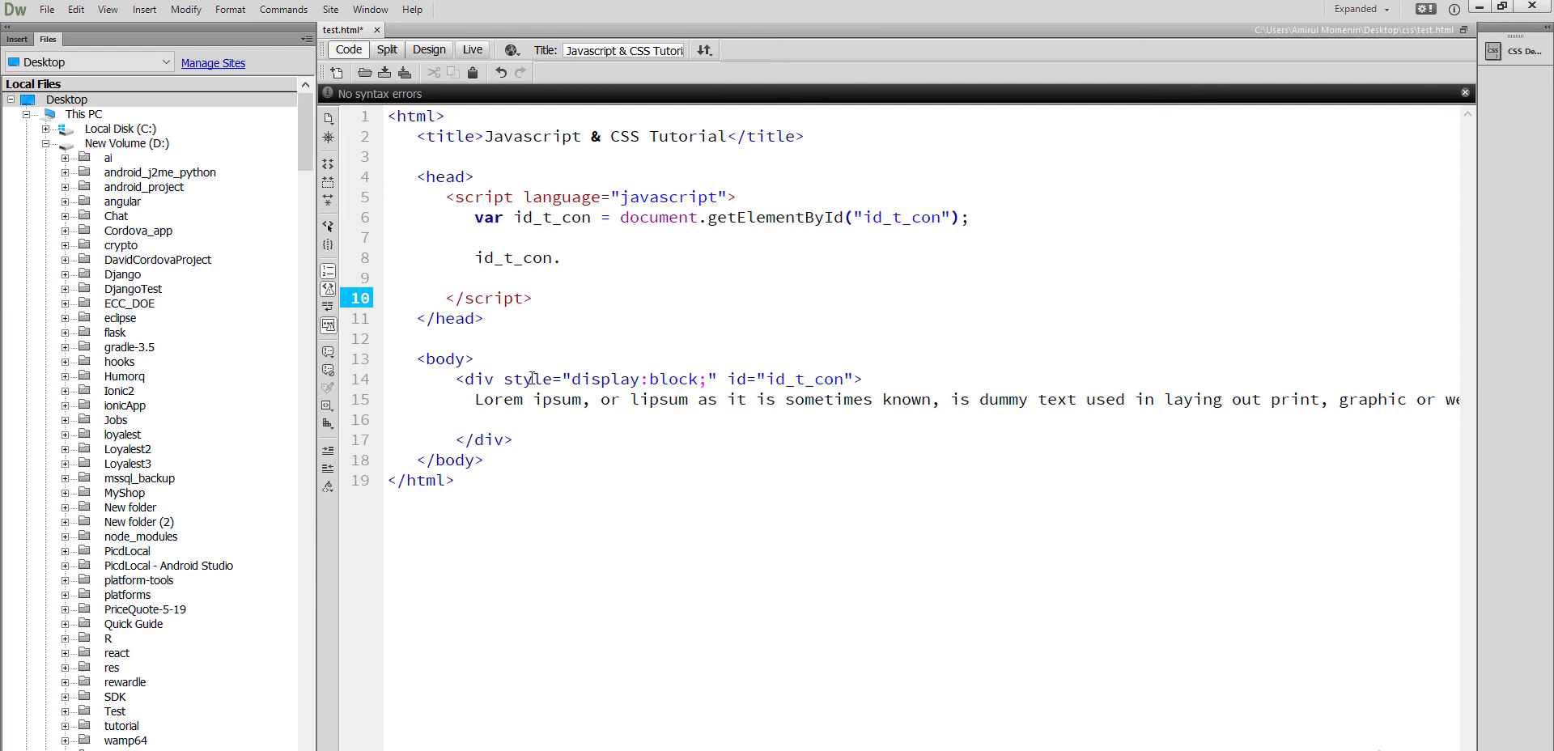
{"action": "double_click", "coordinate": [528, 379]}
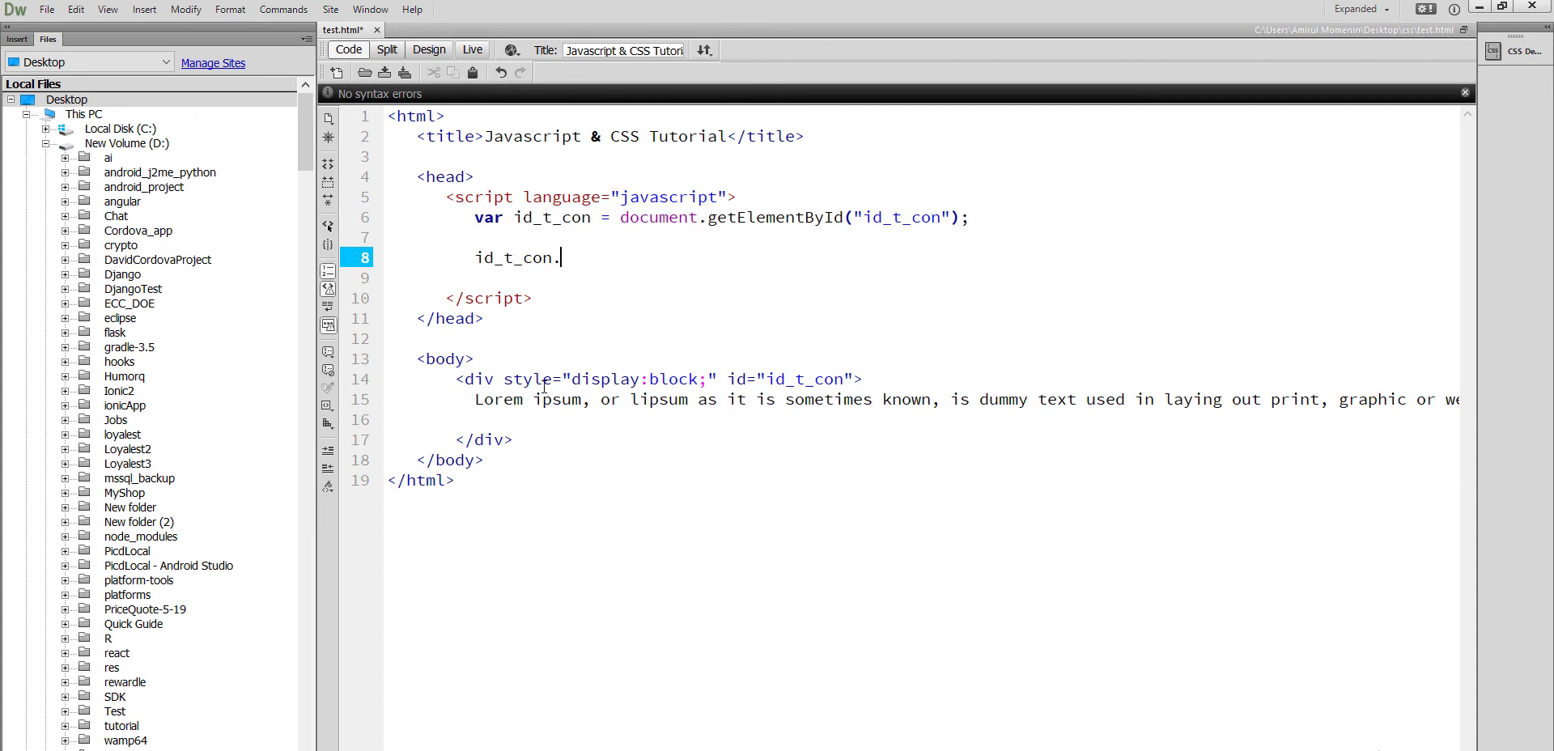
{"action": "double_click", "coordinate": [527, 379]}
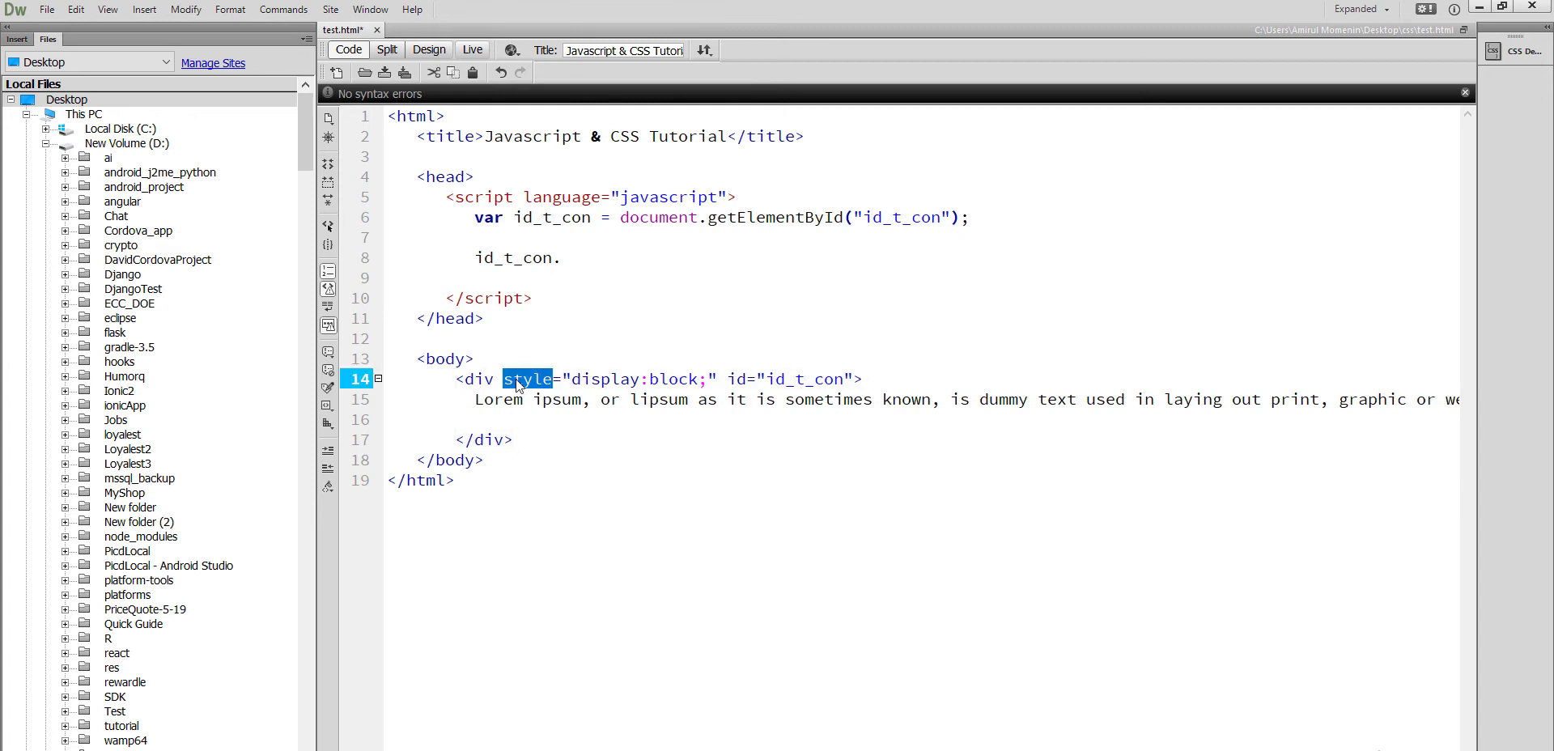
{"action": "left_click", "coordinate": [516, 379]}
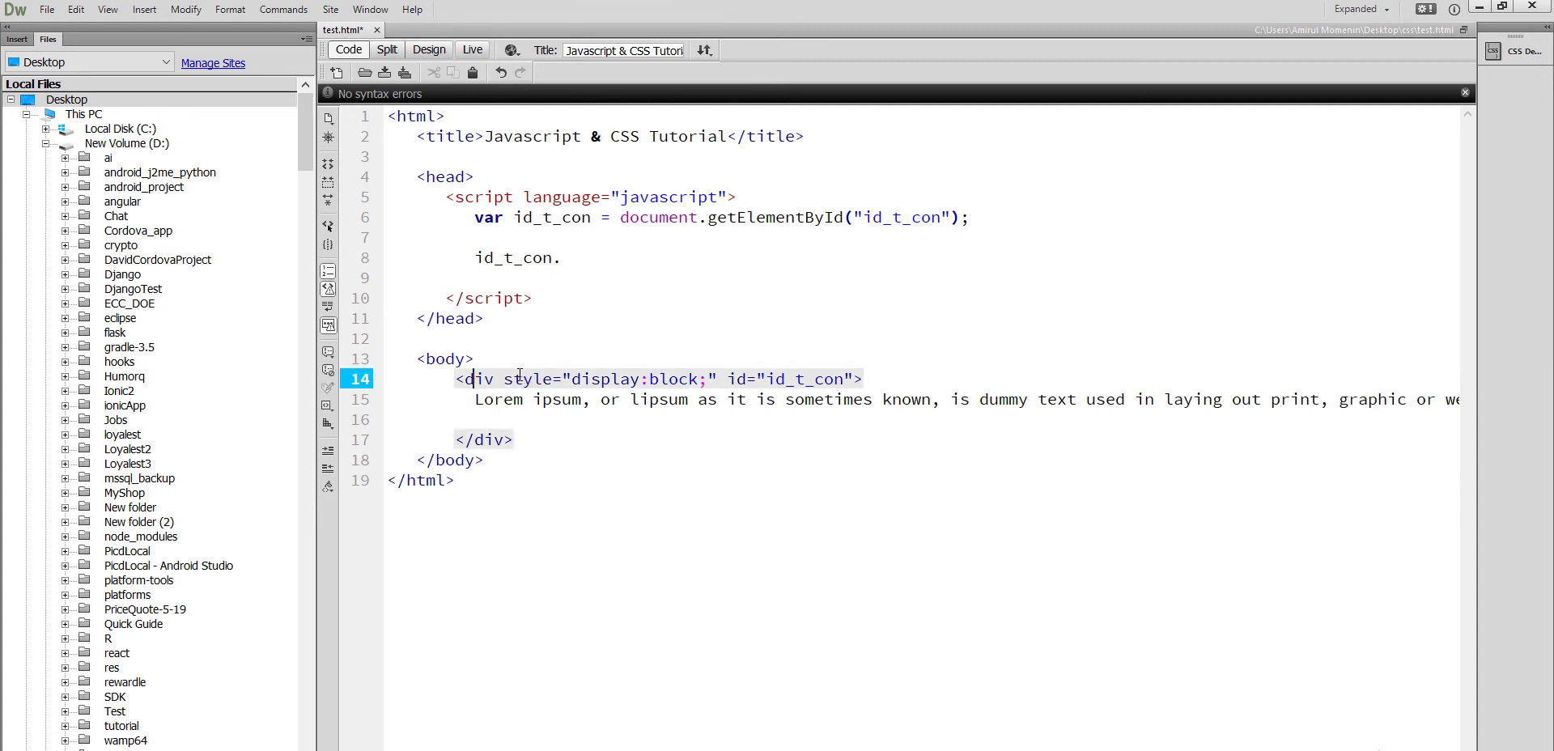
{"action": "left_click", "coordinate": [577, 258]}
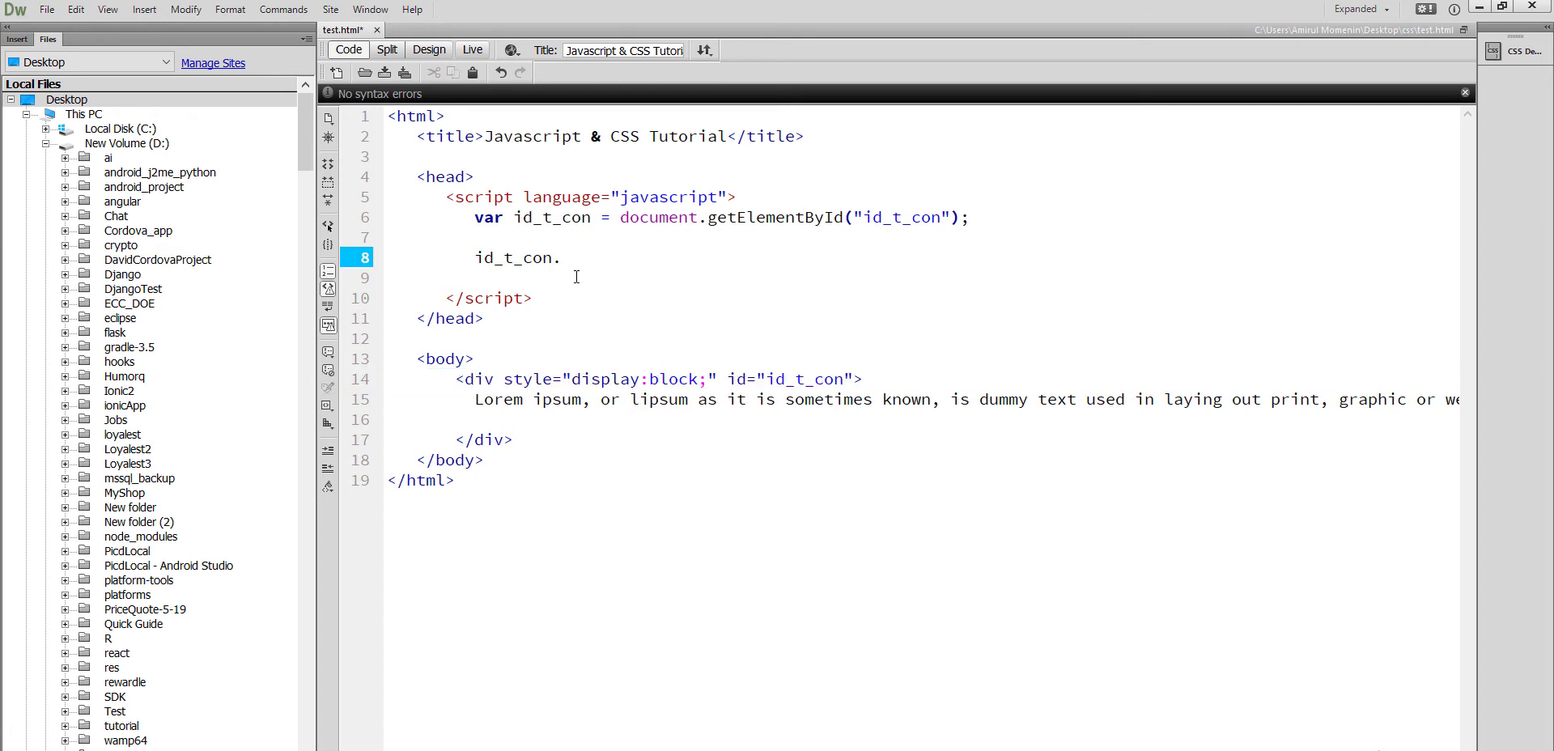
{"action": "double_click", "coordinate": [528, 378]}
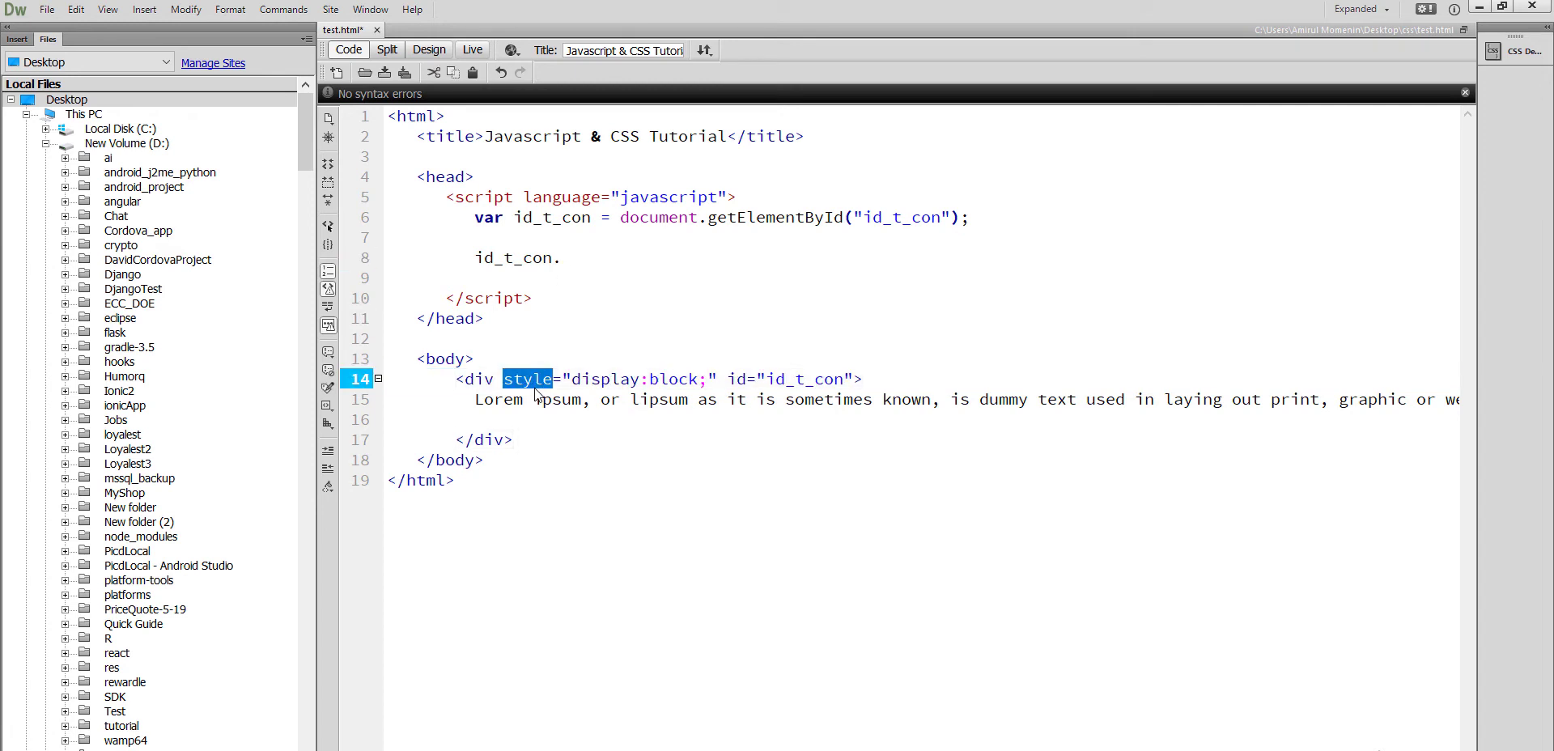
{"action": "type", "text": ".style"}
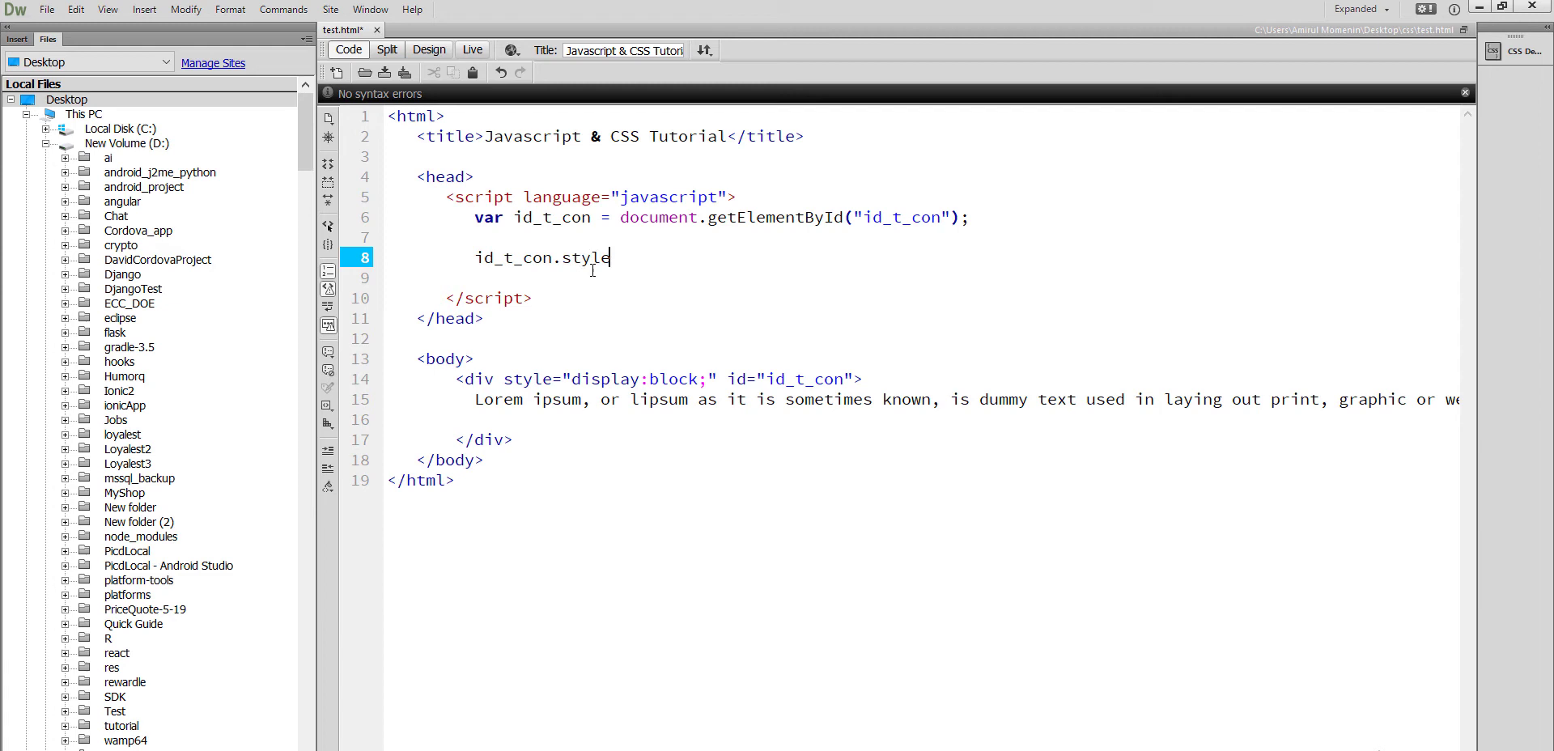
{"action": "type", "text": "."}
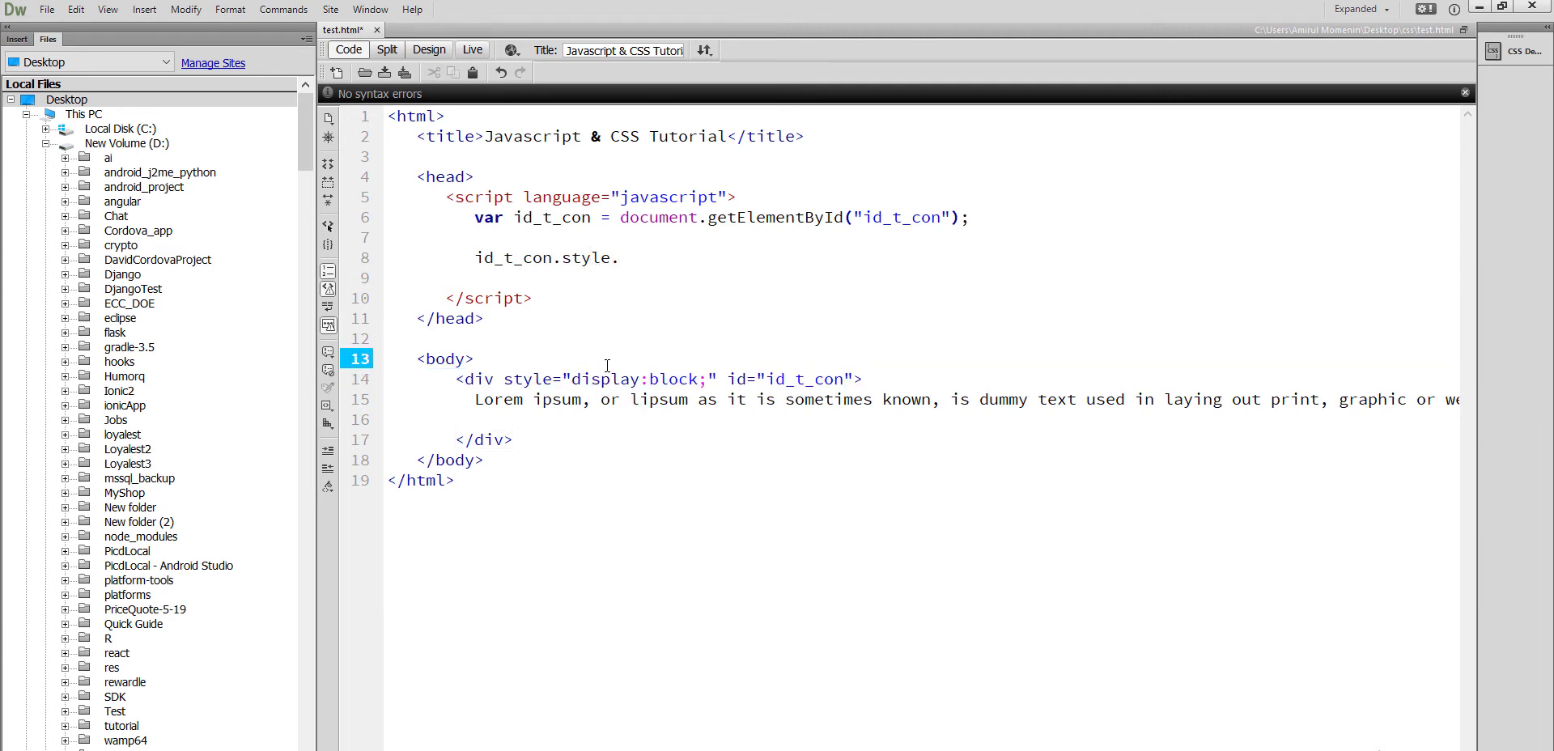
Finish id_t_con.style.display = "block"; and start the "none" statement below
{"action": "double_click", "coordinate": [605, 379]}
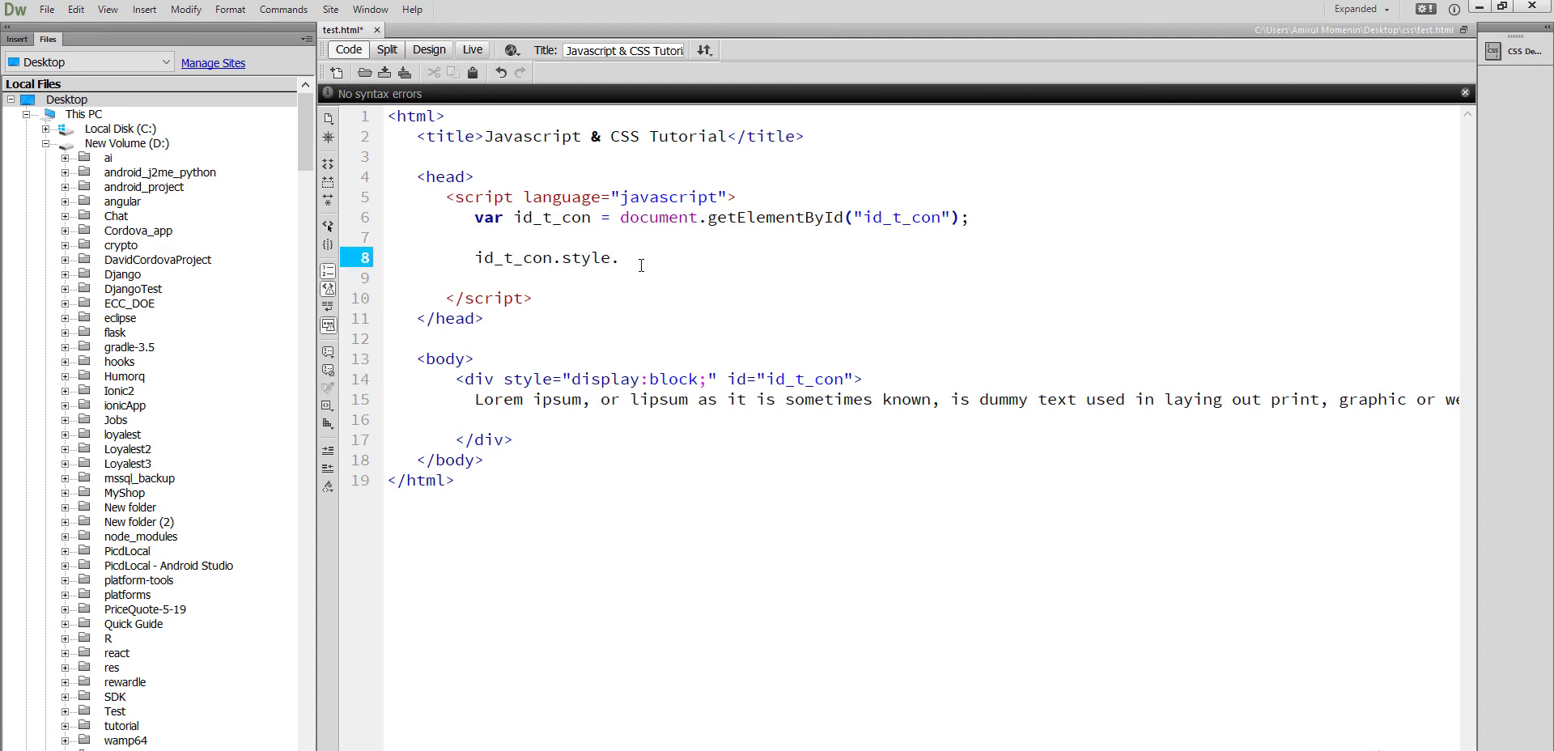
{"action": "type", "text": "display"}
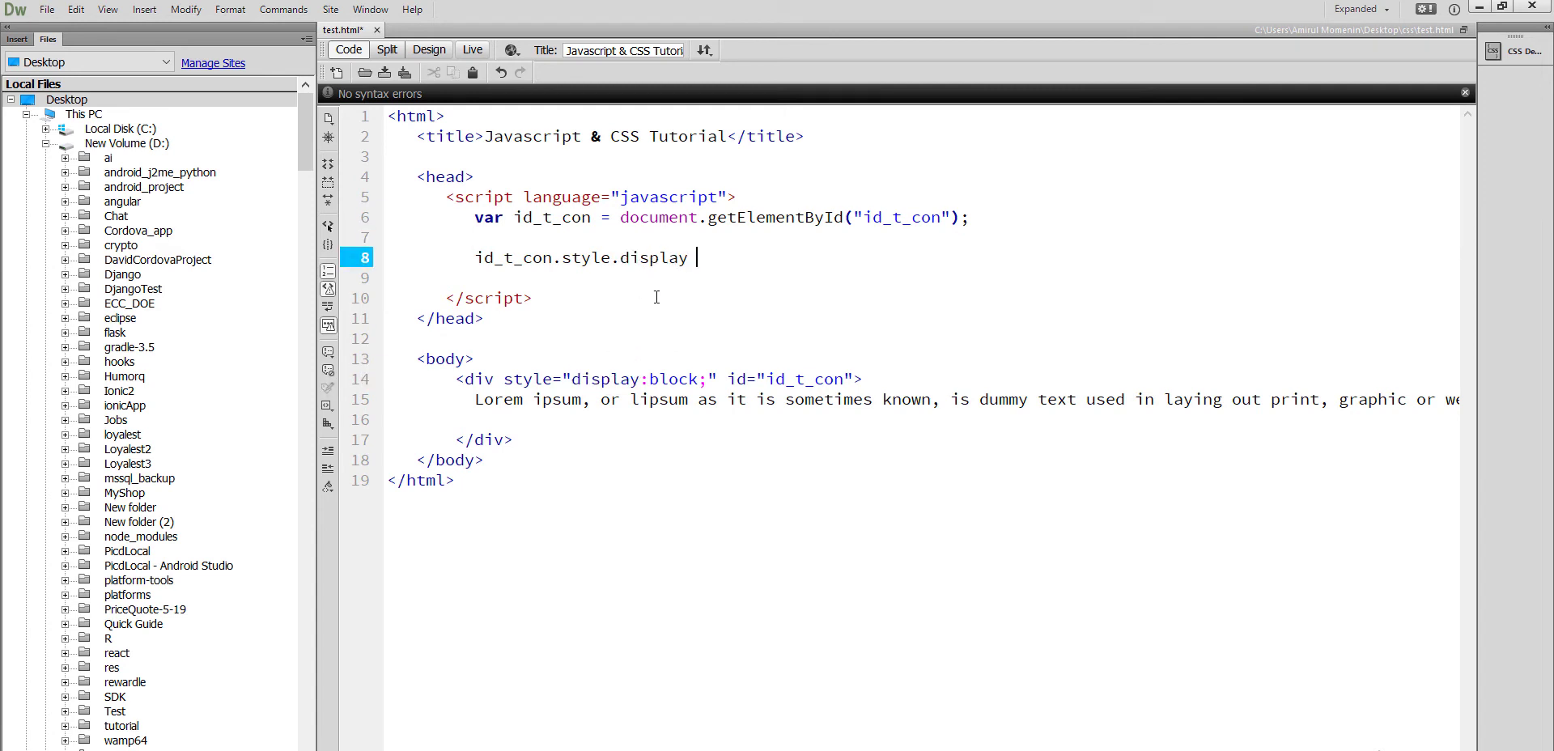
{"action": "type", "text": "="}
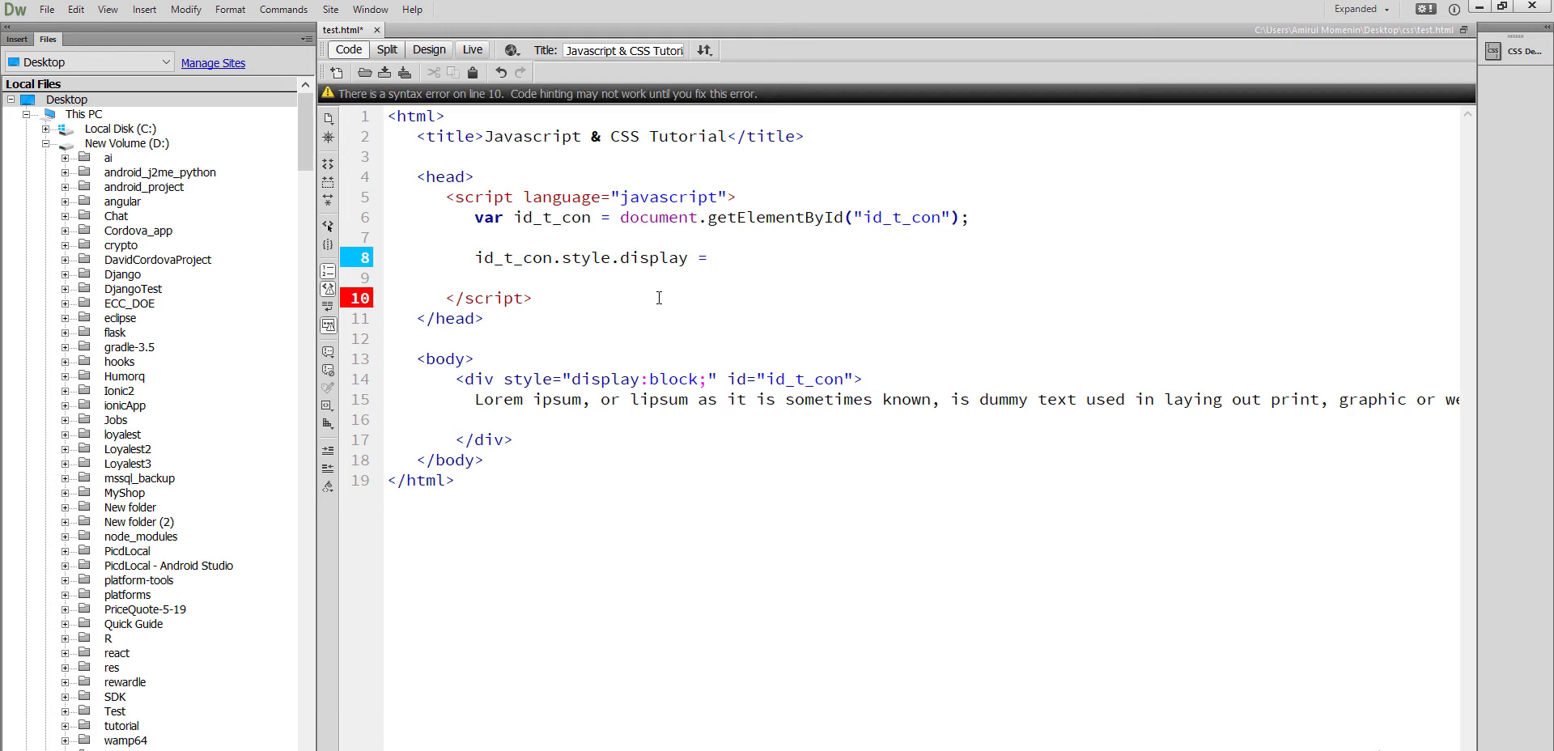
{"action": "type", "text": "\"\";"}
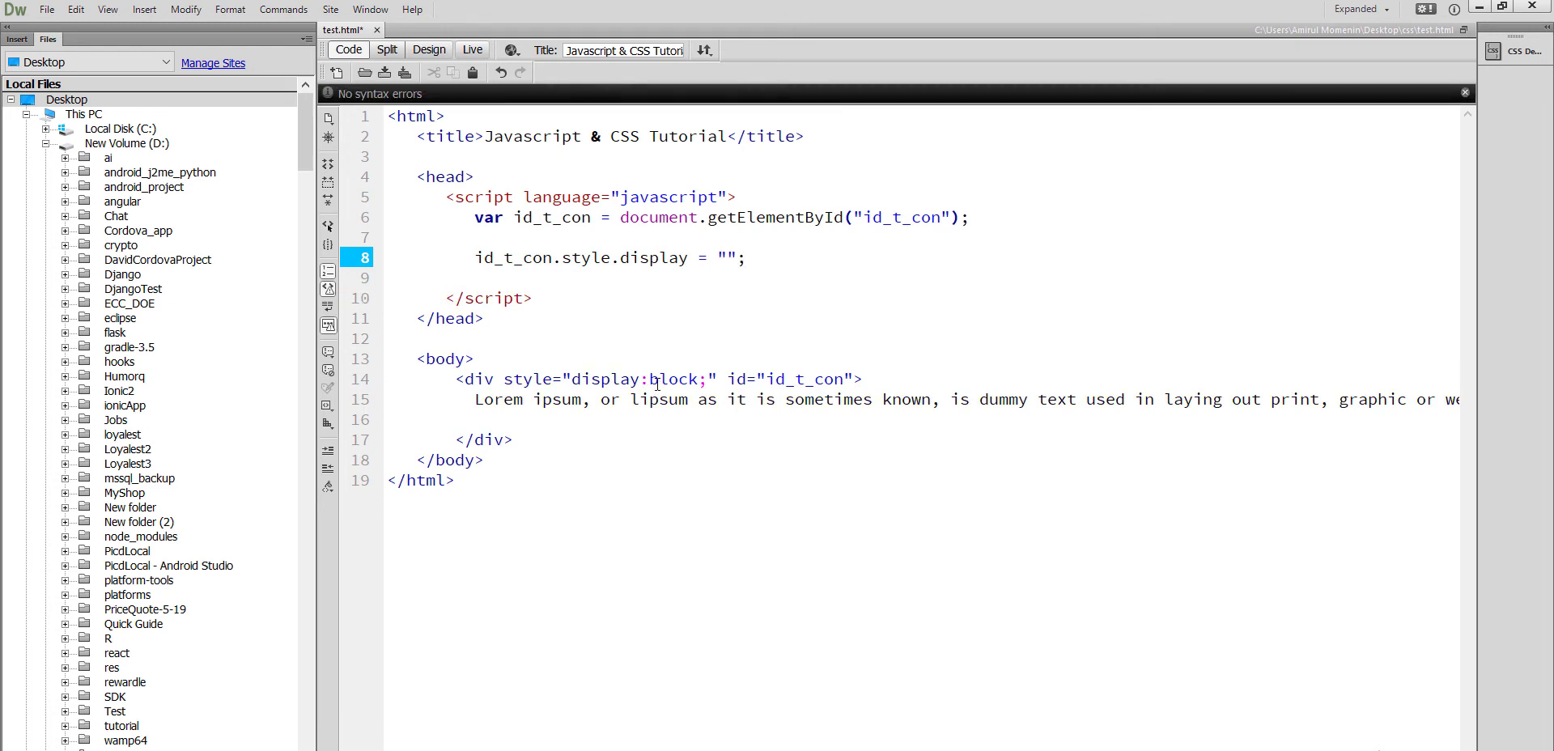
{"action": "double_click", "coordinate": [675, 378]}
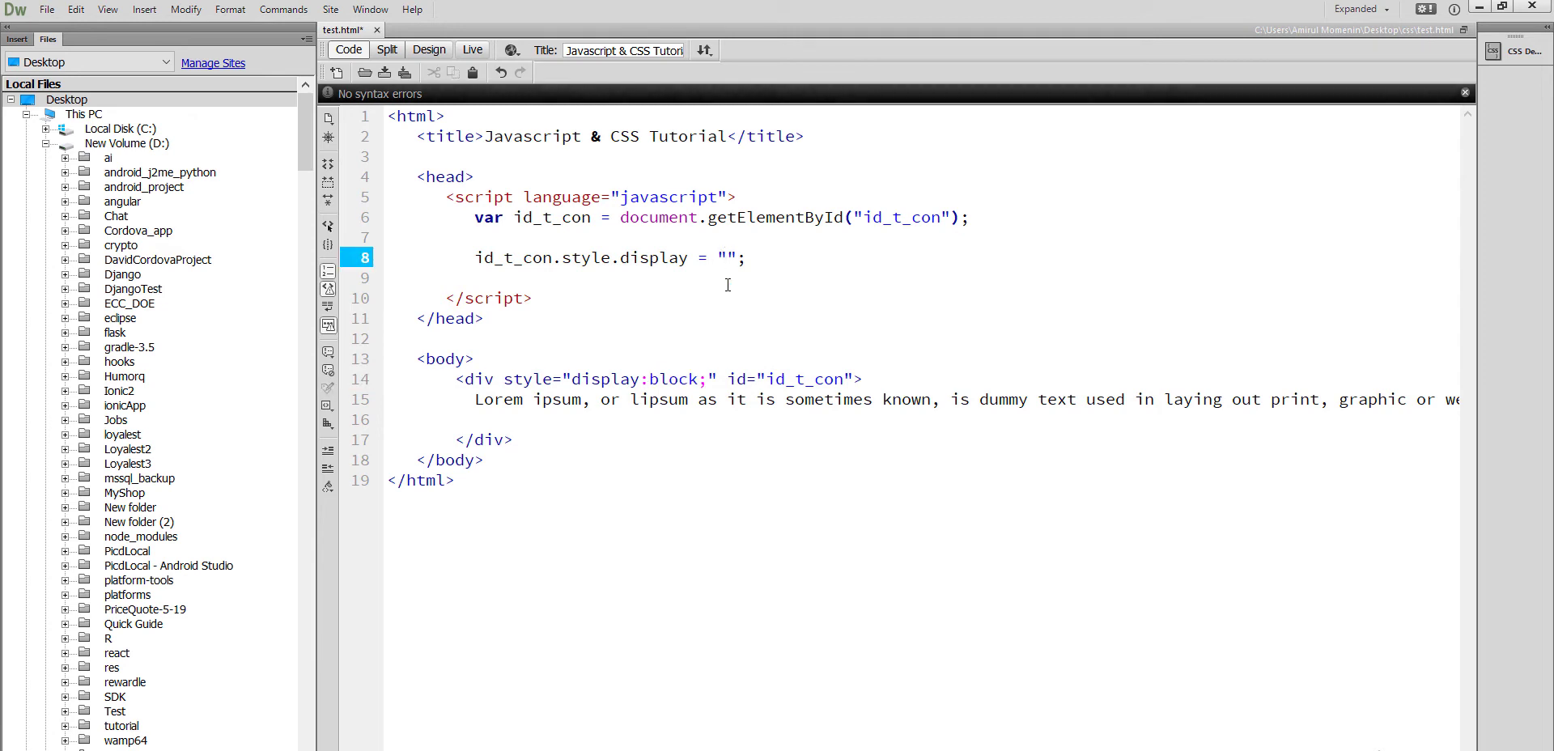
{"action": "type", "text": "block"}
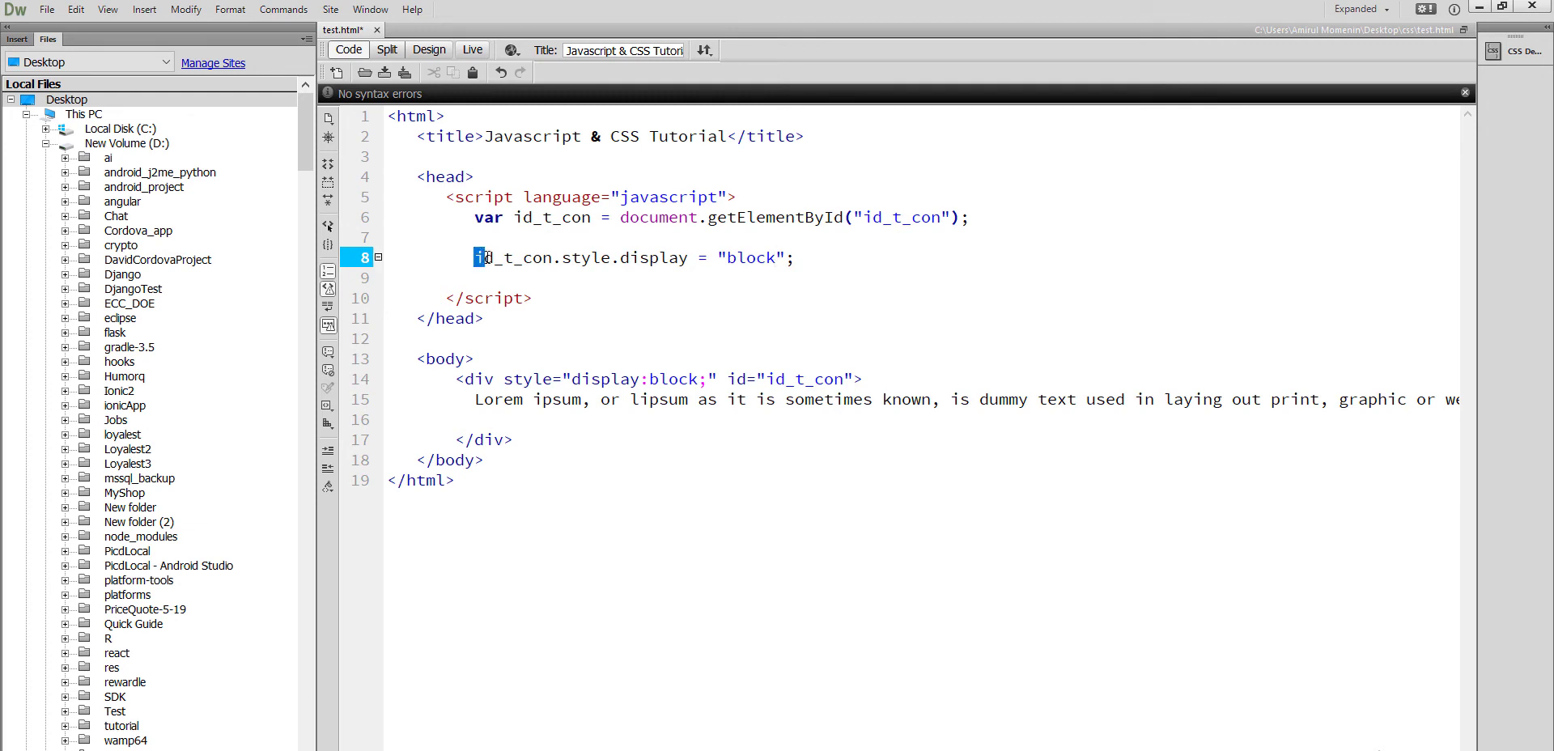
{"action": "left_click", "coordinate": [798, 257]}
{"action": "type", "text": "id_t_con.style.display = \"n\";"}
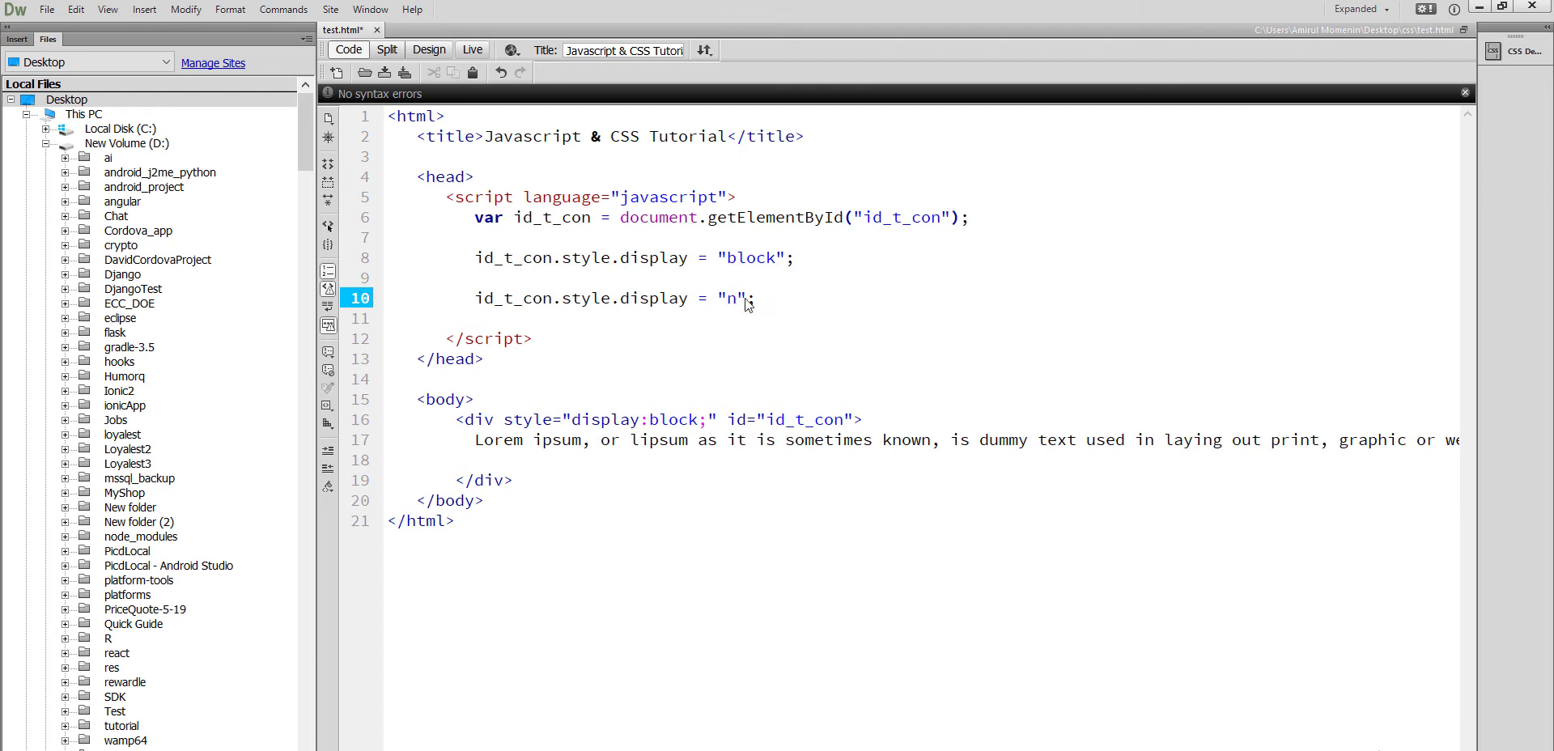
{"action": "type", "text": "one"}
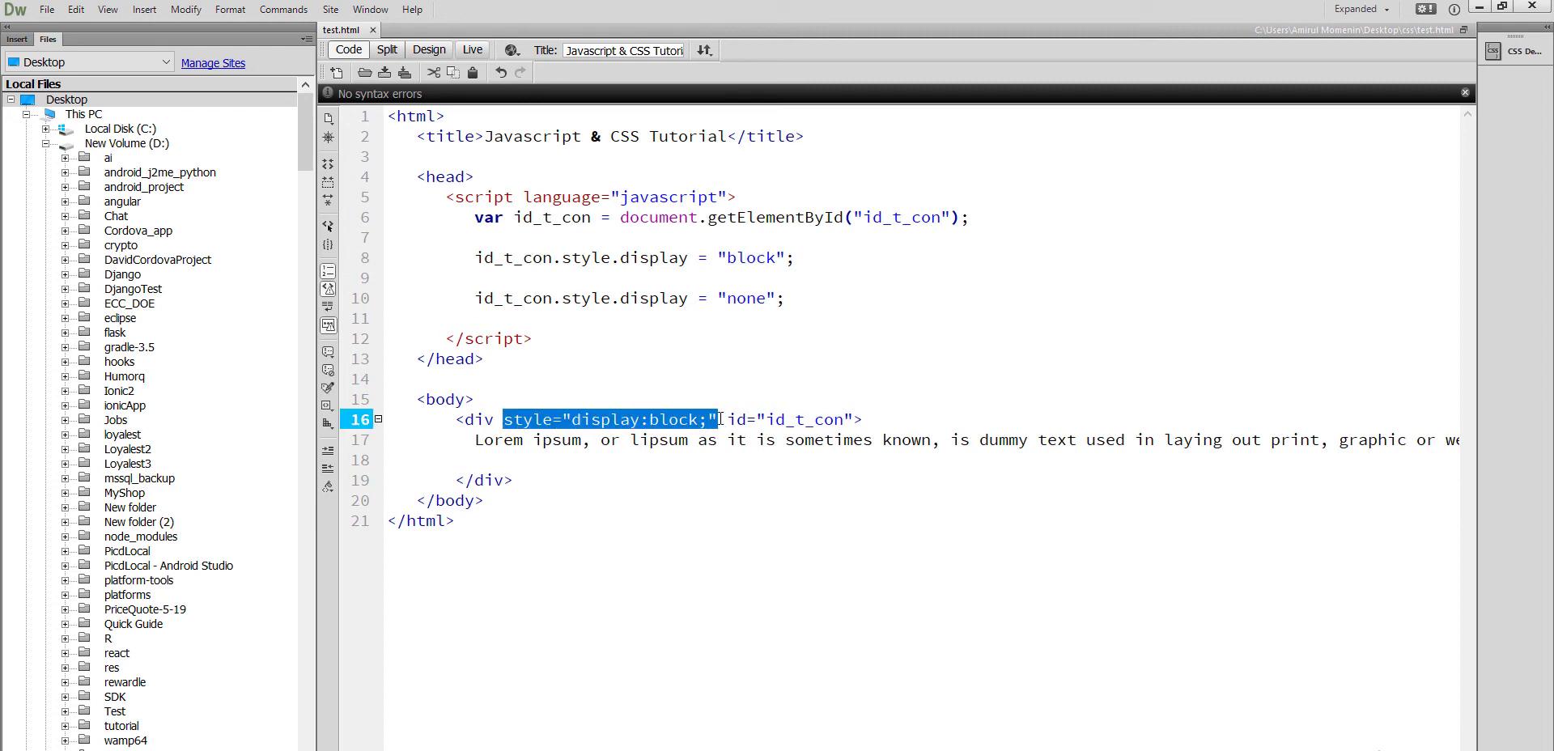
Delete the div's inline style and add <button onClick="showHide()">Click</button> above it
{"action": "key", "text": "Delete"}
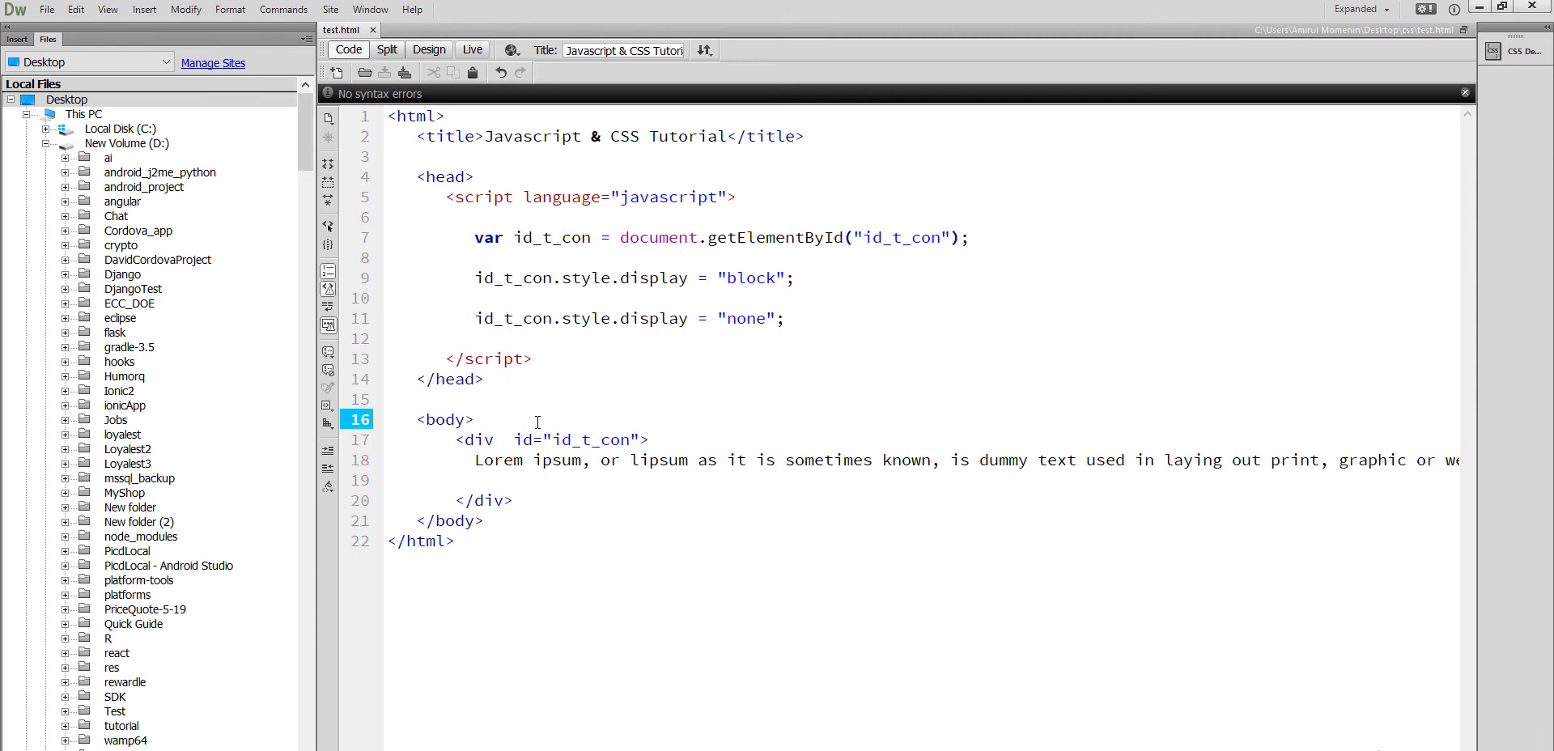
{"action": "key", "text": "enter"}
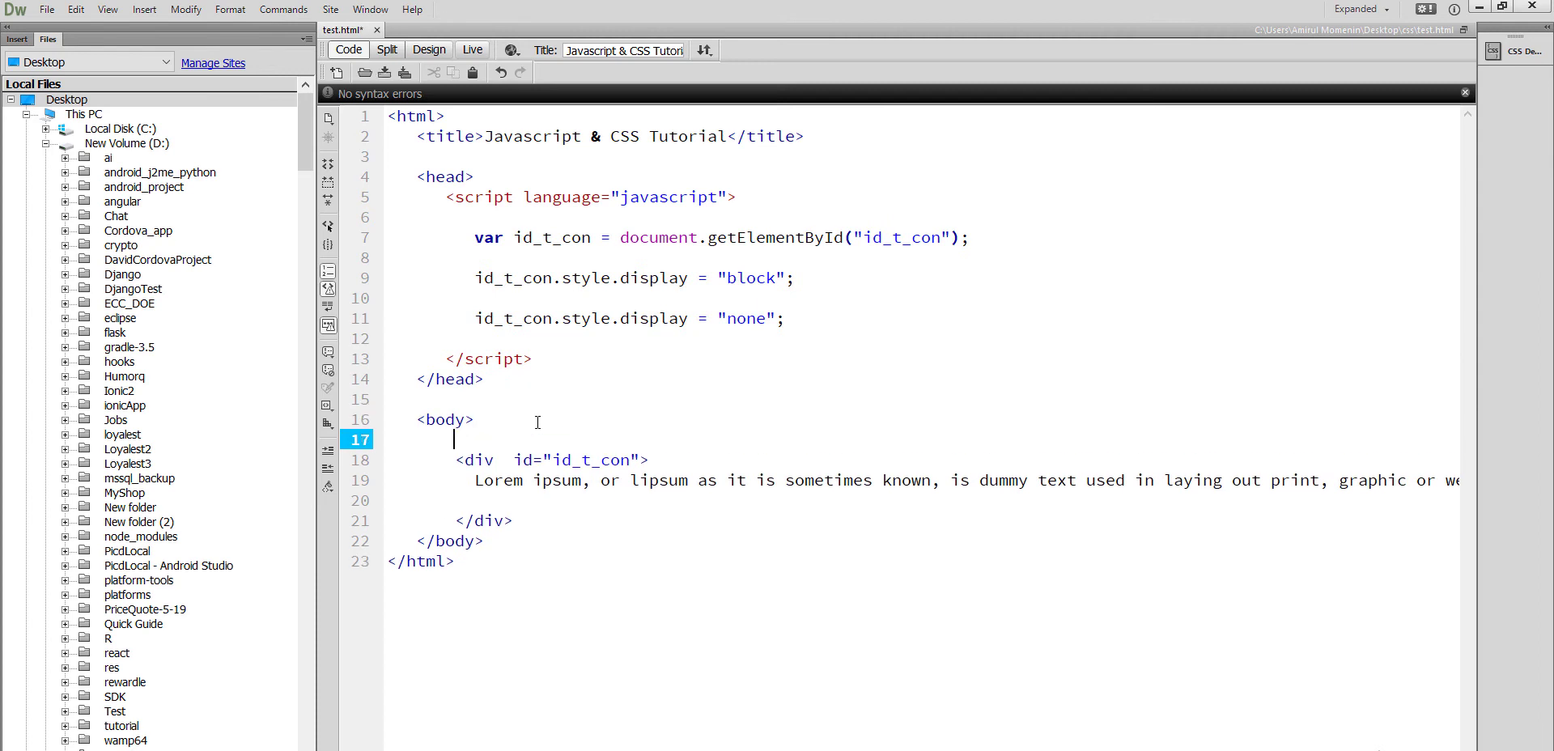
{"action": "type", "text": "<b"}
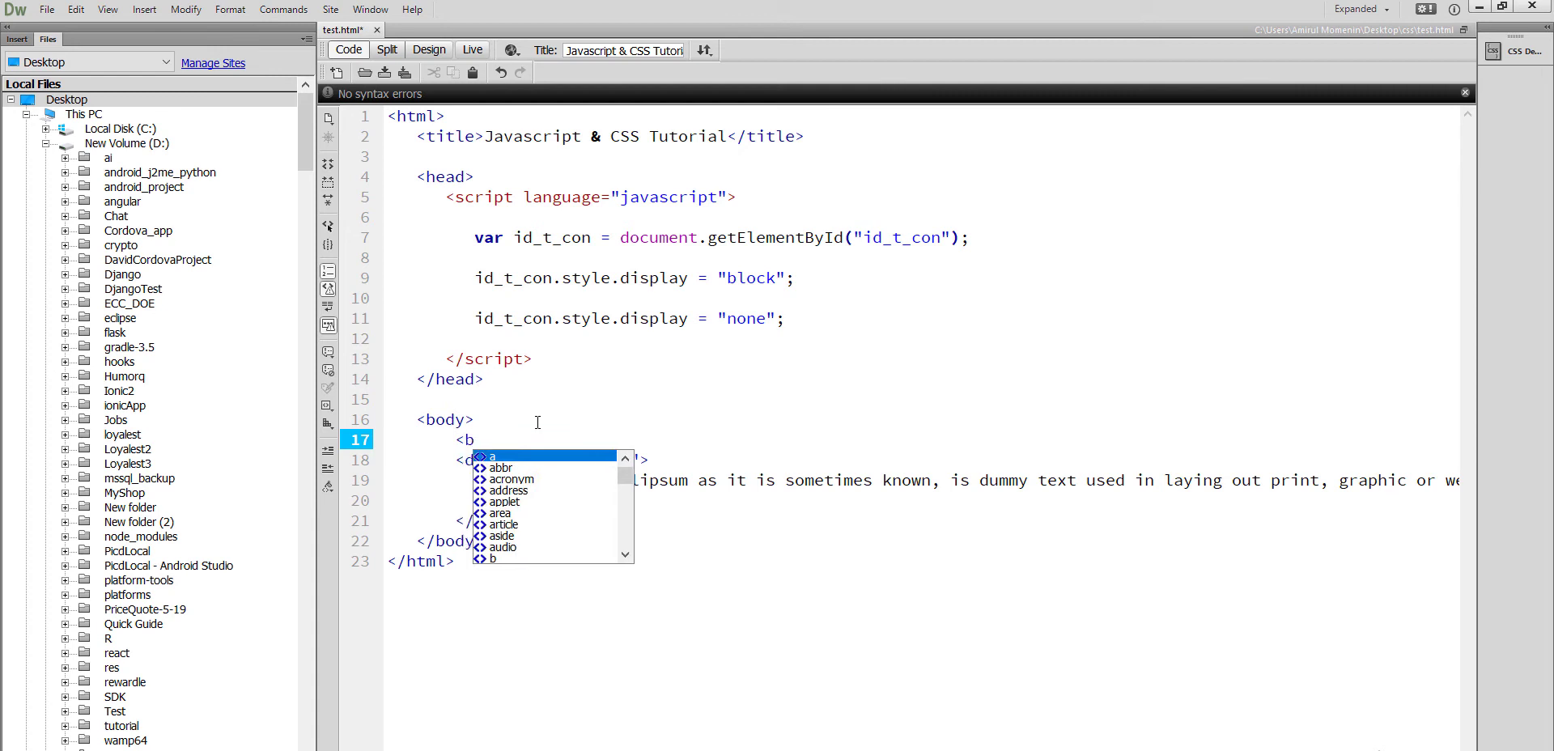
{"action": "type", "text": "button"}
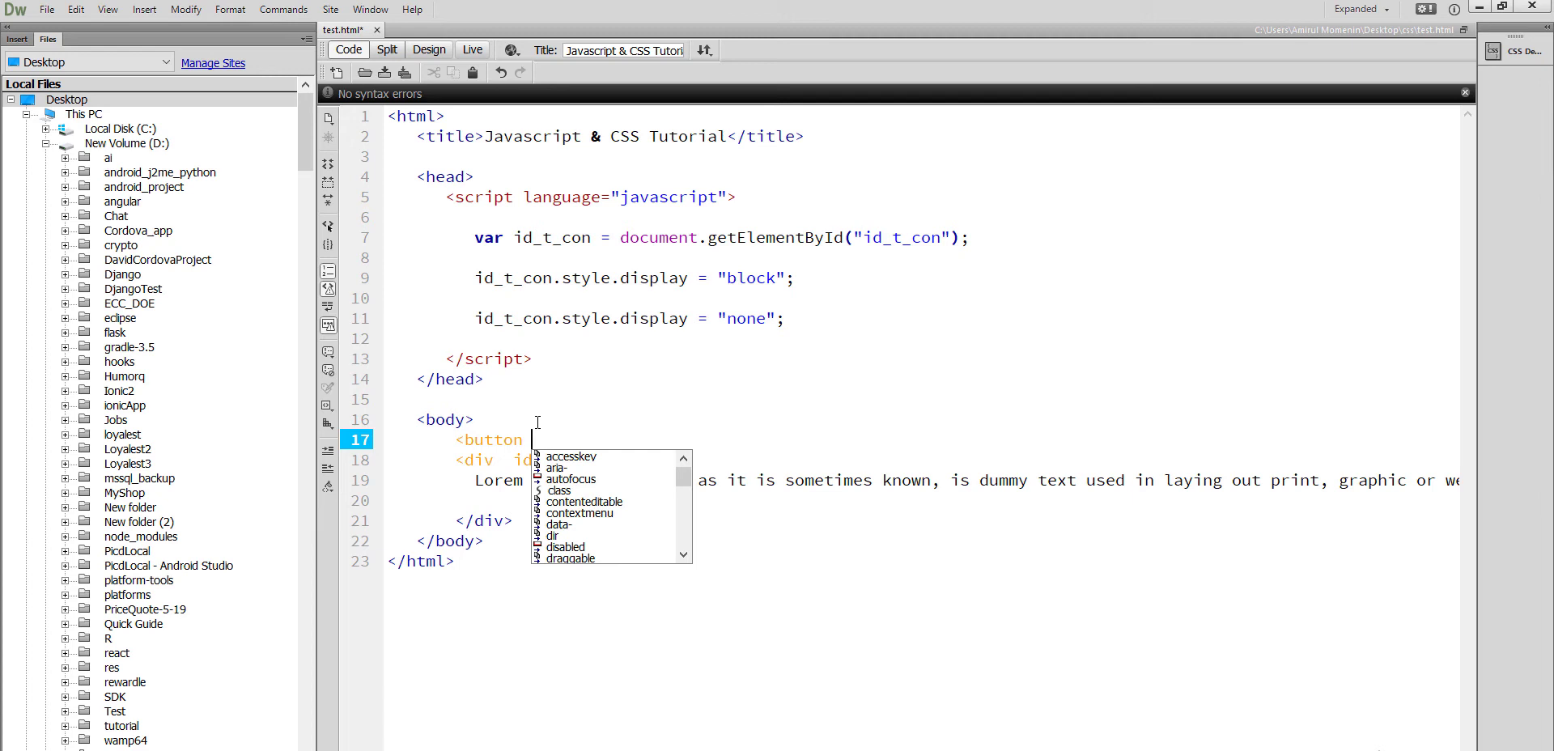
{"action": "type", "text": "onClick=\""}
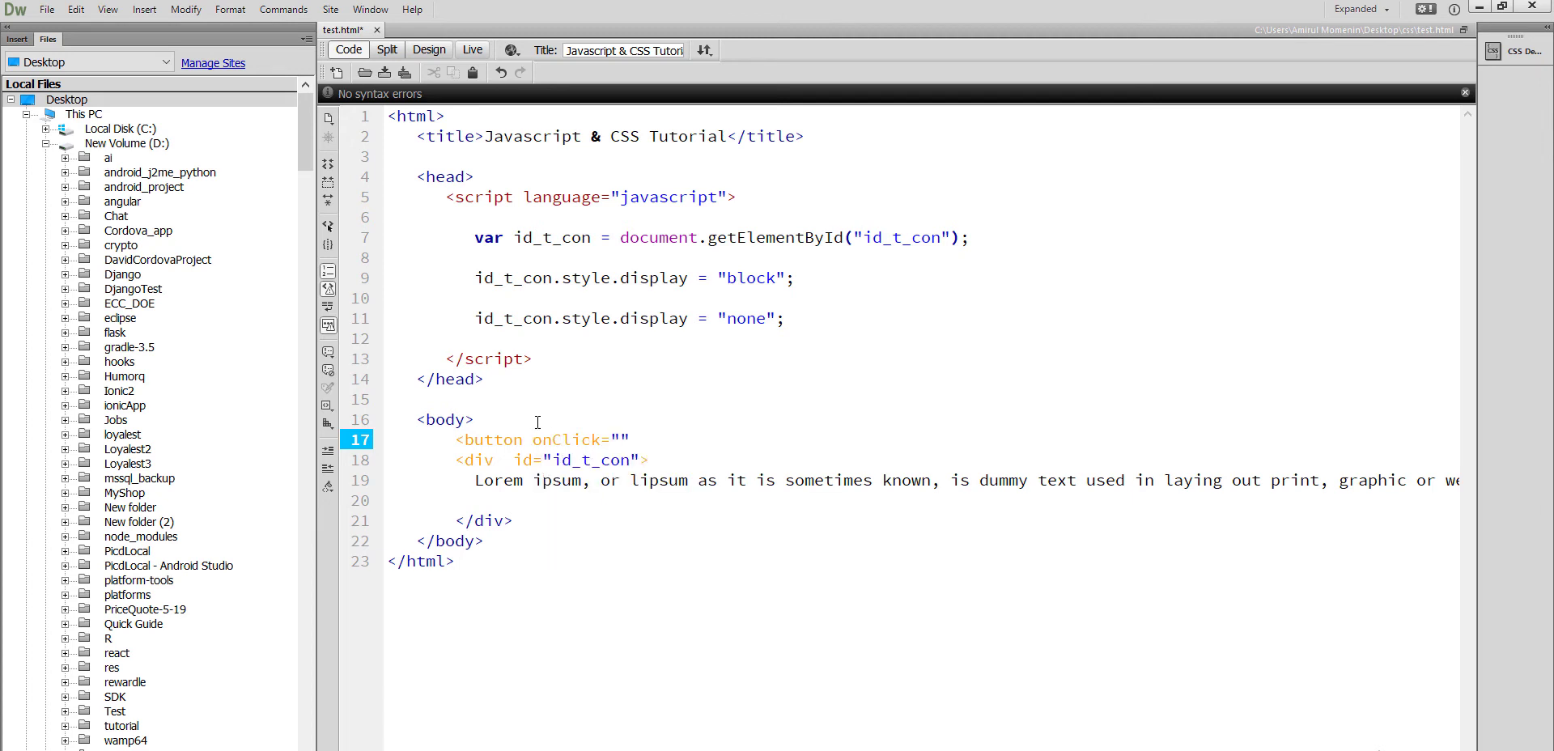
{"action": "type", "text": "show"}
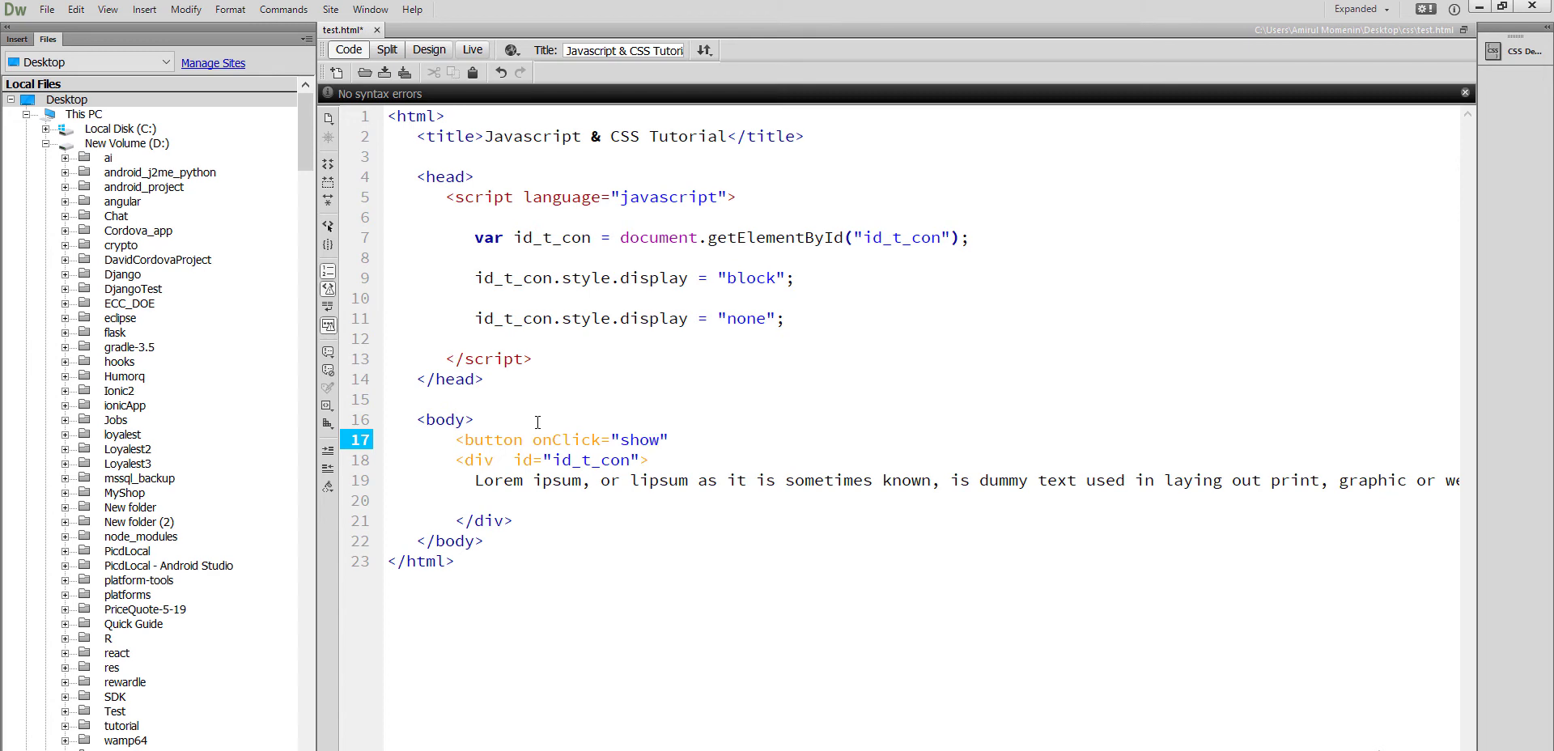
{"action": "type", "text": "Hide"}
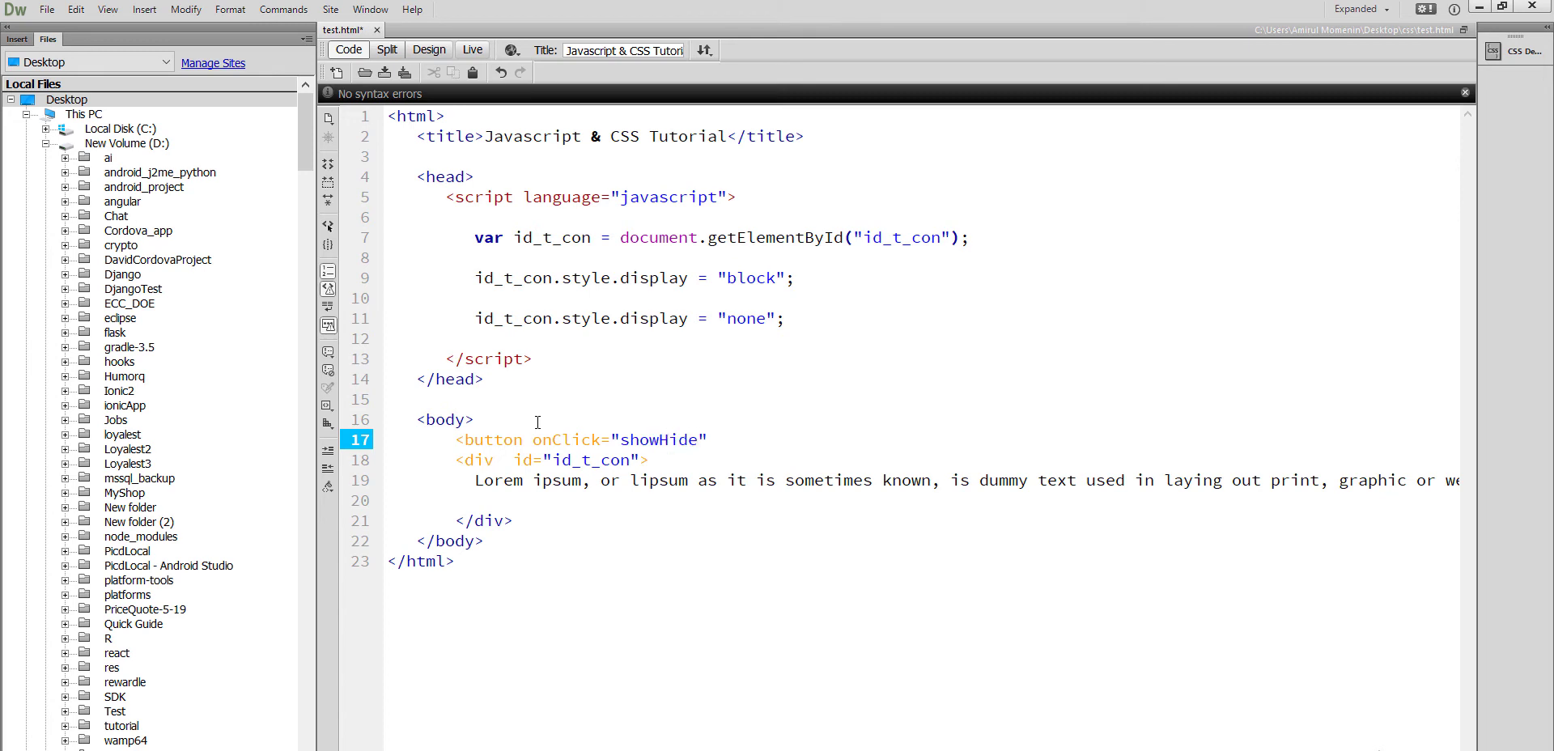
{"action": "type", "text": "()></button>"}
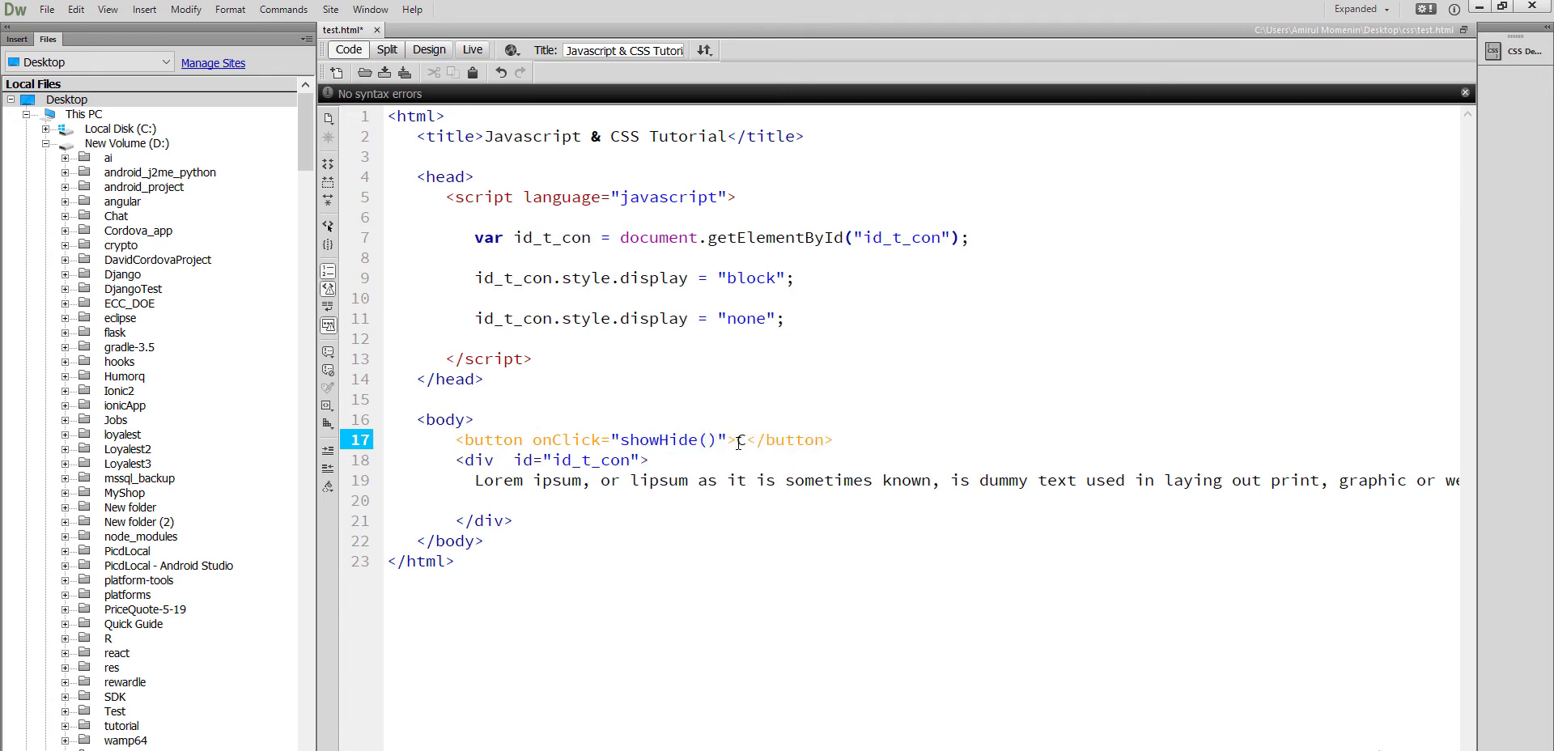
{"action": "type", "text": "Click"}
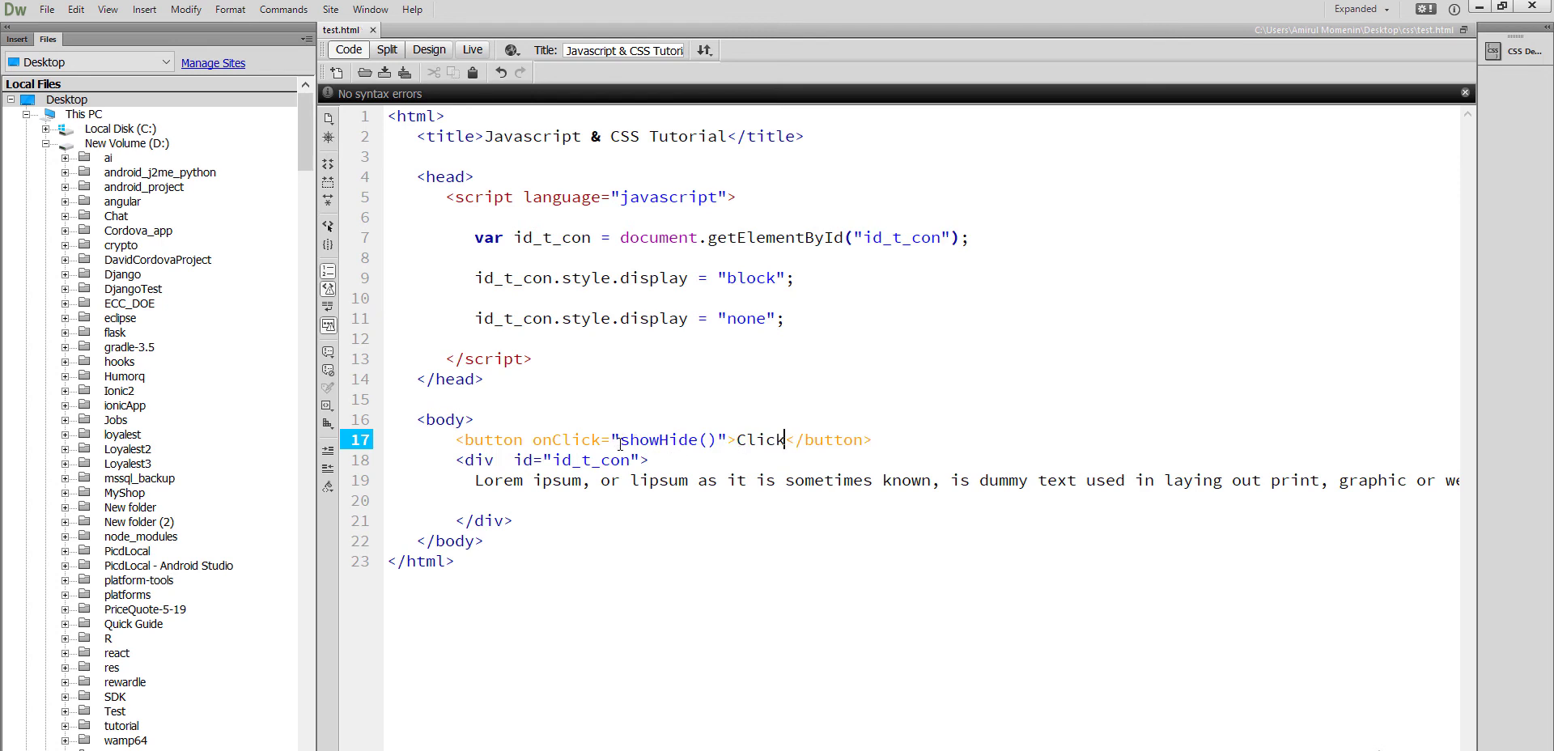
Open a function showHide() { block above the display statements
{"action": "double_click", "coordinate": [670, 438]}
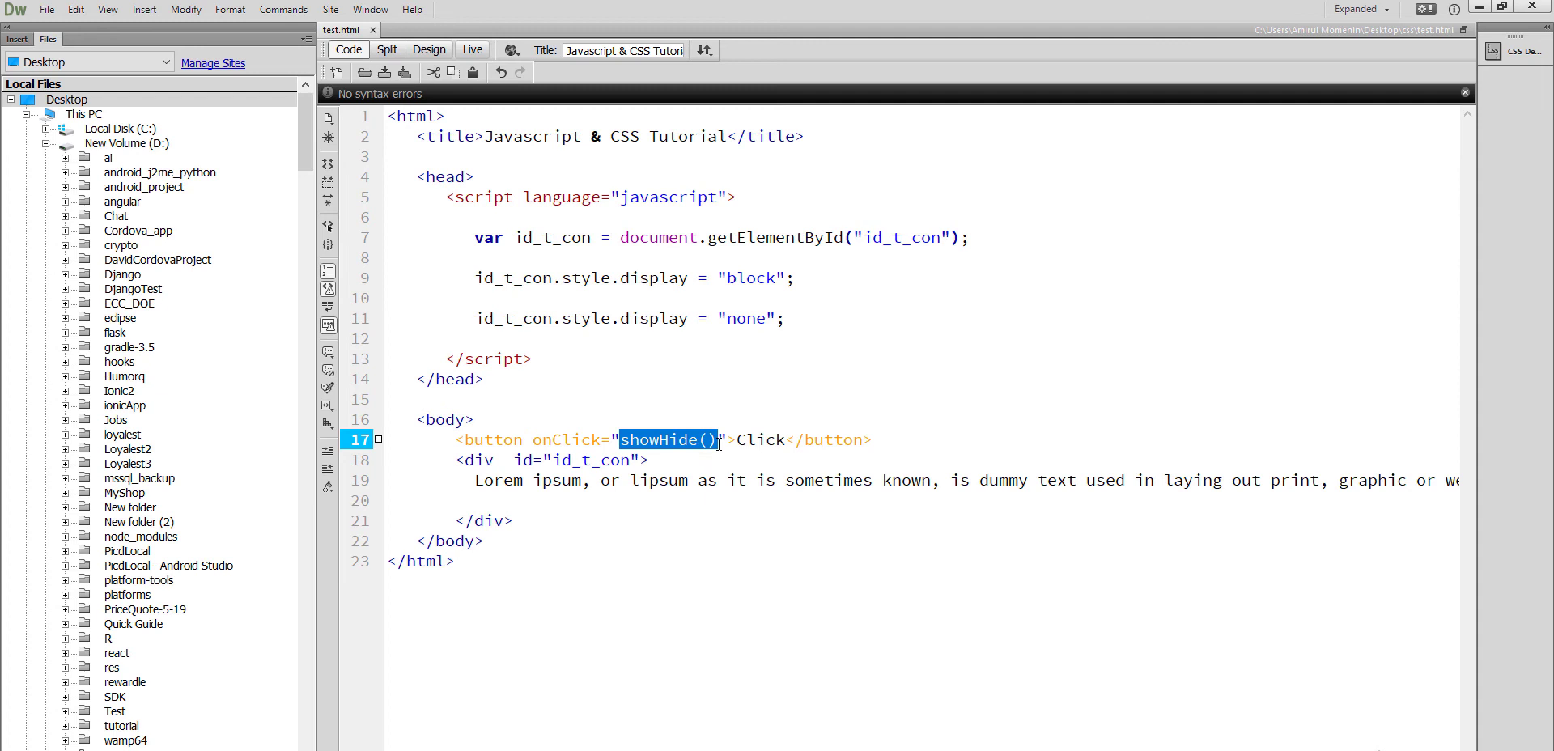
{"action": "left_click", "coordinate": [668, 258]}
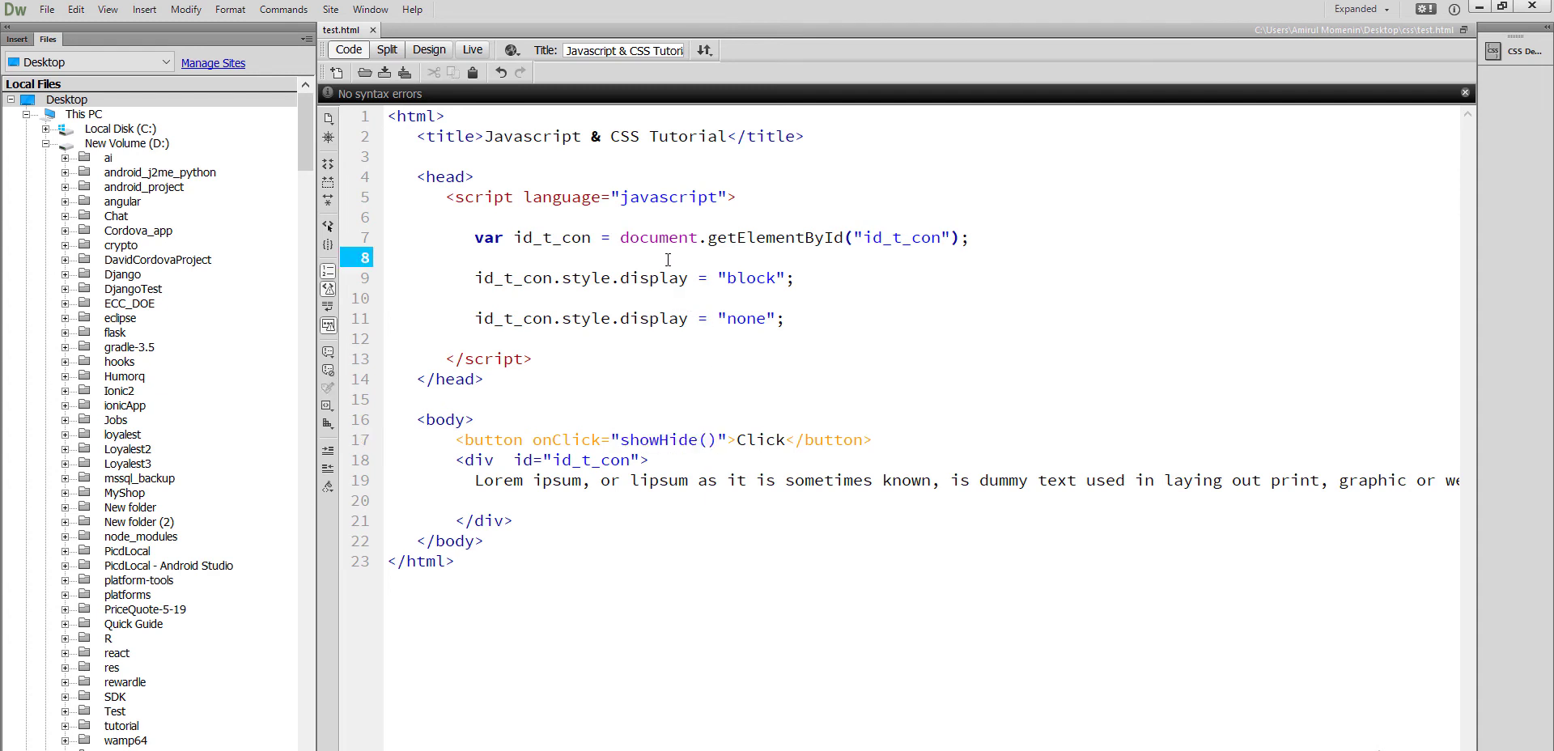
{"action": "type", "text": "fu"}
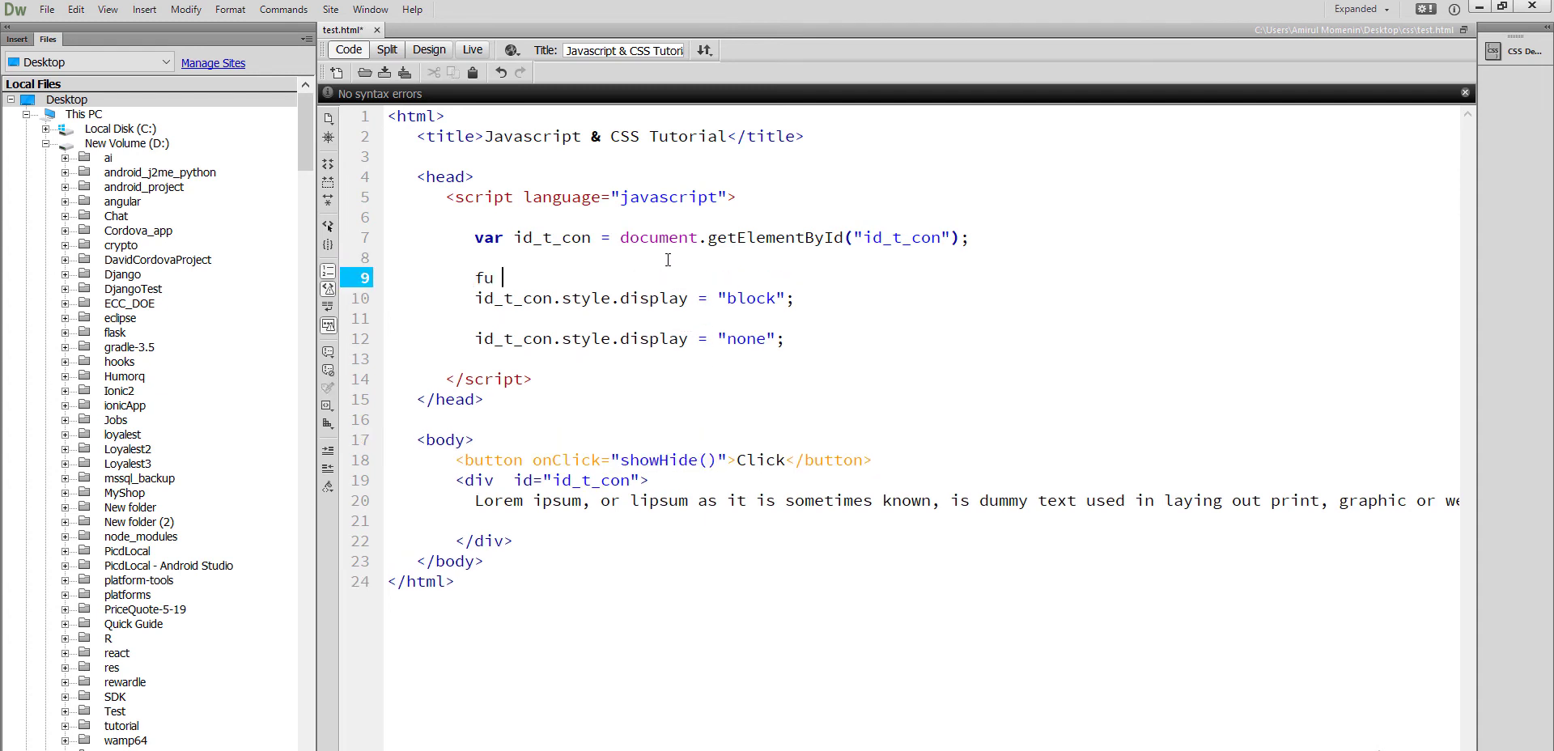
{"action": "type", "text": "nction"}
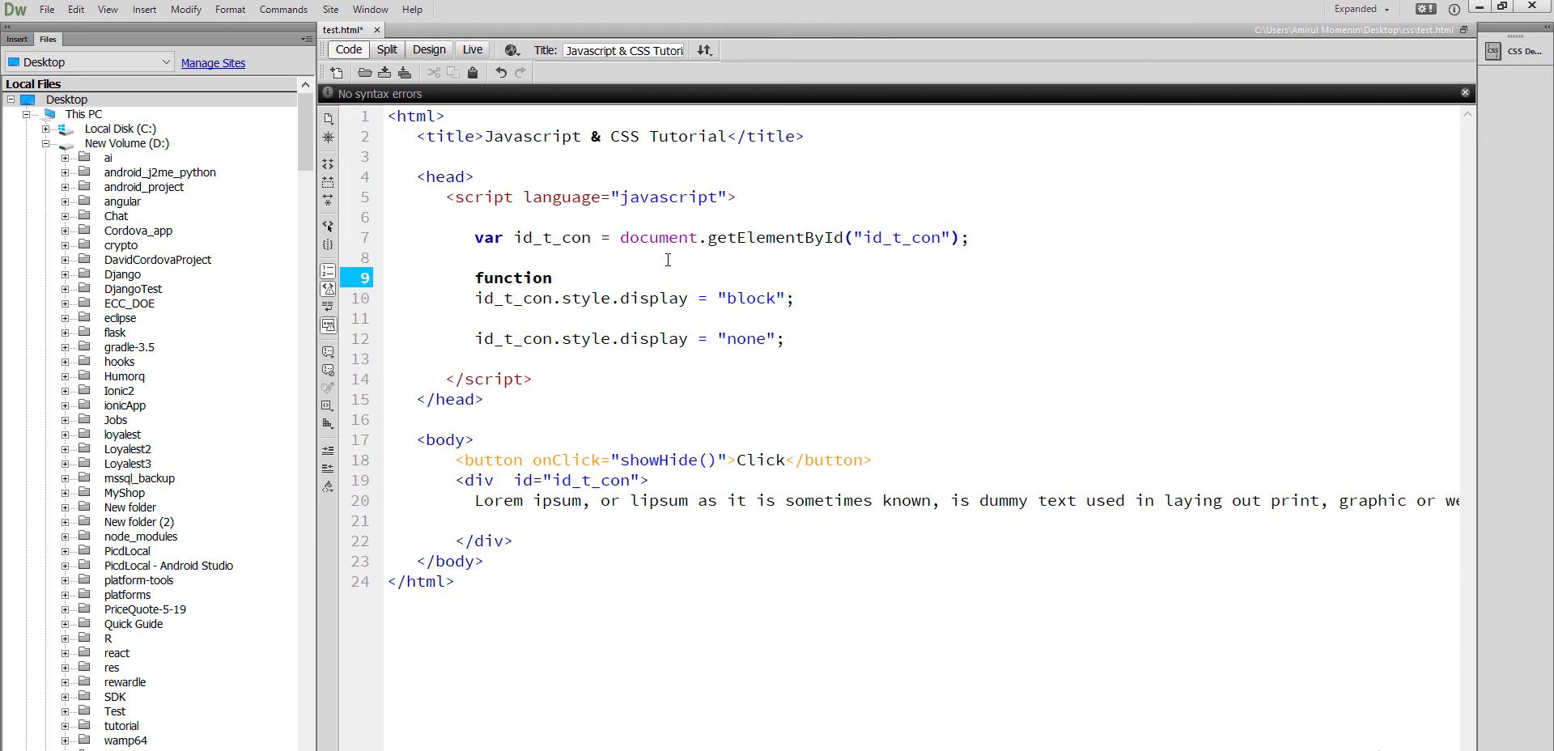
{"action": "type", "text": "showHide()"}
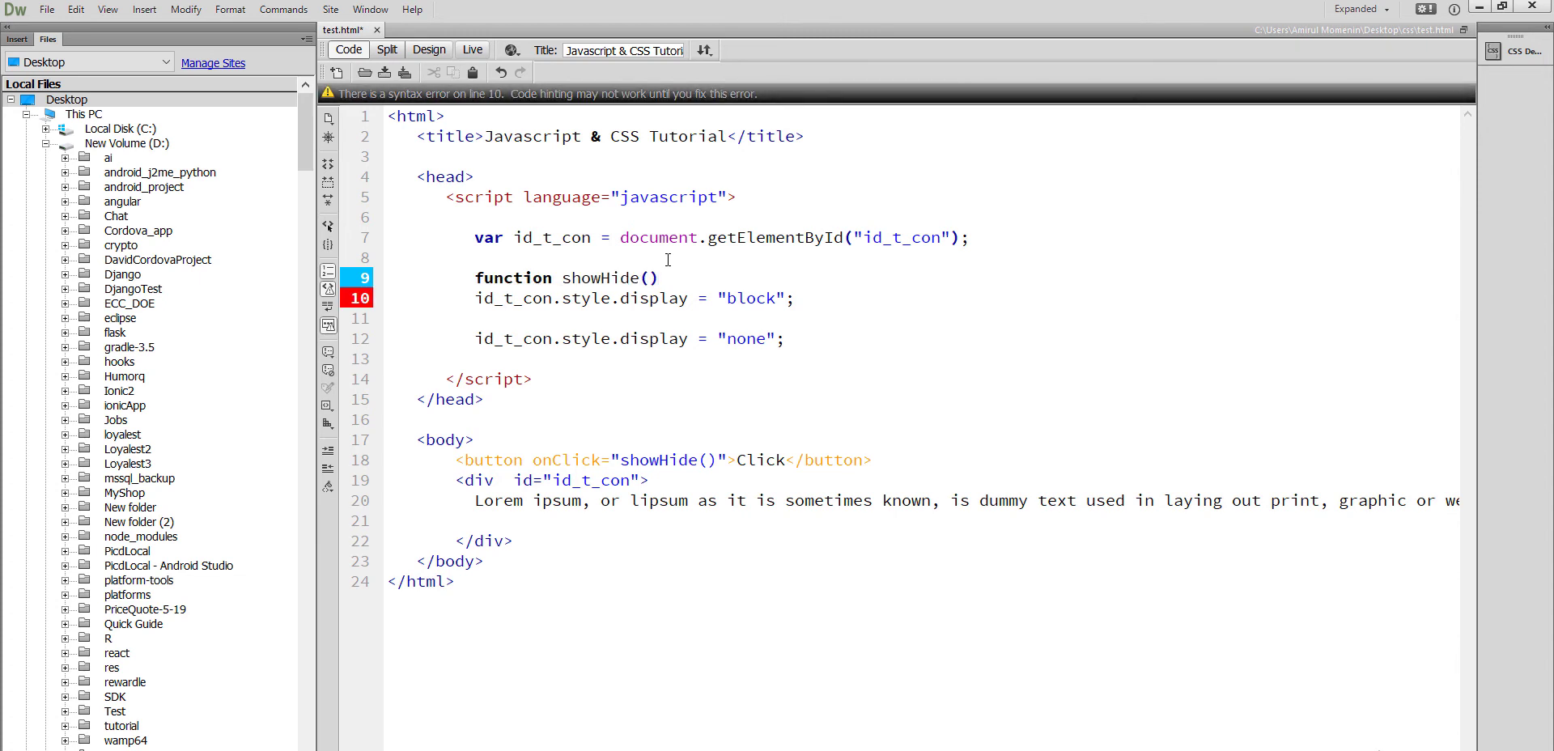
{"action": "type", "text": "{"}
{"action": "left_click", "coordinate": [924, 379]}
{"action": "type", "text": "}"}
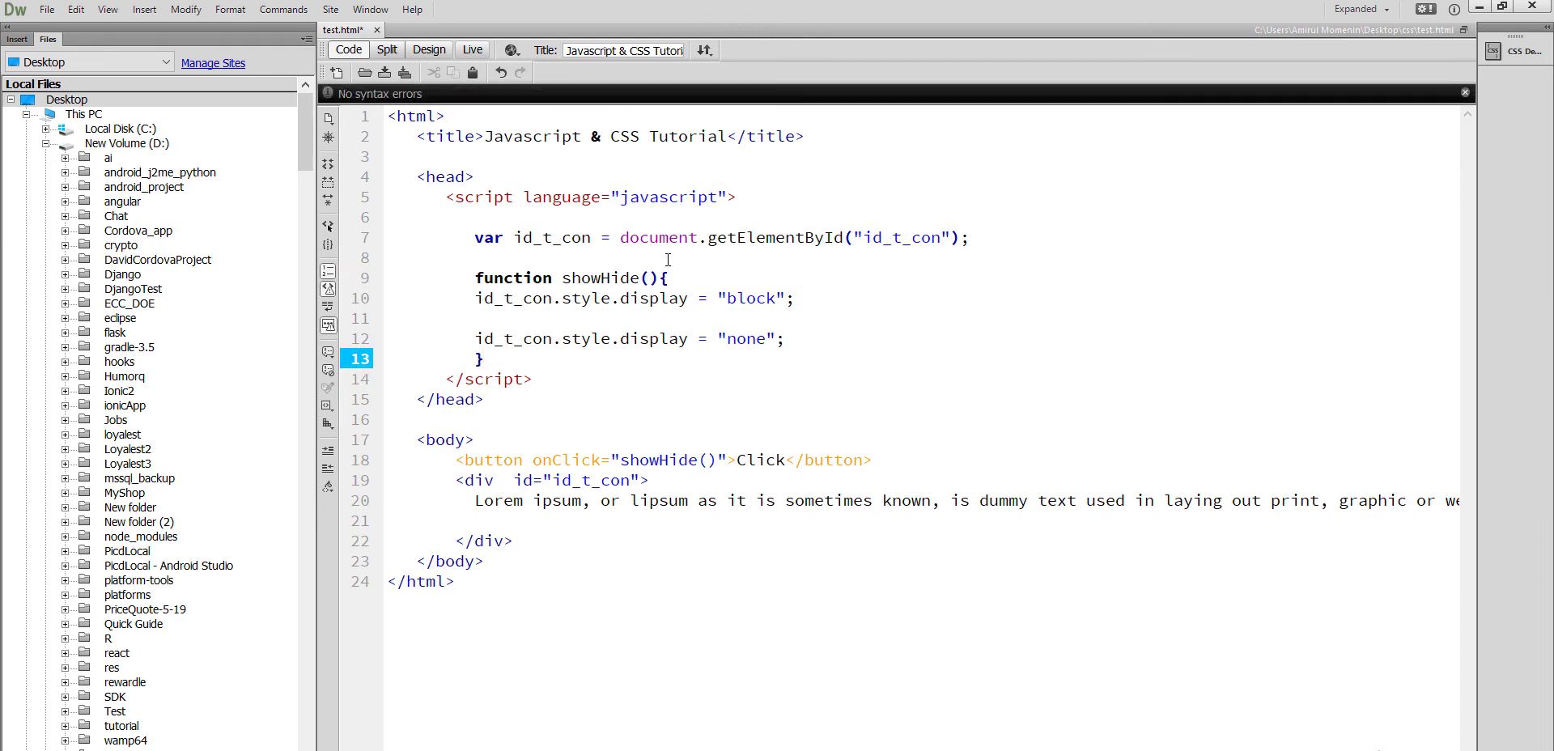
Select the two display lines, then begin an if on showHide's first line
{"action": "left_click_drag", "start_coordinate": [505, 299], "coordinate": [787, 337]}
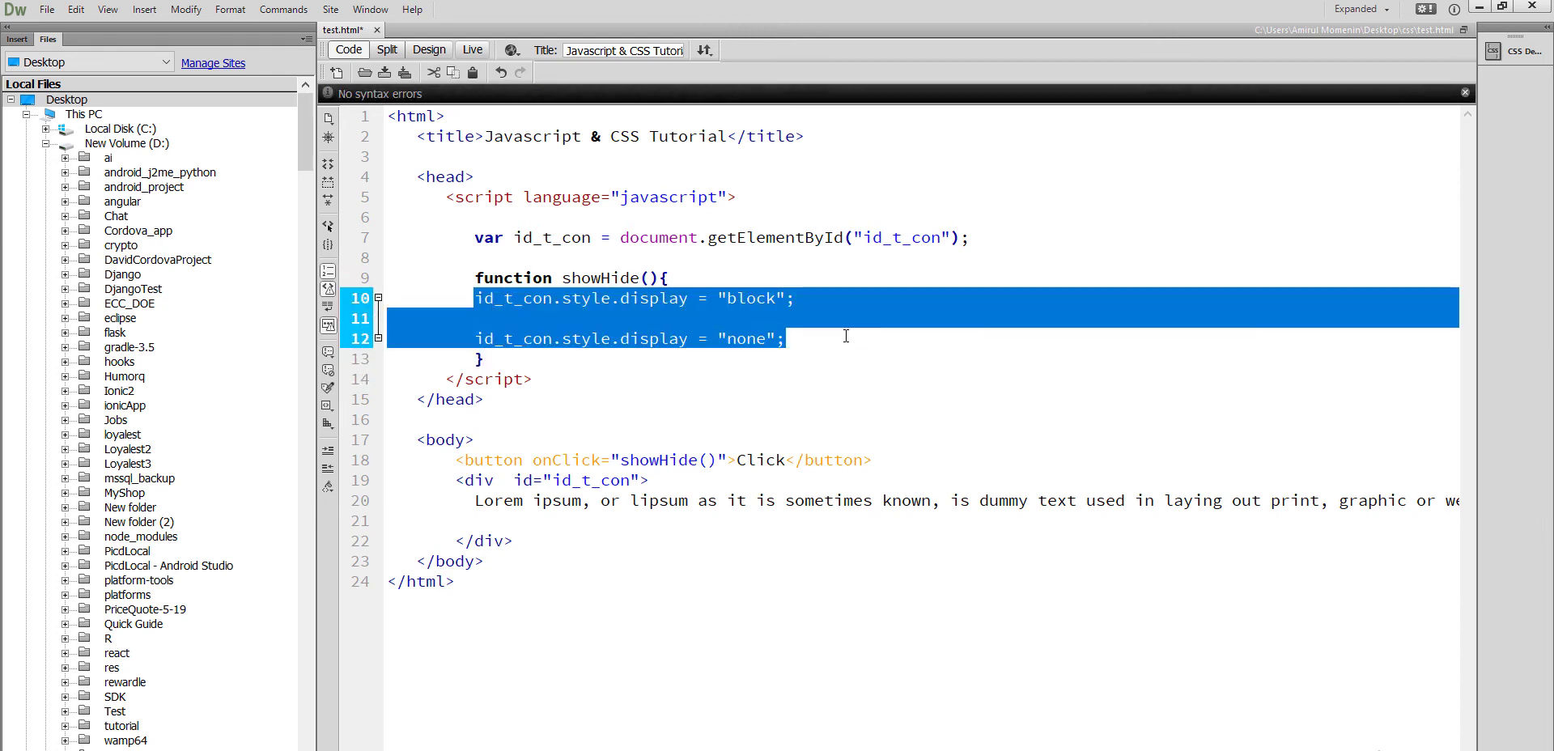
{"action": "left_click", "coordinate": [780, 274]}
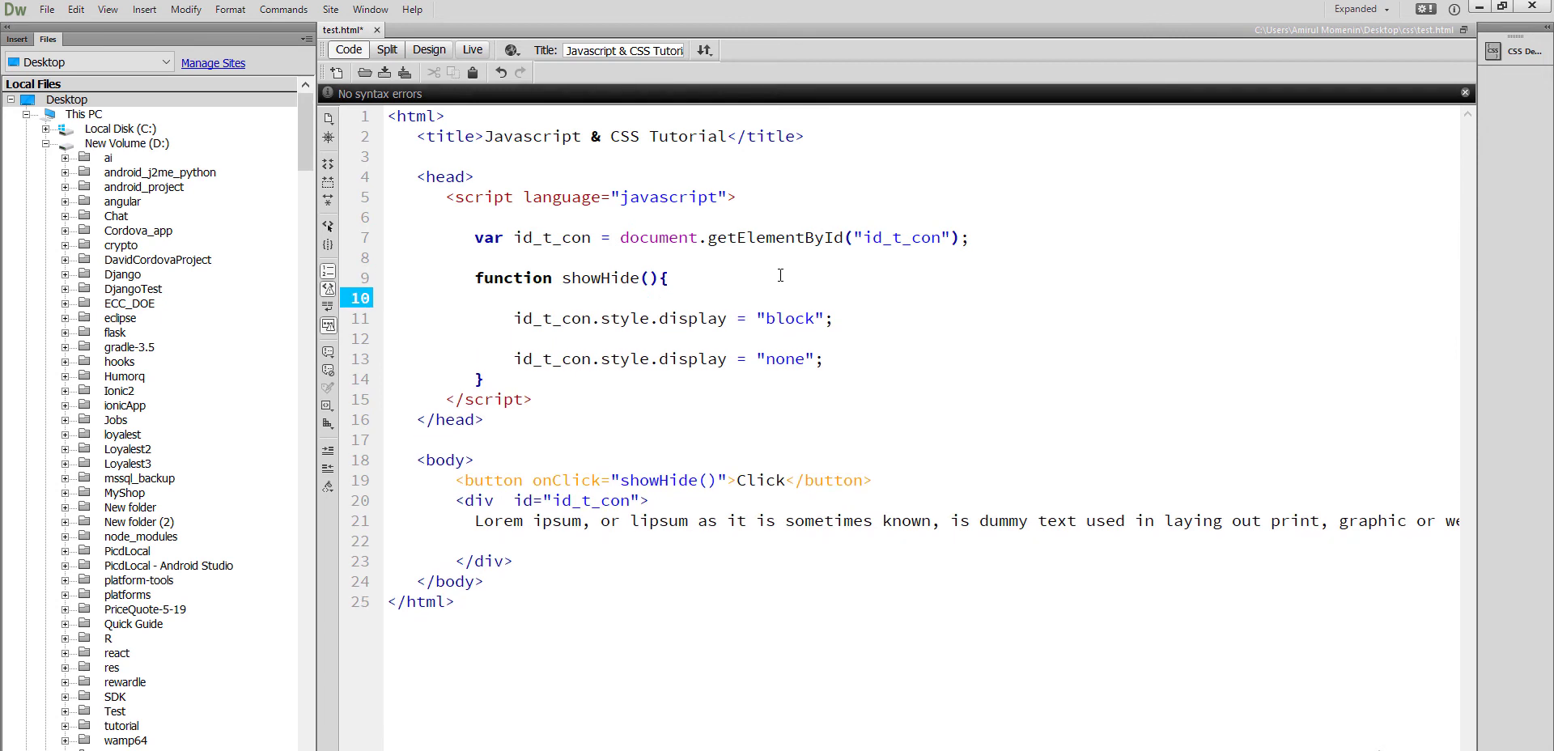
{"action": "type", "text": "if("}
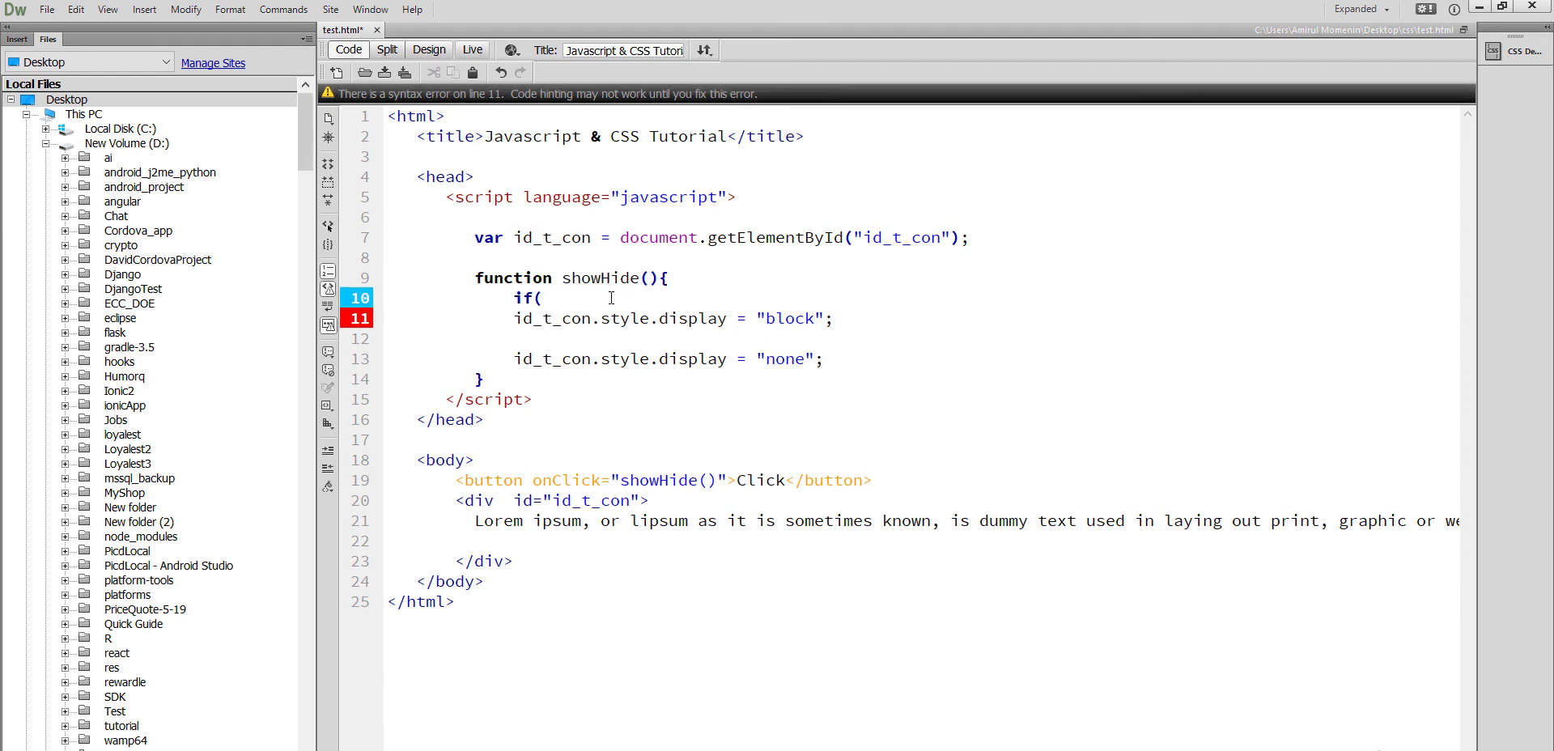
Write the if (id_t_con.style.display==='none') branch with its braces
{"action": "type", "text": "id_t_con.style.display==='"}
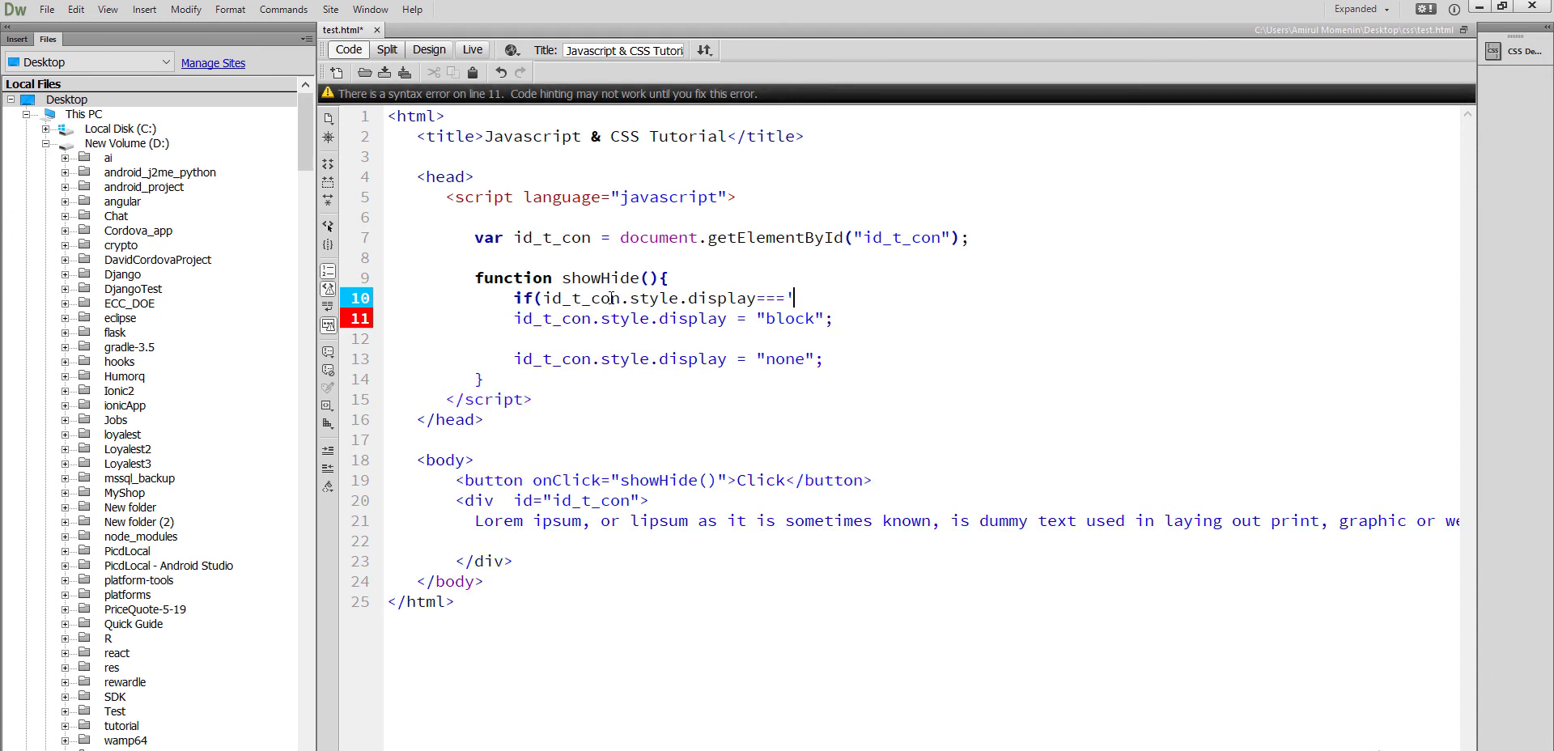
{"action": "type", "text": "none"}
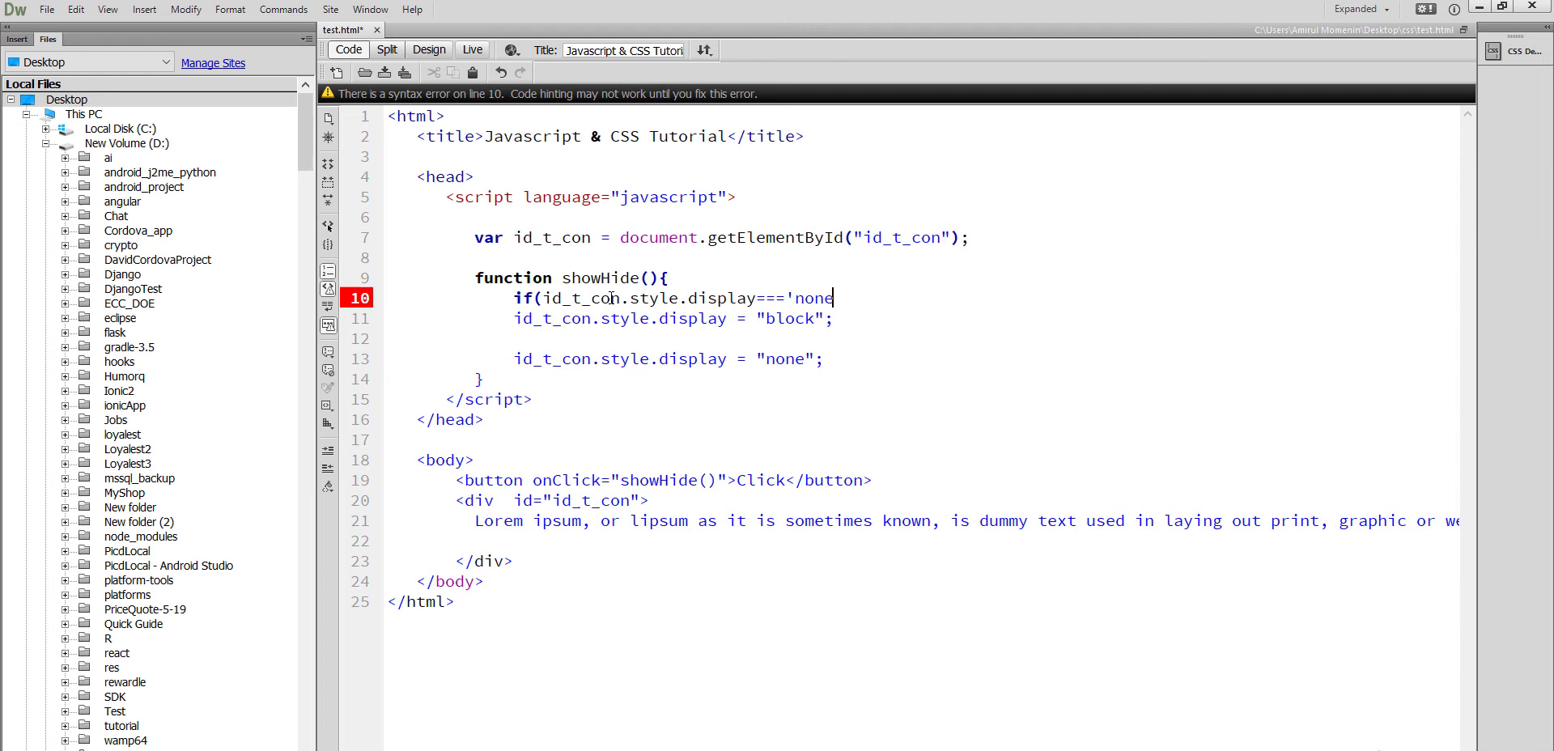
{"action": "type", "text": "')"}
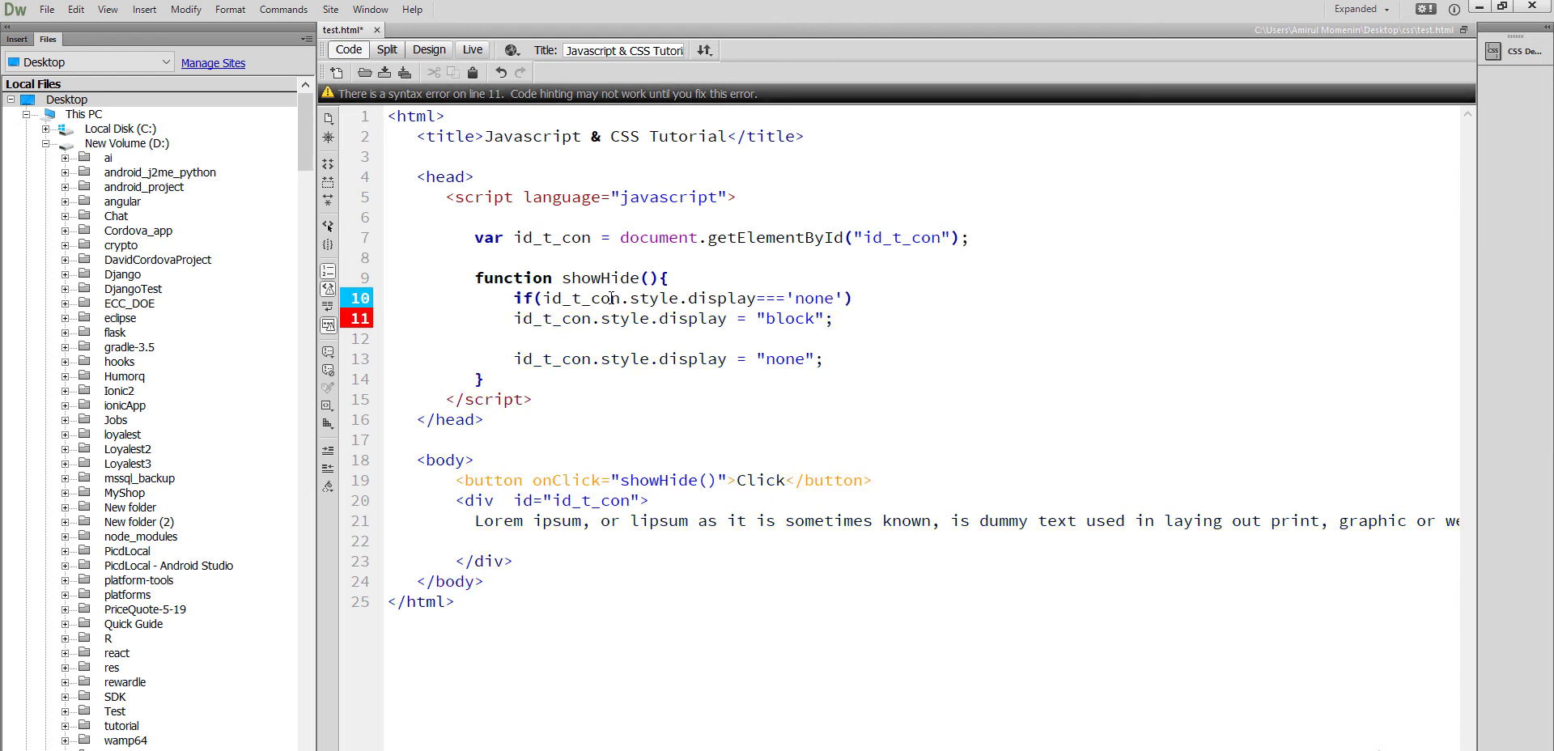
{"action": "type", "text": "{"}
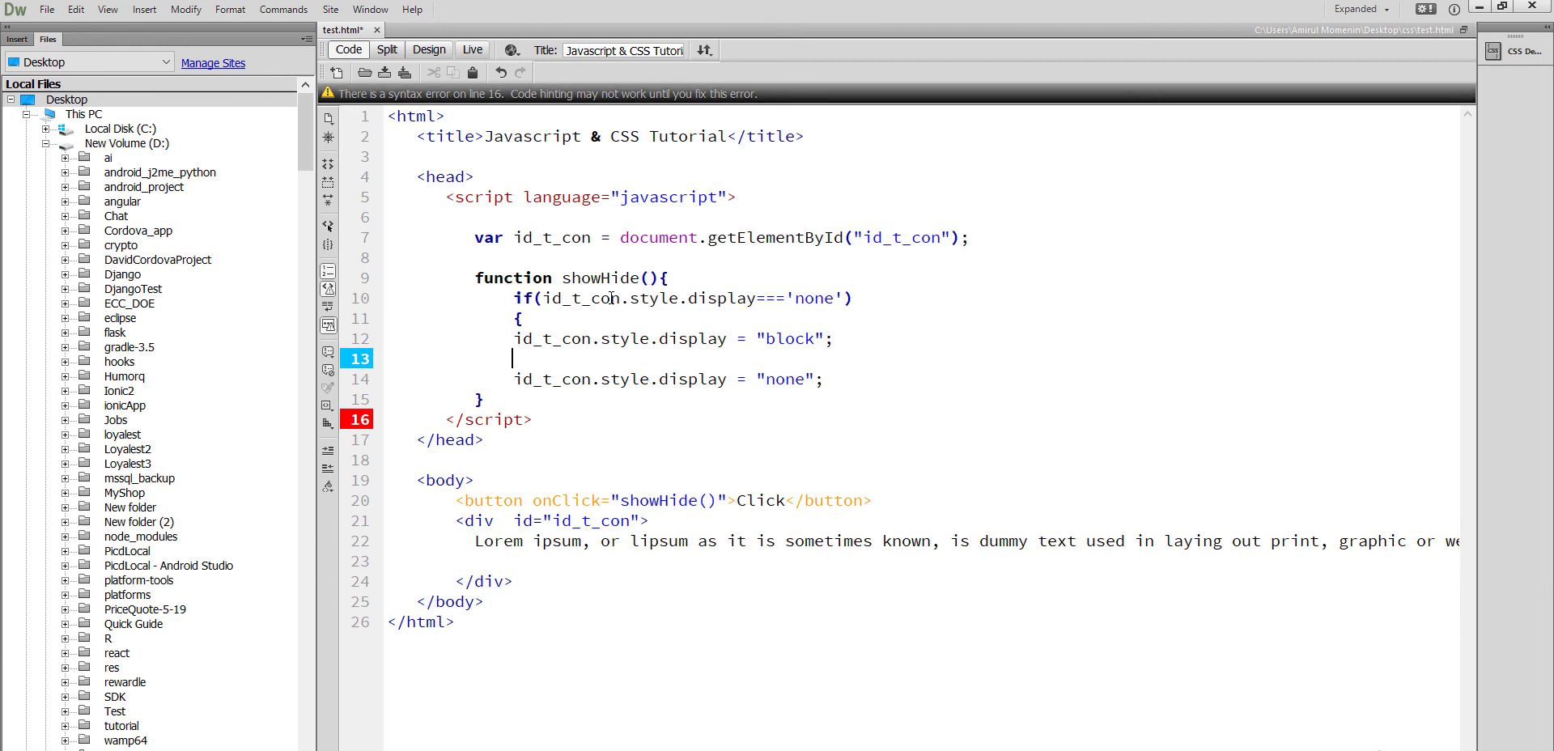
{"action": "type", "text": "}"}
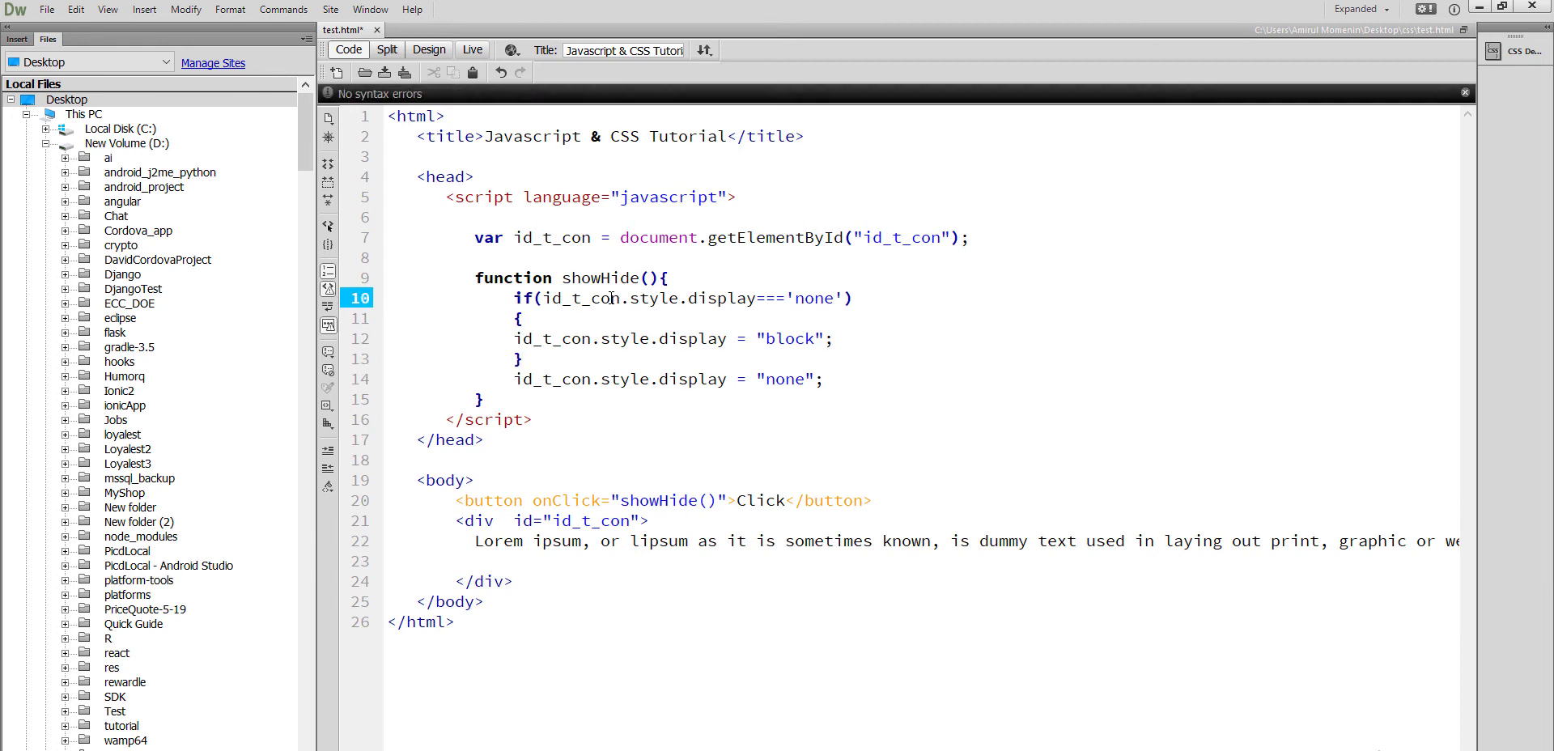
Add the else if branch and set the show statement's value to block
{"action": "left_click_drag", "start_coordinate": [511, 297], "coordinate": [520, 319]}
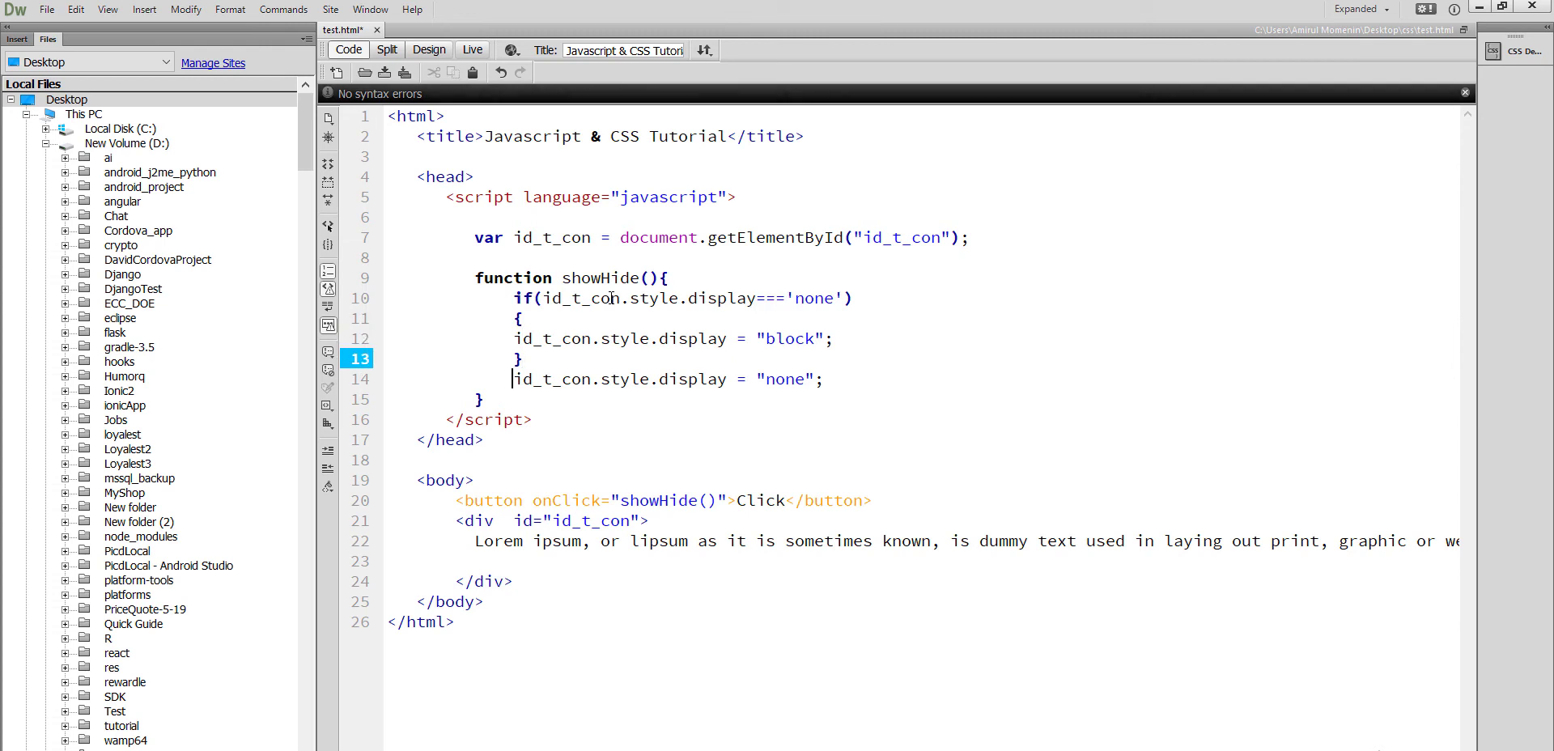
{"action": "type", "text": "else"}
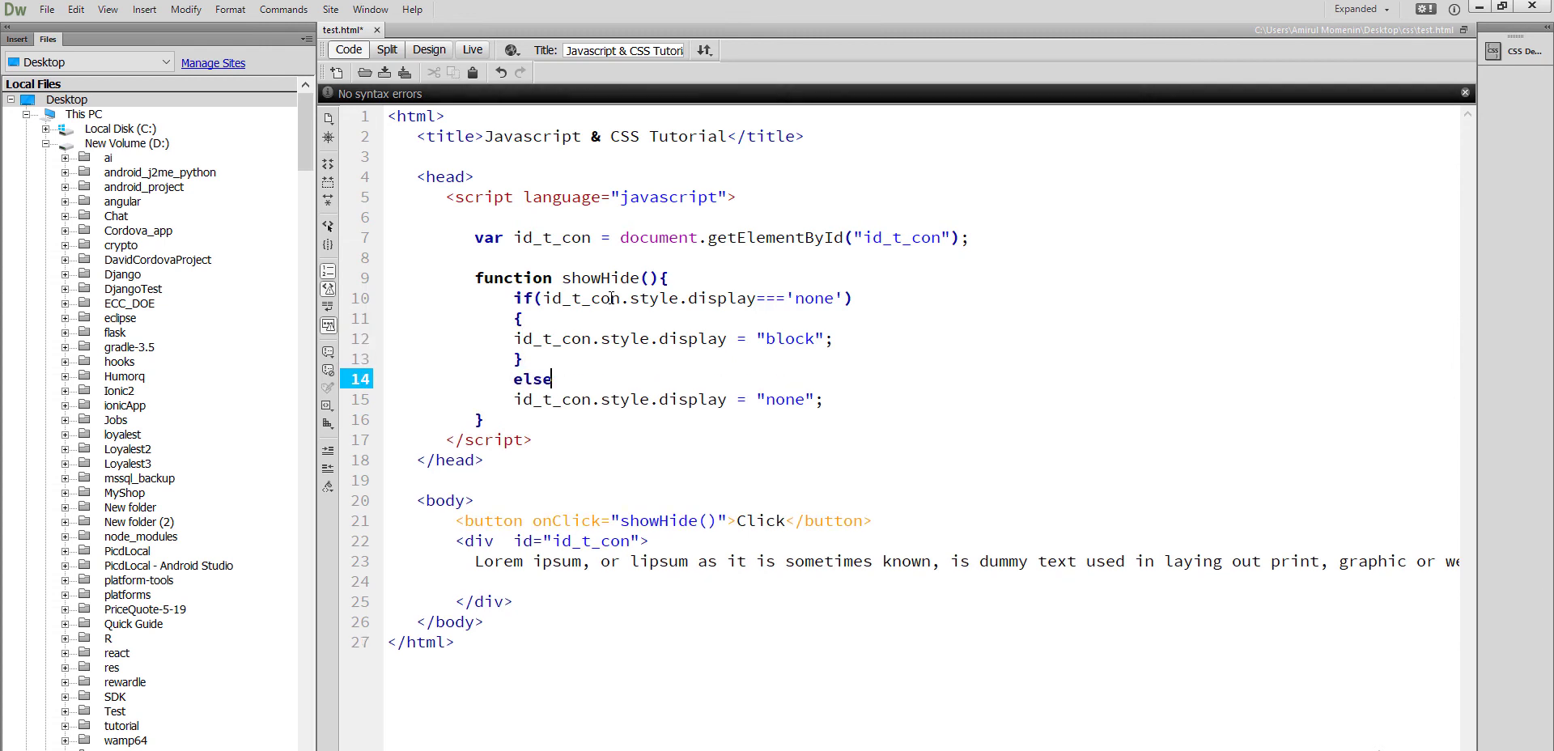
{"action": "type", "text": "if(id_t_con.style.display==='none')"}
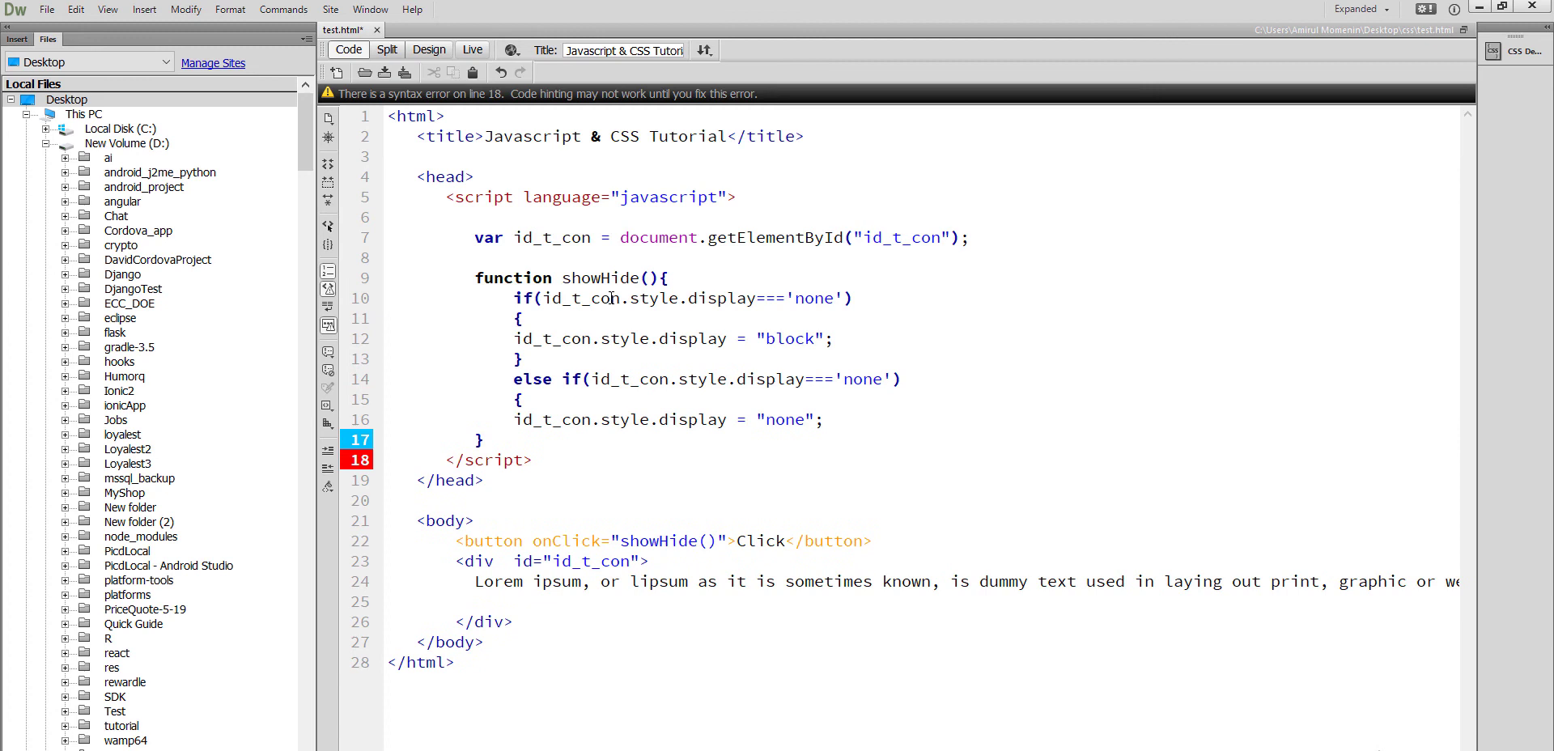
{"action": "left_click", "coordinate": [822, 420]}
{"action": "type", "text": "}"}
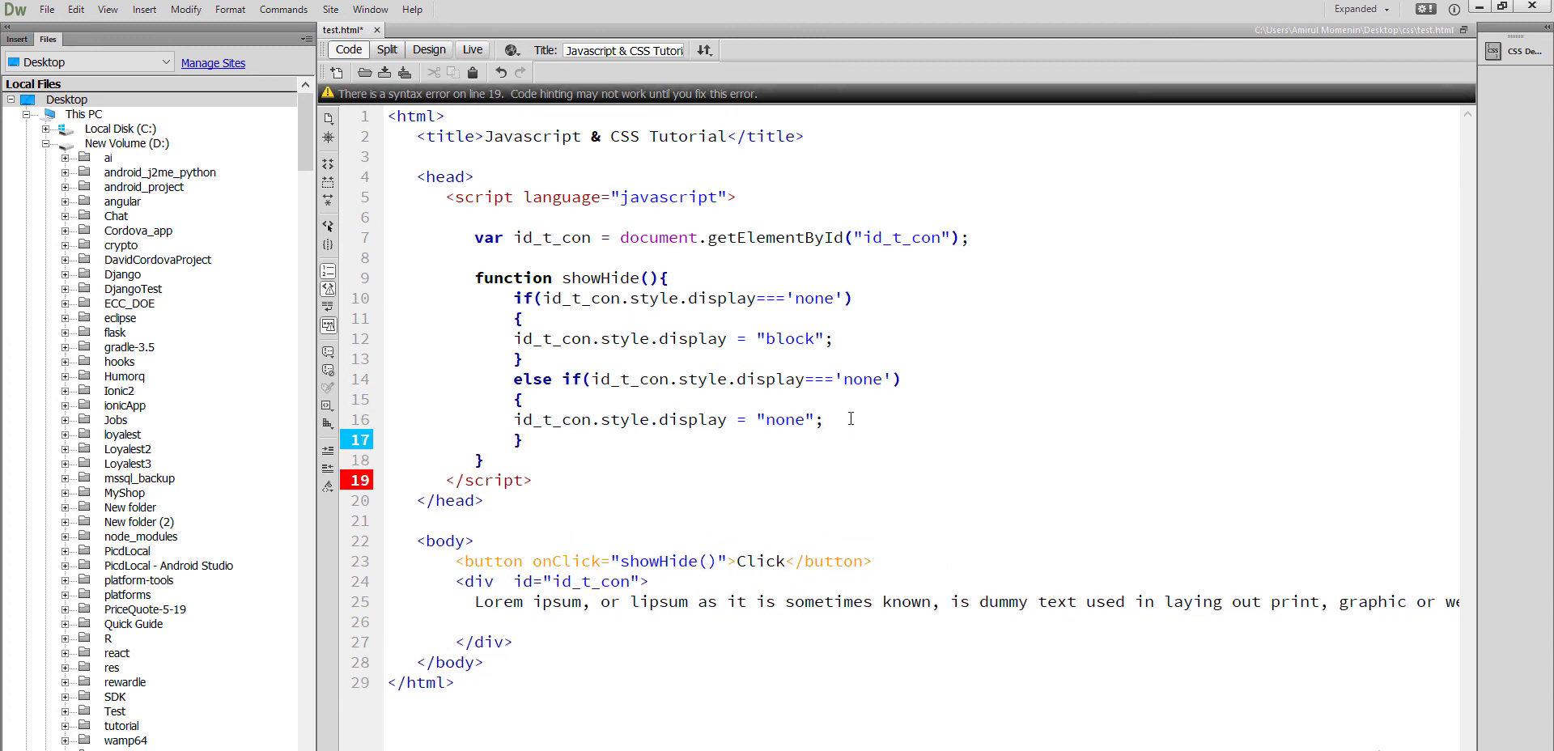
{"action": "left_click", "coordinate": [515, 338]}
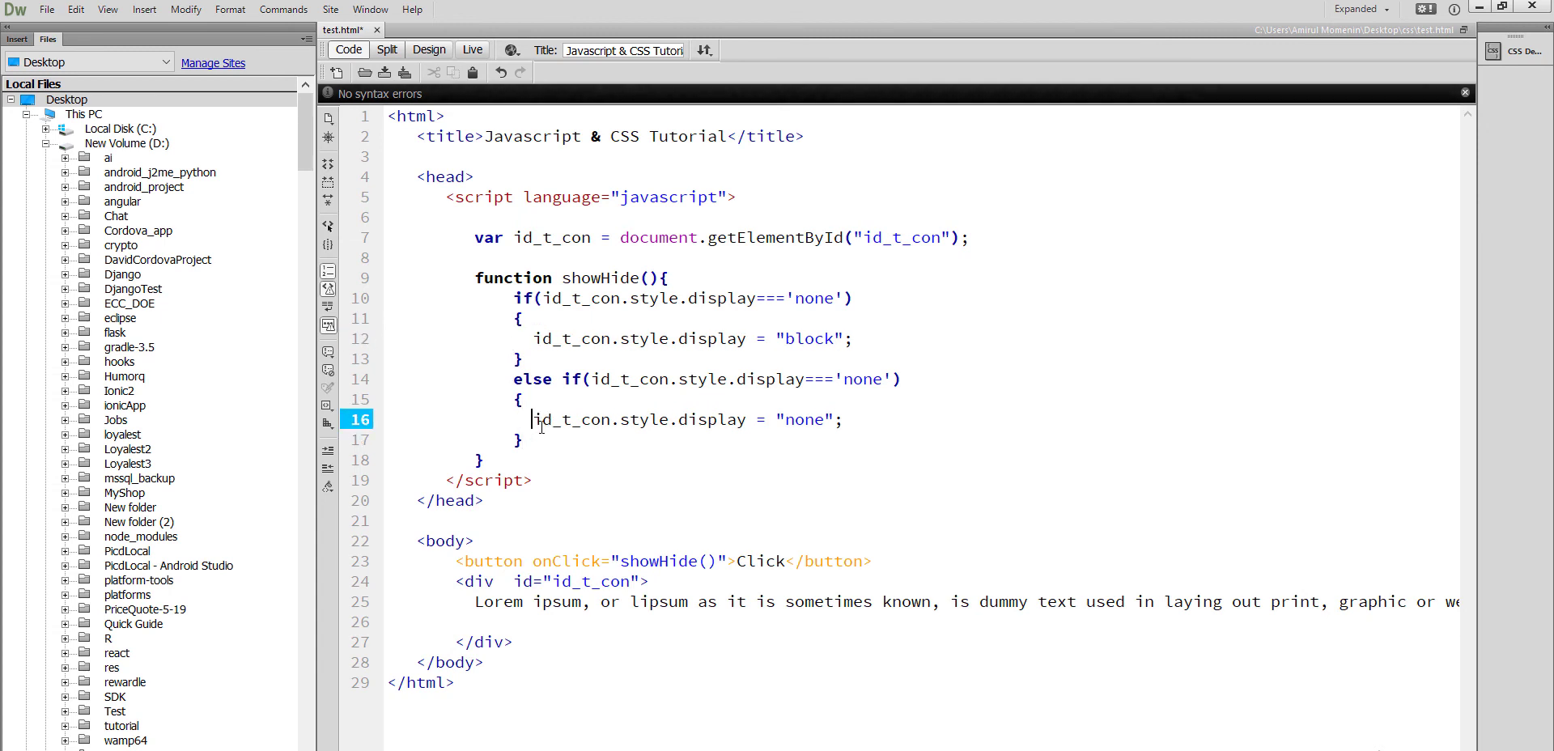
{"action": "double_click", "coordinate": [809, 337]}
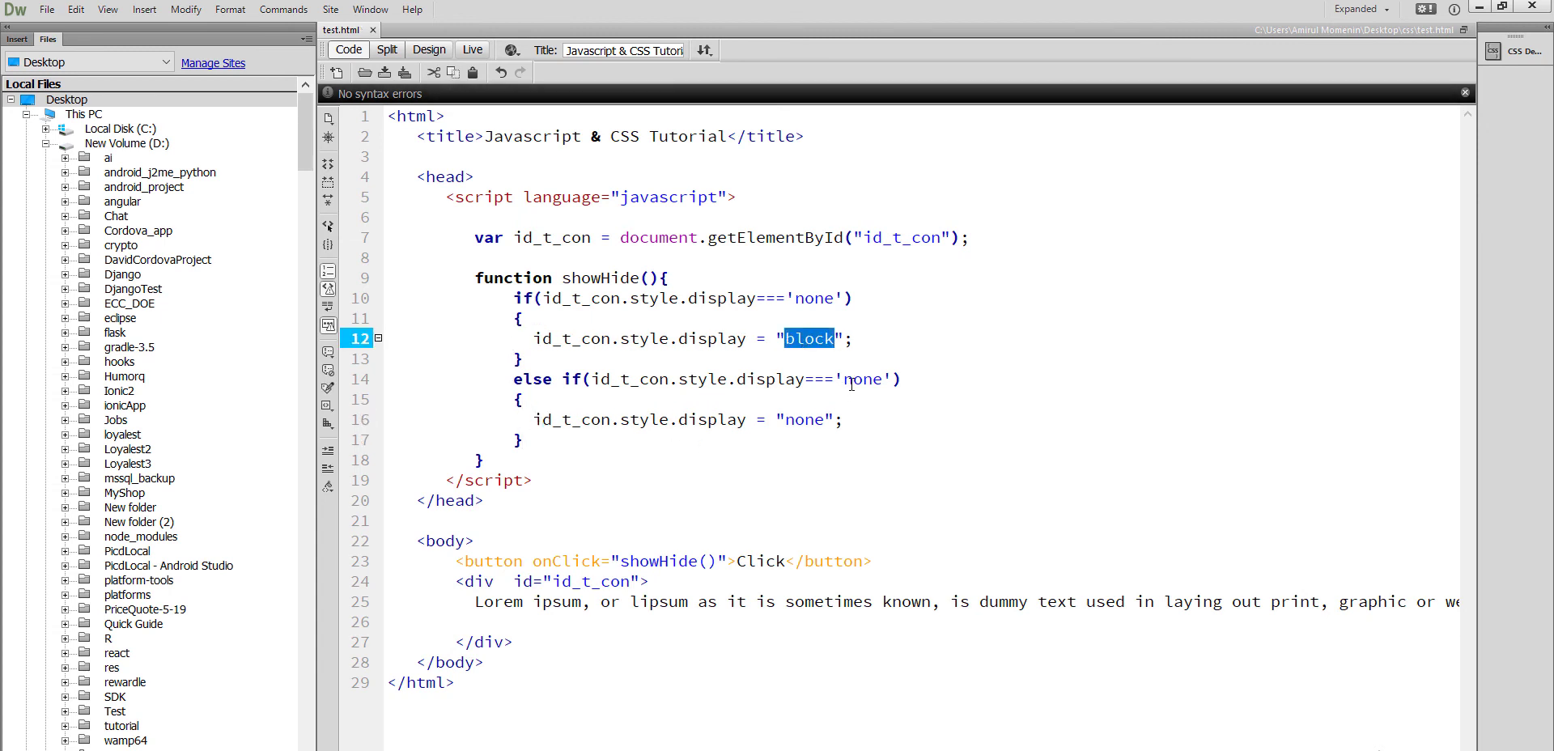
{"action": "type", "text": "block"}
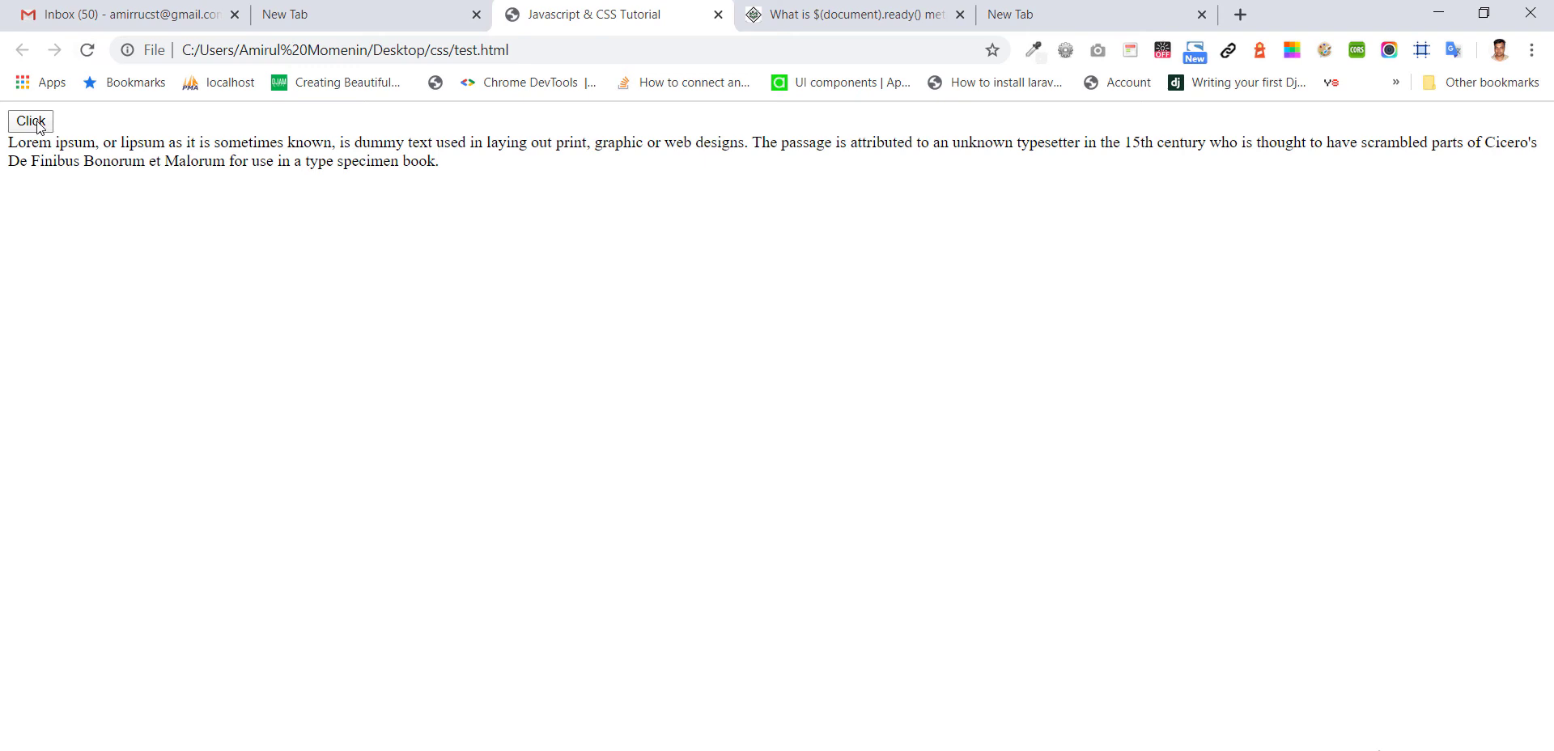
Open Chrome DevTools with F12 and switch to the Console panel
{"action": "key", "text": "F12"}
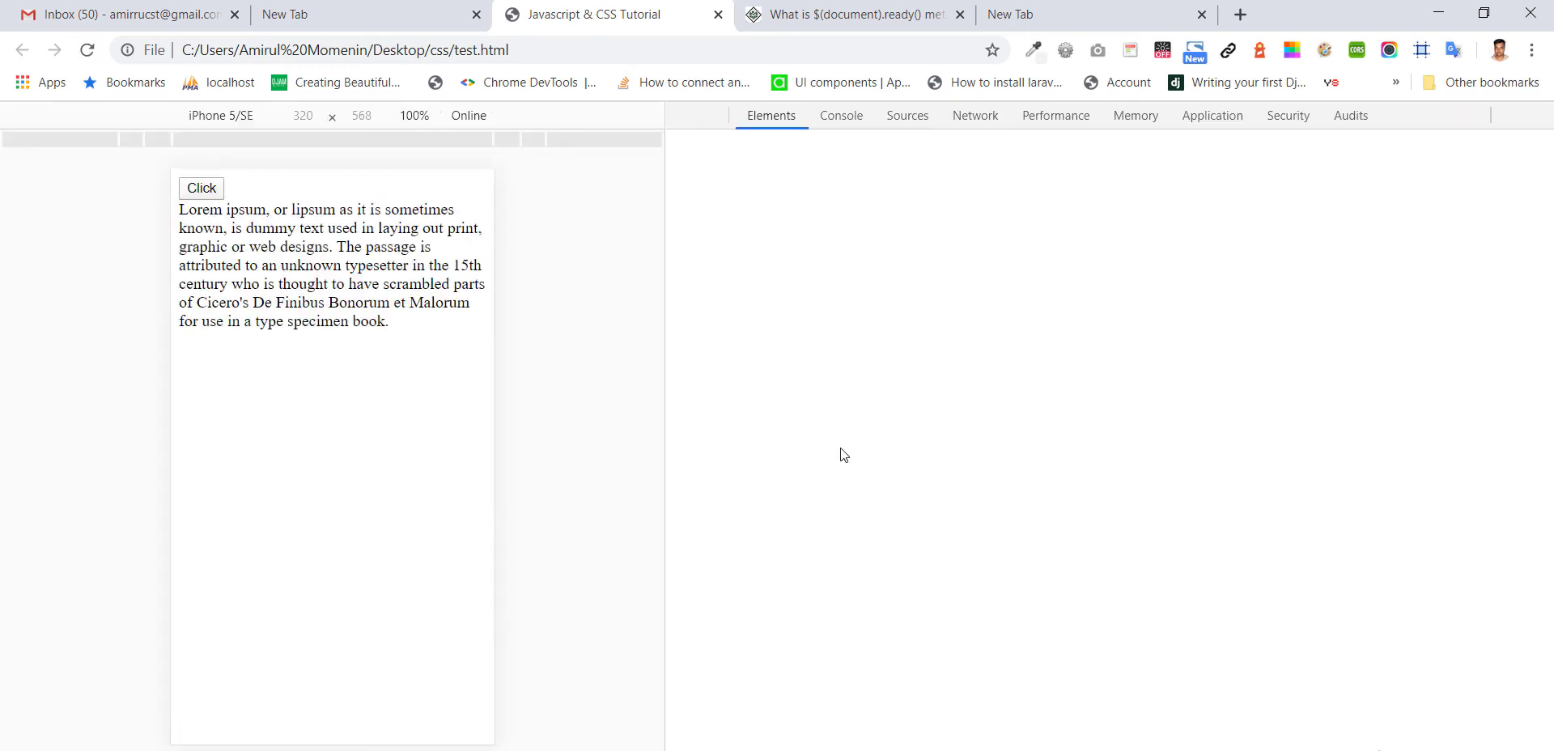
{"action": "left_click", "coordinate": [201, 187]}
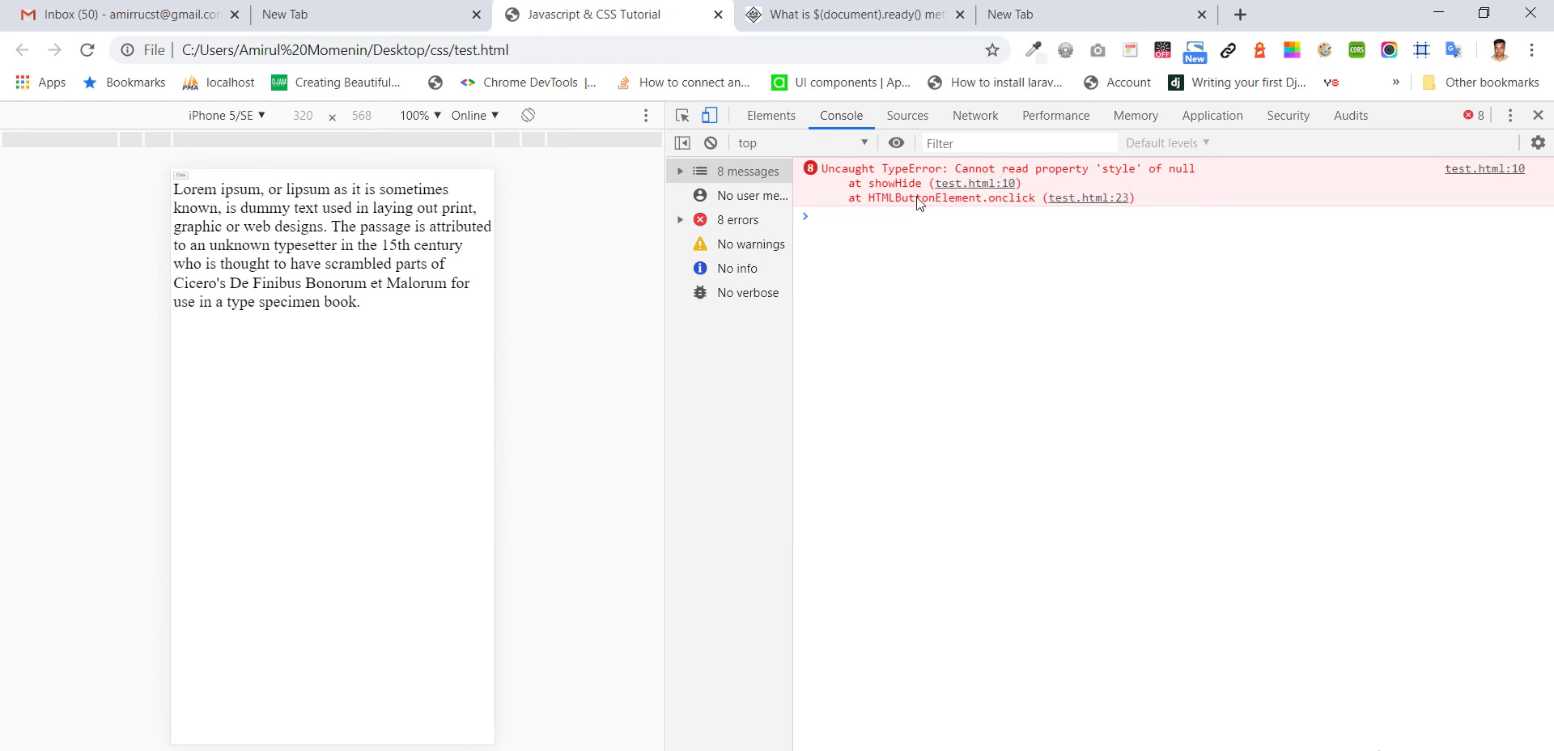
{"action": "mouse_move", "coordinate": [954, 210]}
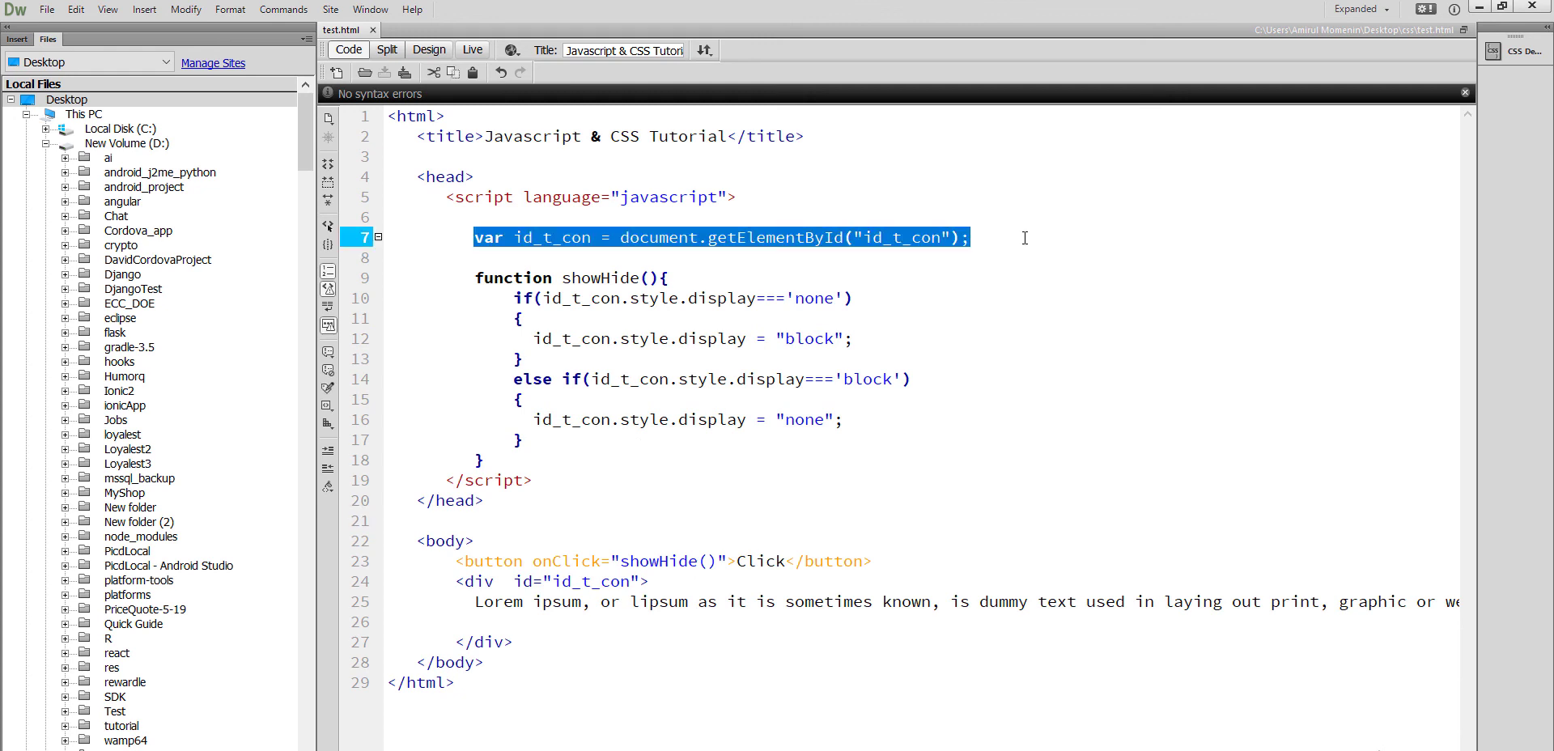
Move 'var id_t_con = document.getElementById("id_t_con");' into showHide and add alert(id_t_con.style.display)
{"action": "key", "text": "Delete"}
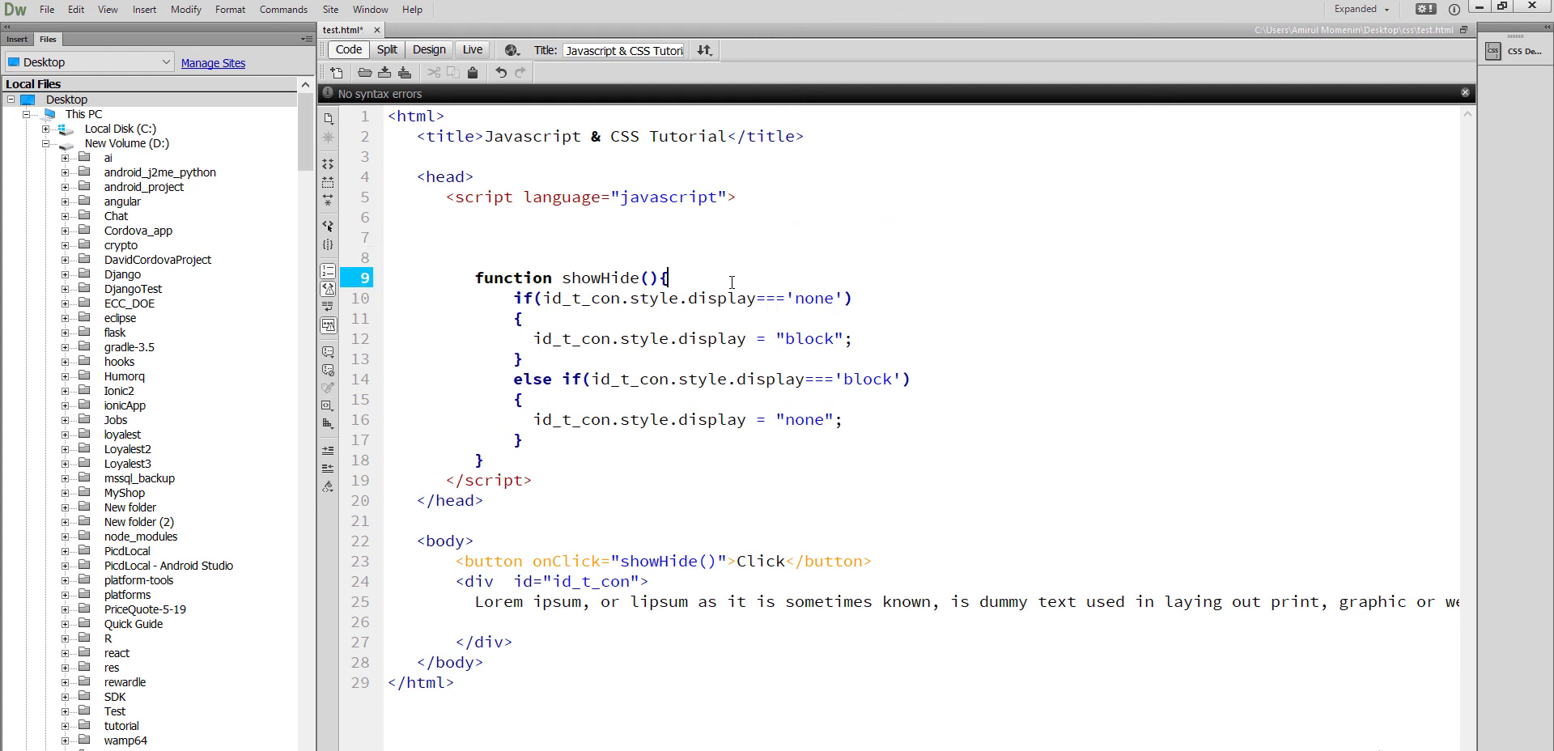
{"action": "type", "text": "var id_t_con = document.getElementById(\"id_t_con\");"}
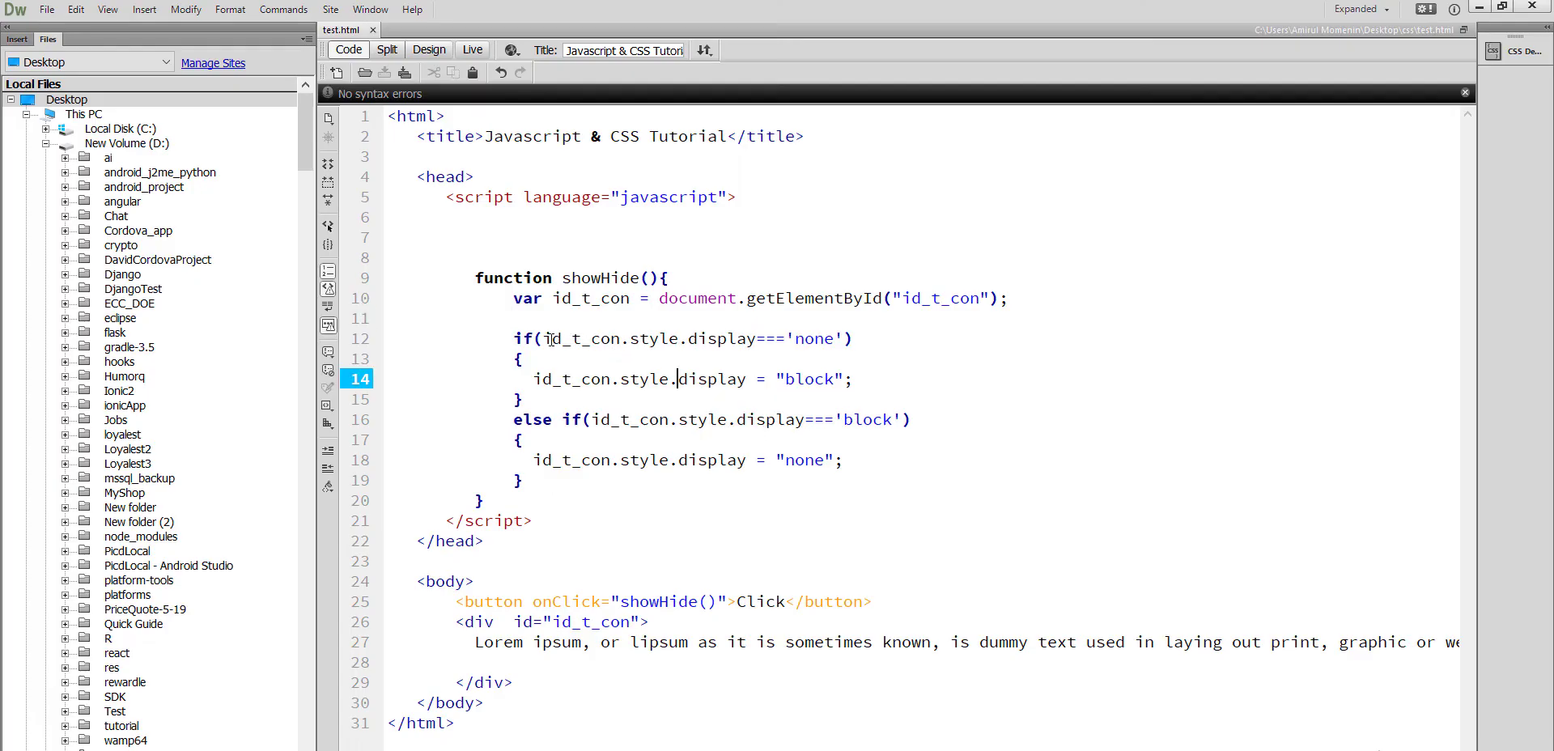
{"action": "double_click", "coordinate": [653, 339]}
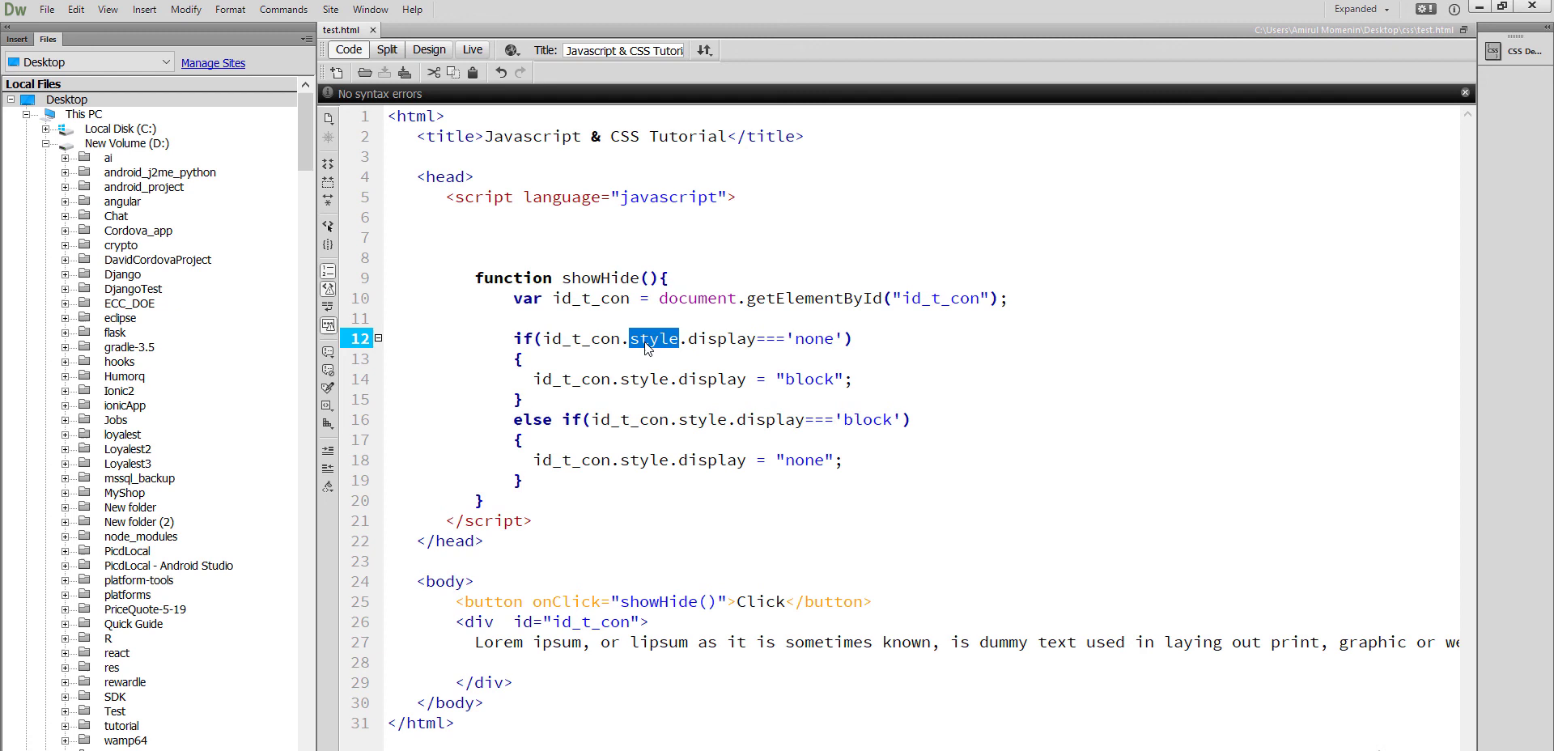
{"action": "double_click", "coordinate": [721, 338]}
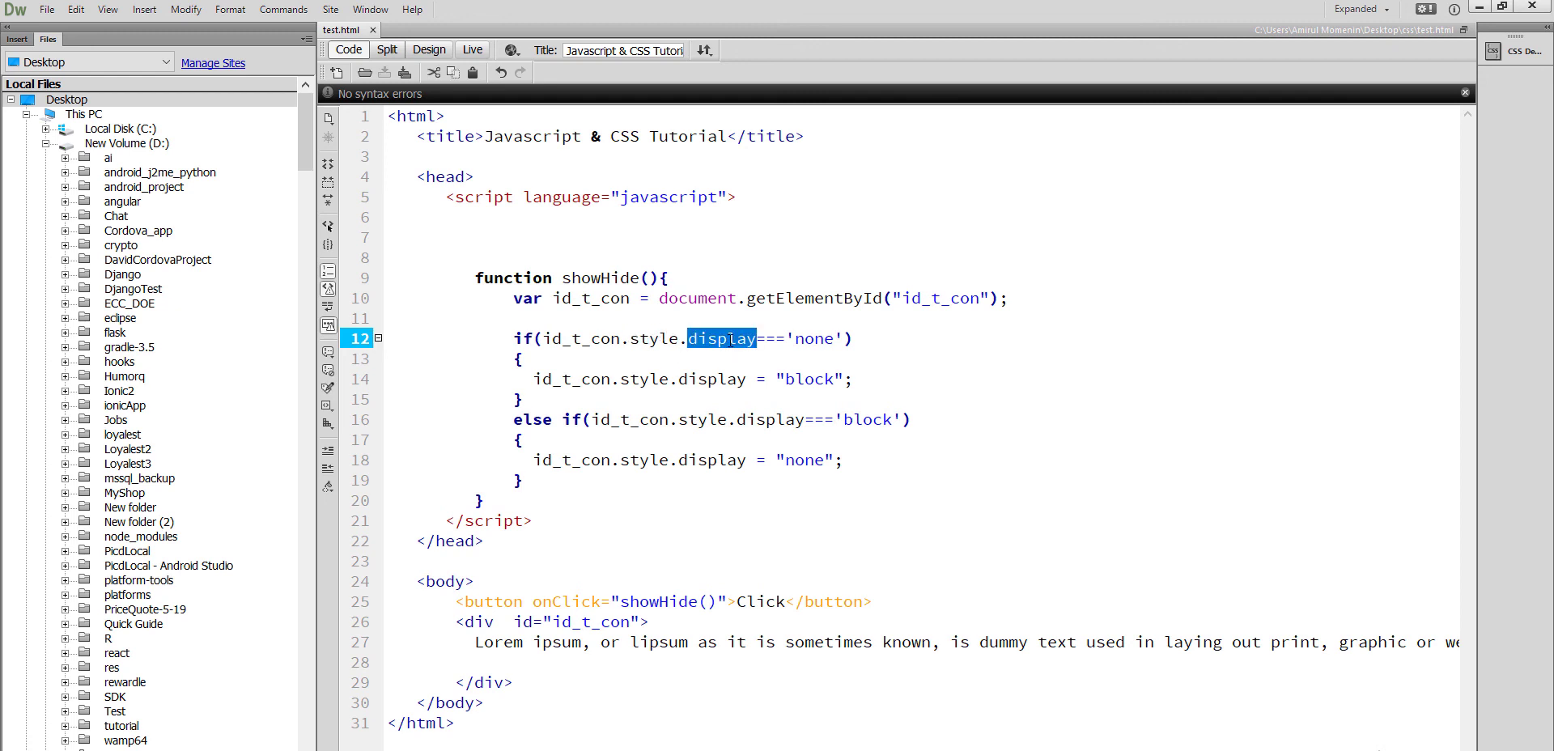
{"action": "type", "text": "alert("}
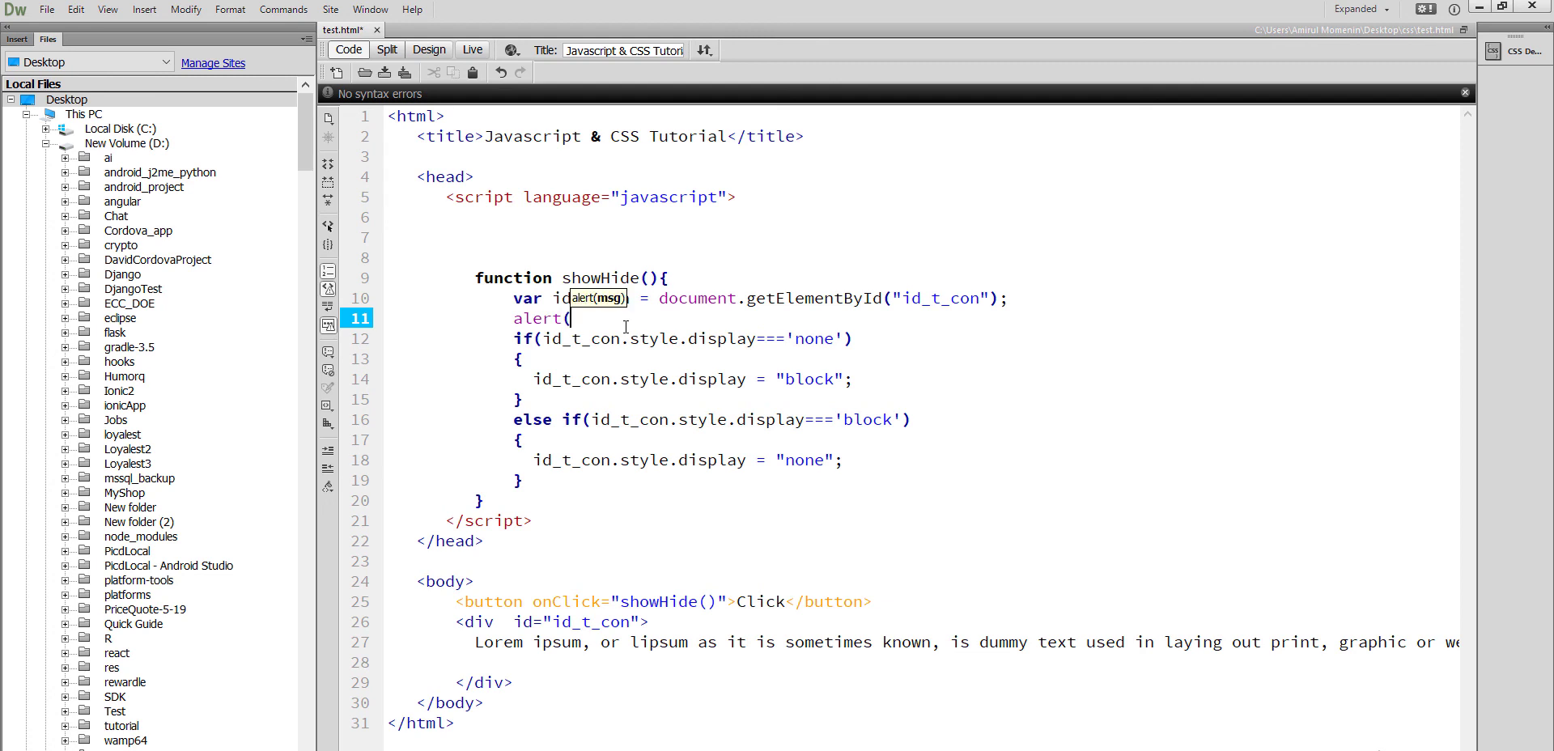
{"action": "type", "text": "id_t_con.style.display)"}
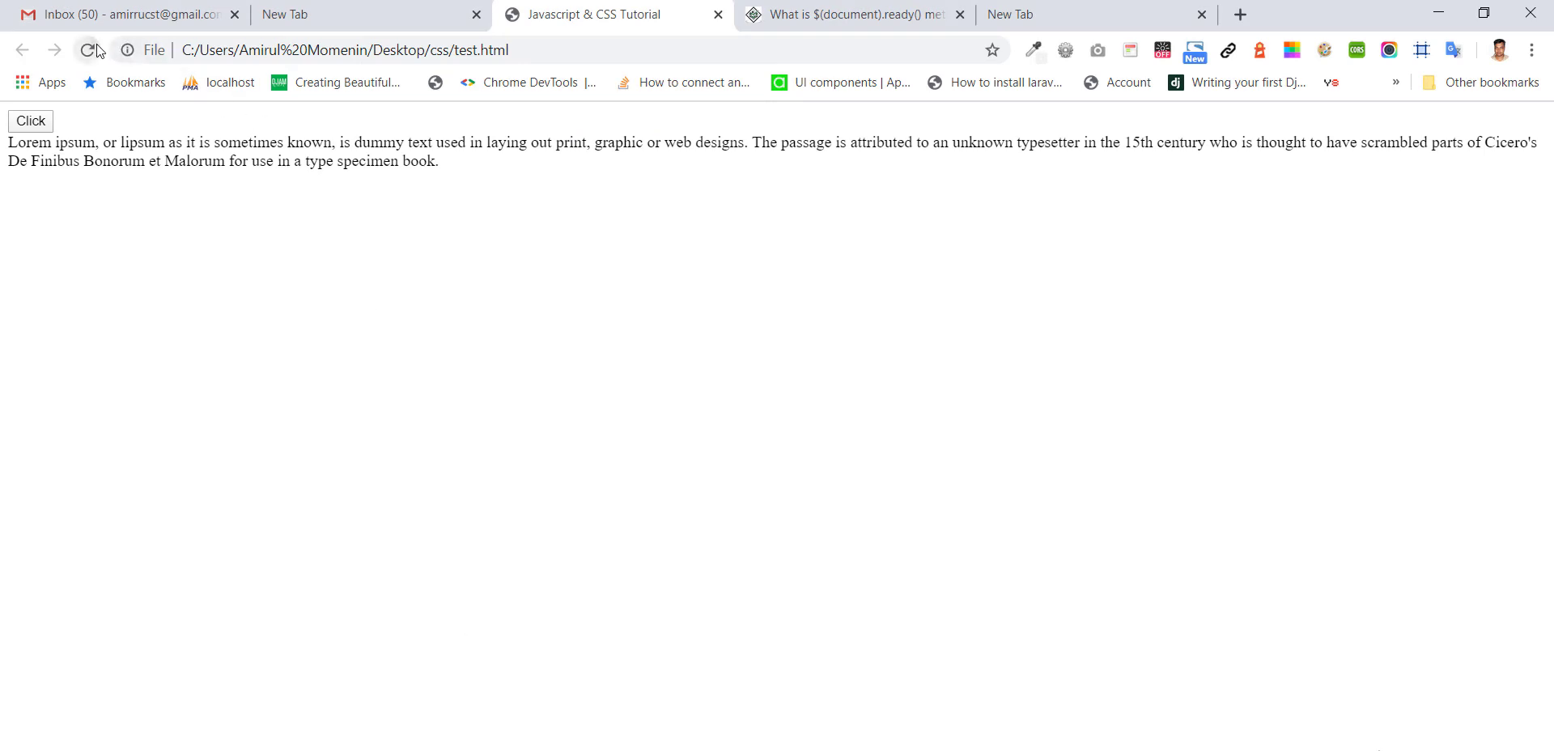
Reload test.html in Chrome, then click the button twice, dismissing each display-value alert
{"action": "left_click", "coordinate": [30, 121]}
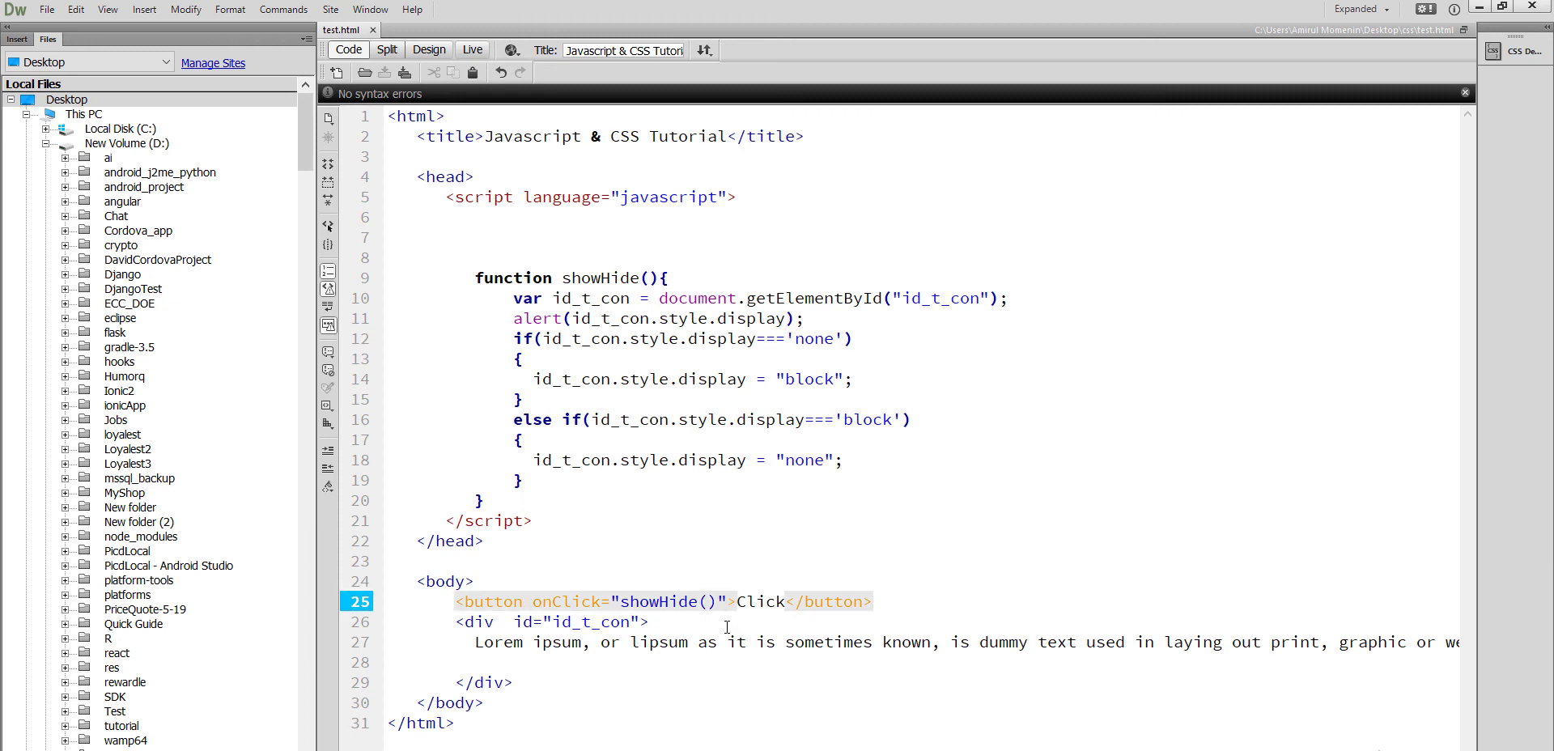
{"action": "left_click", "coordinate": [724, 601]}
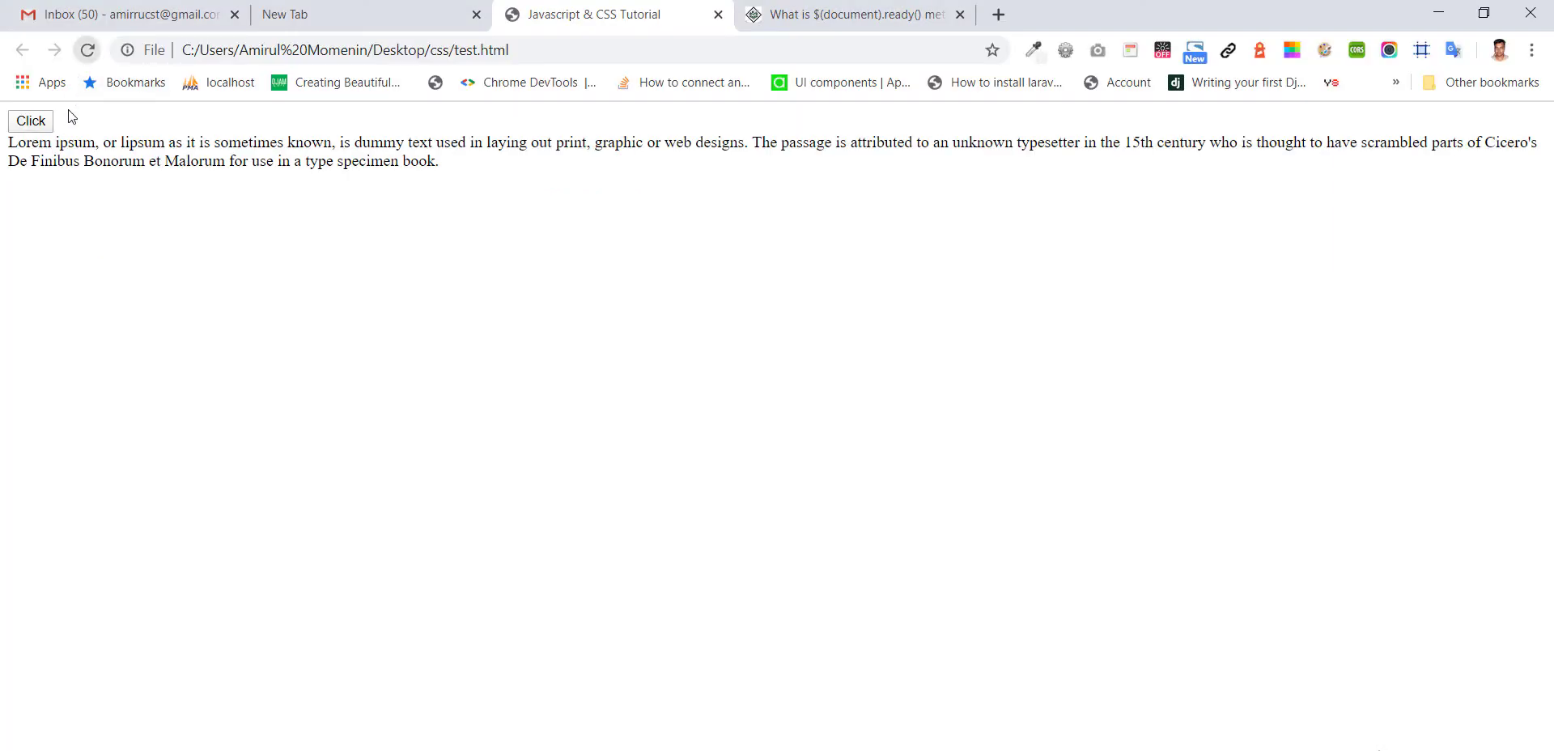
{"action": "left_click", "coordinate": [30, 120]}
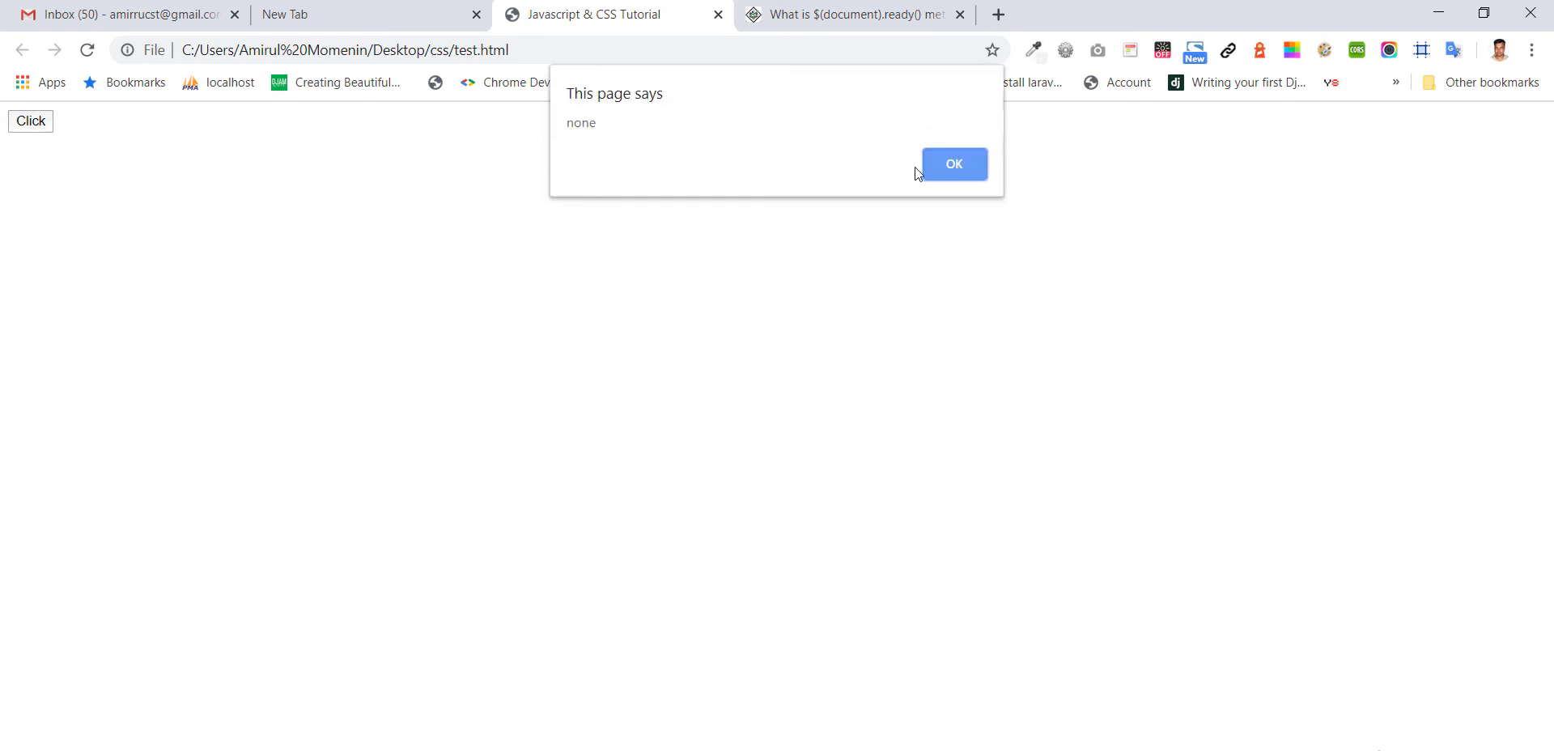
{"action": "left_click", "coordinate": [953, 164]}
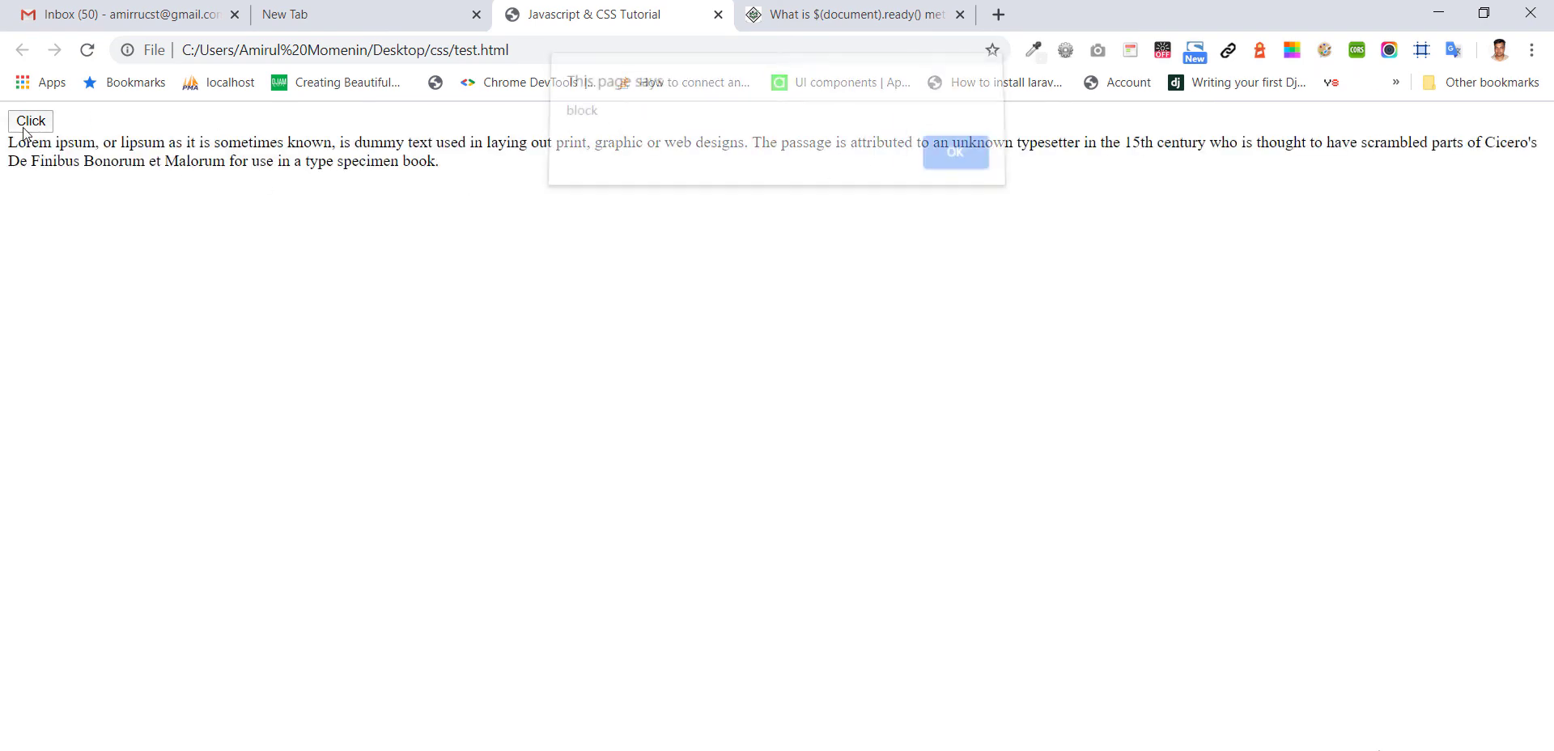
{"action": "left_click", "coordinate": [954, 153]}
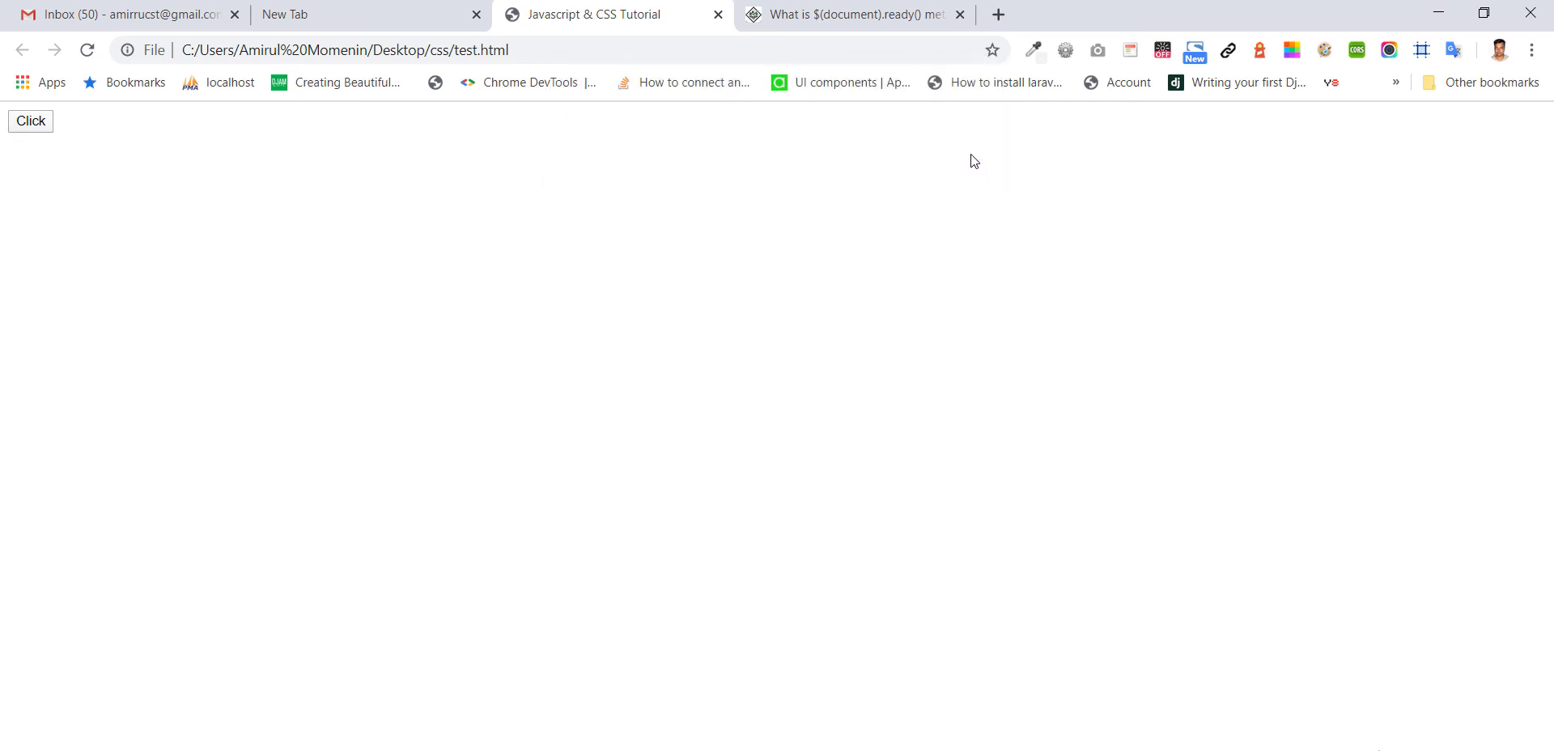
{"action": "left_click", "coordinate": [30, 120]}
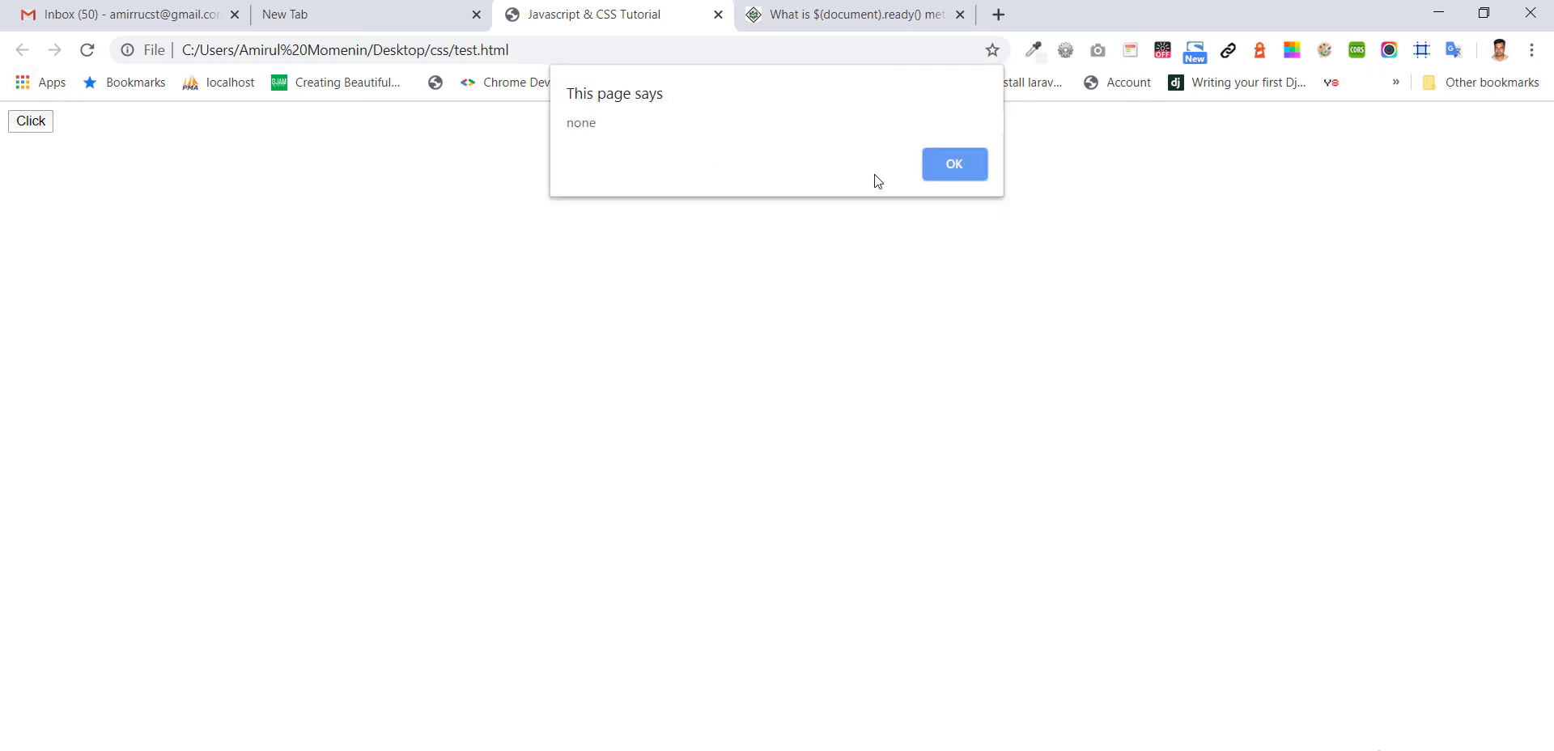
{"action": "left_click", "coordinate": [954, 164]}
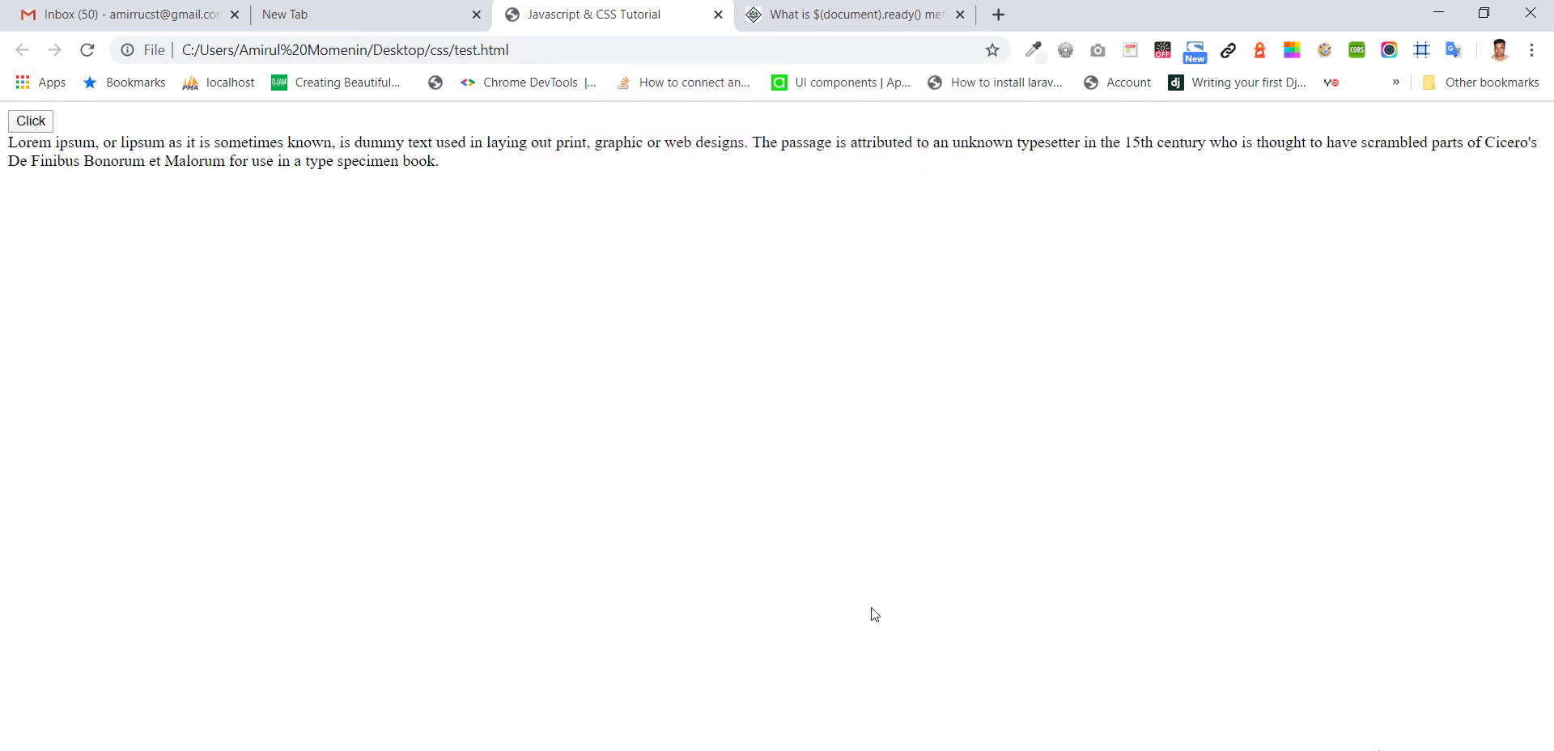